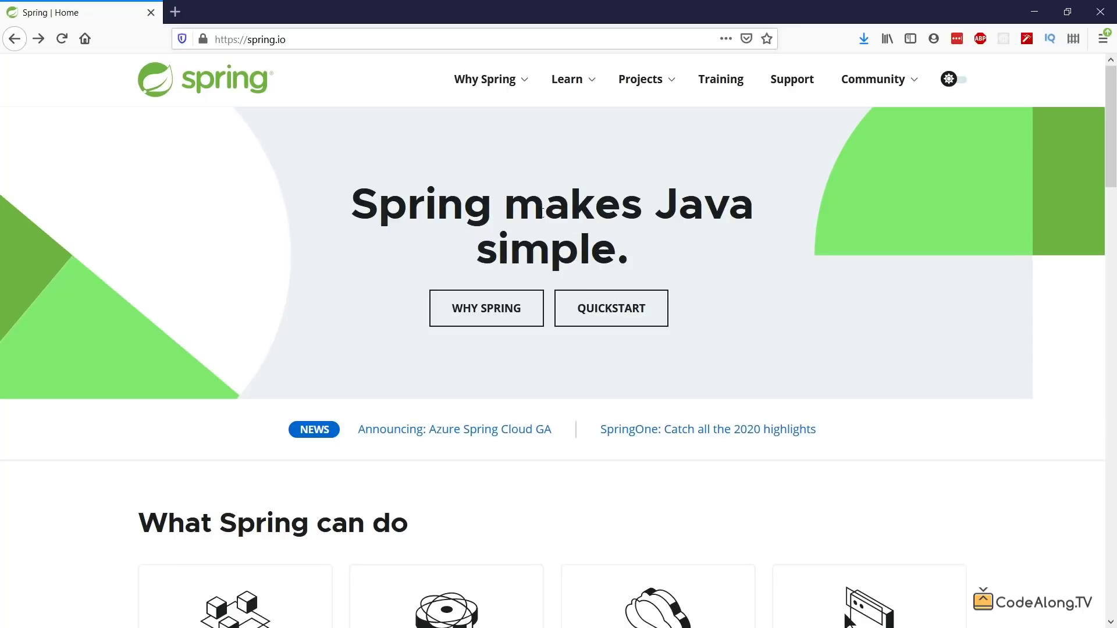
Open the spring.io Projects overview and browse the Spring Boot, Framework and Data cards
{"action": "left_click", "coordinate": [640, 79]}
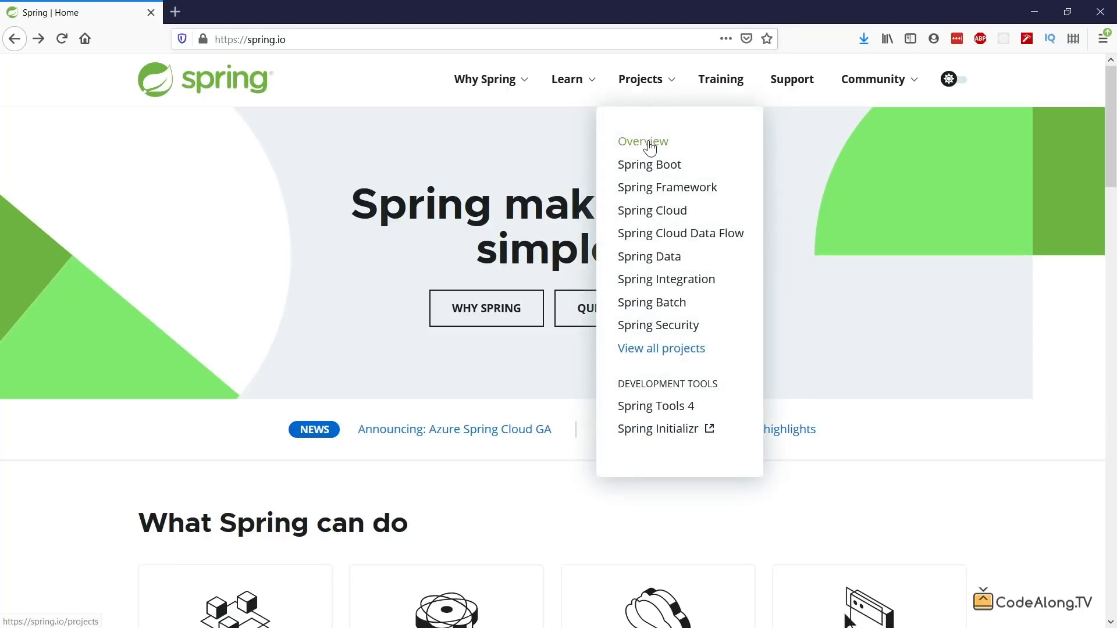
{"action": "left_click", "coordinate": [643, 142]}
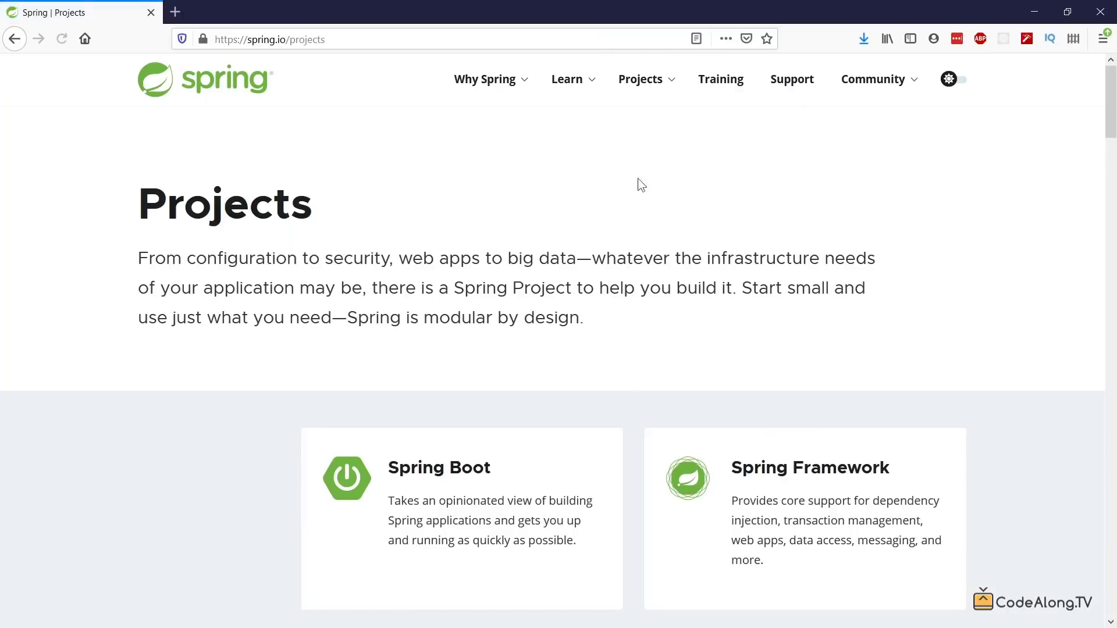
{"action": "mouse_move", "coordinate": [637, 347]}
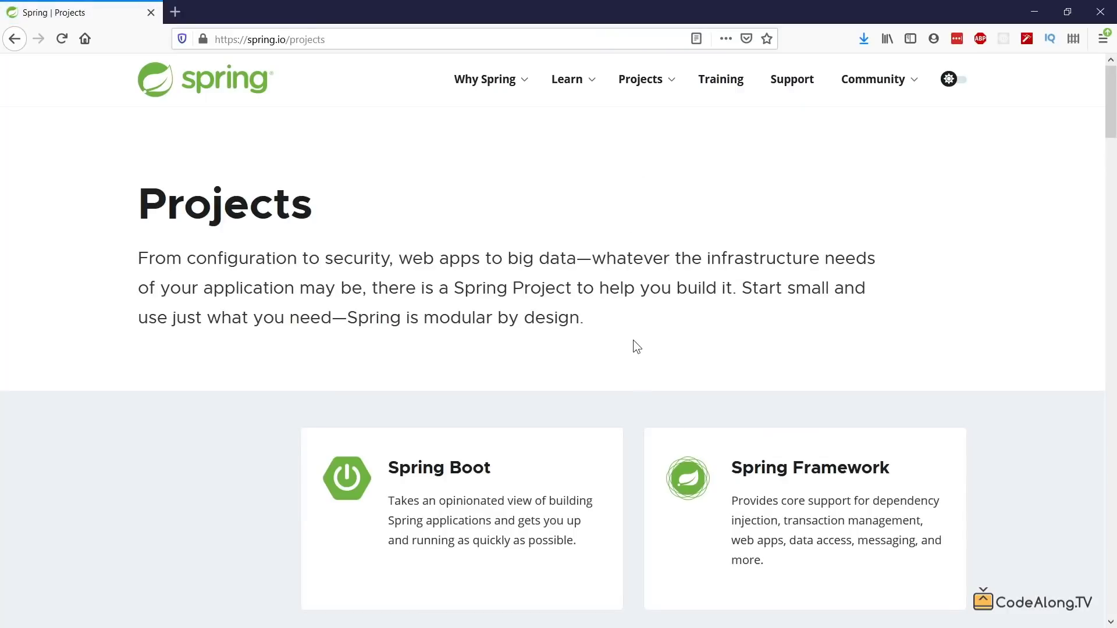
{"action": "scroll", "scroll_direction": "down", "scroll_amount": 3}
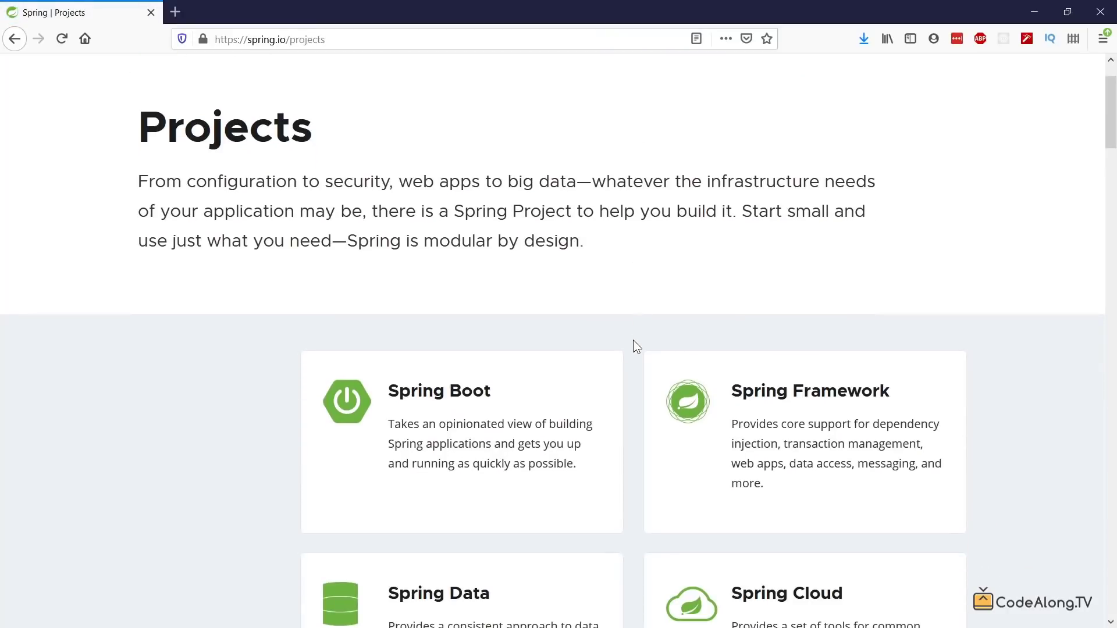
{"action": "scroll", "scroll_direction": "down", "scroll_amount": 3}
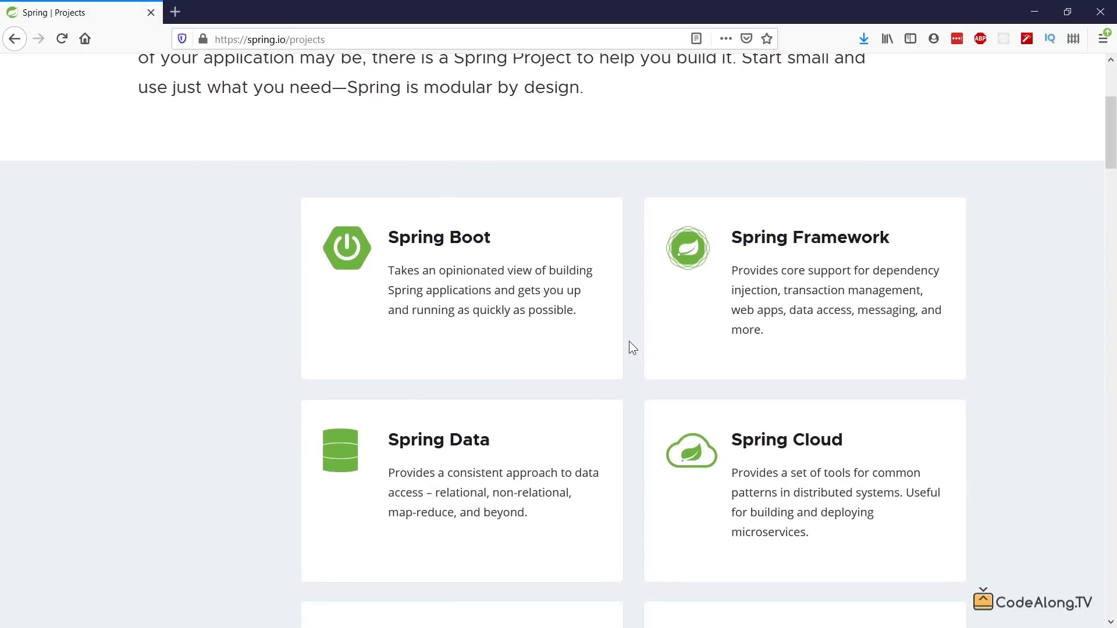
{"action": "scroll", "scroll_direction": "down", "scroll_amount": 3}
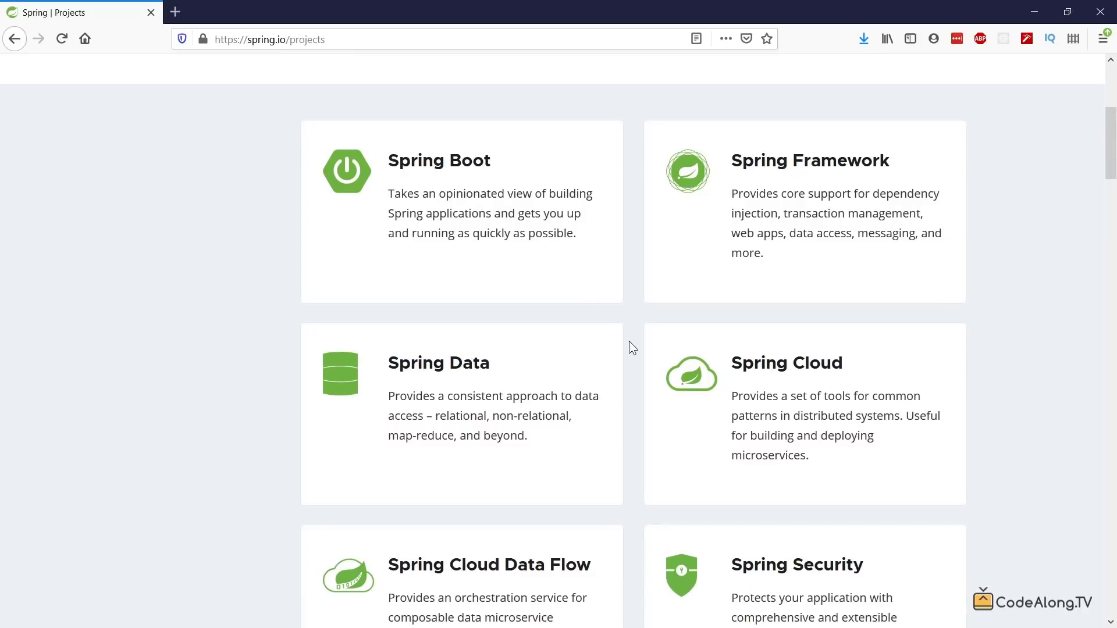
{"action": "mouse_move", "coordinate": [705, 199]}
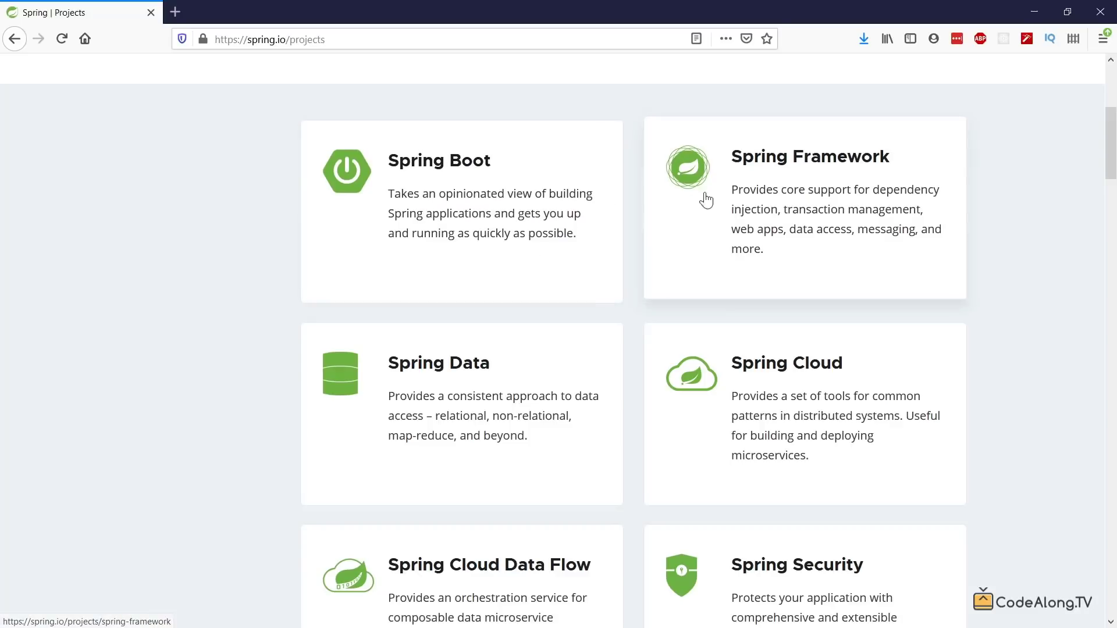
{"action": "mouse_move", "coordinate": [637, 230]}
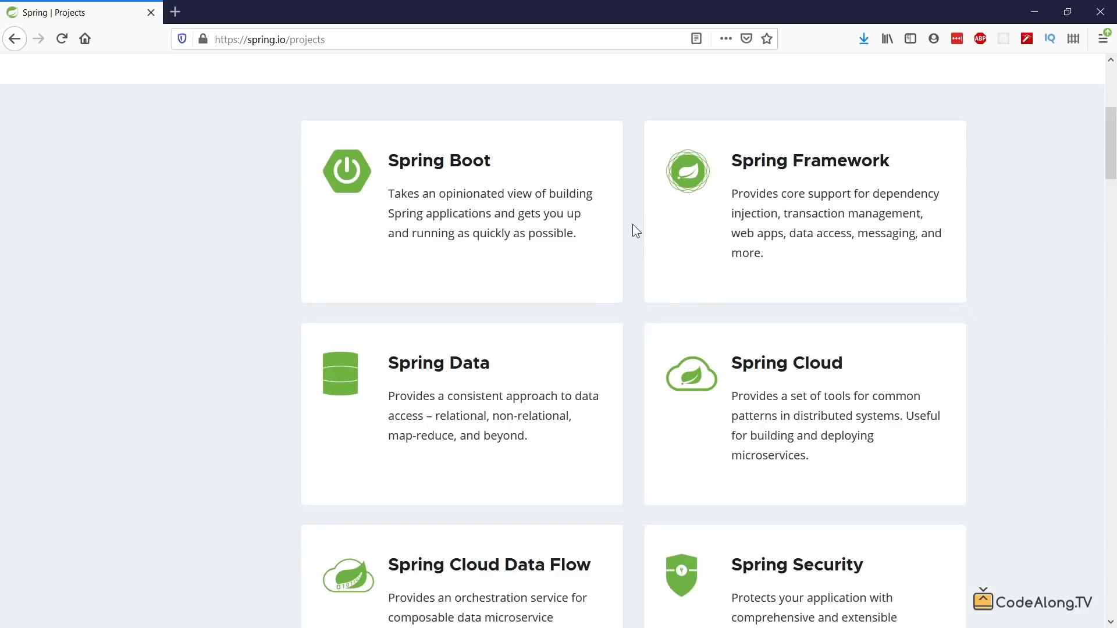
{"action": "scroll", "scroll_direction": "down", "scroll_amount": 3}
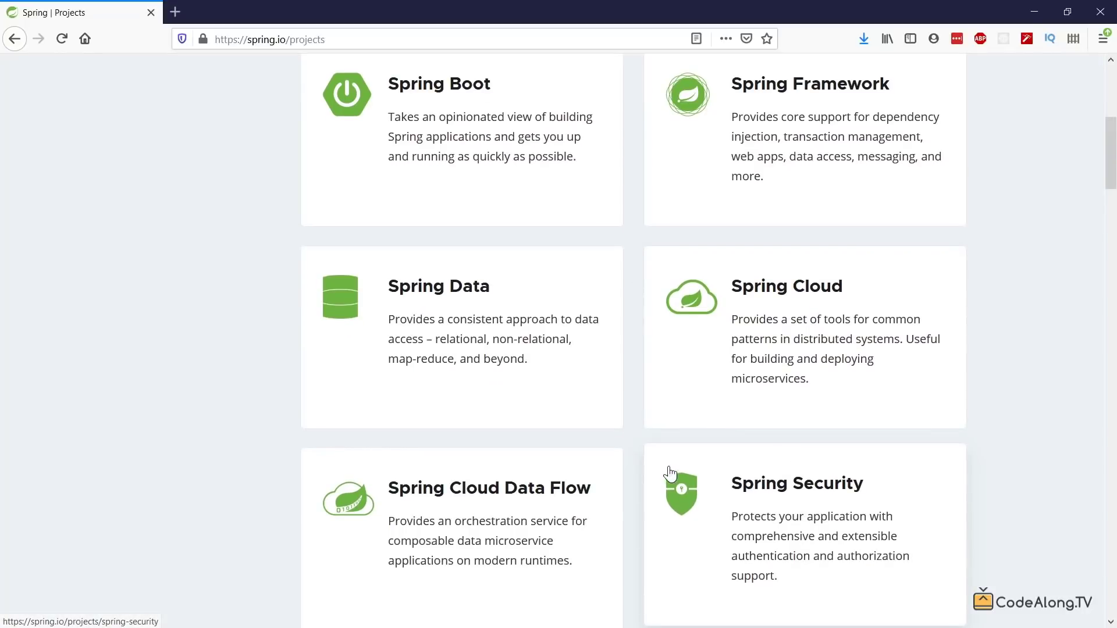
{"action": "mouse_move", "coordinate": [633, 384]}
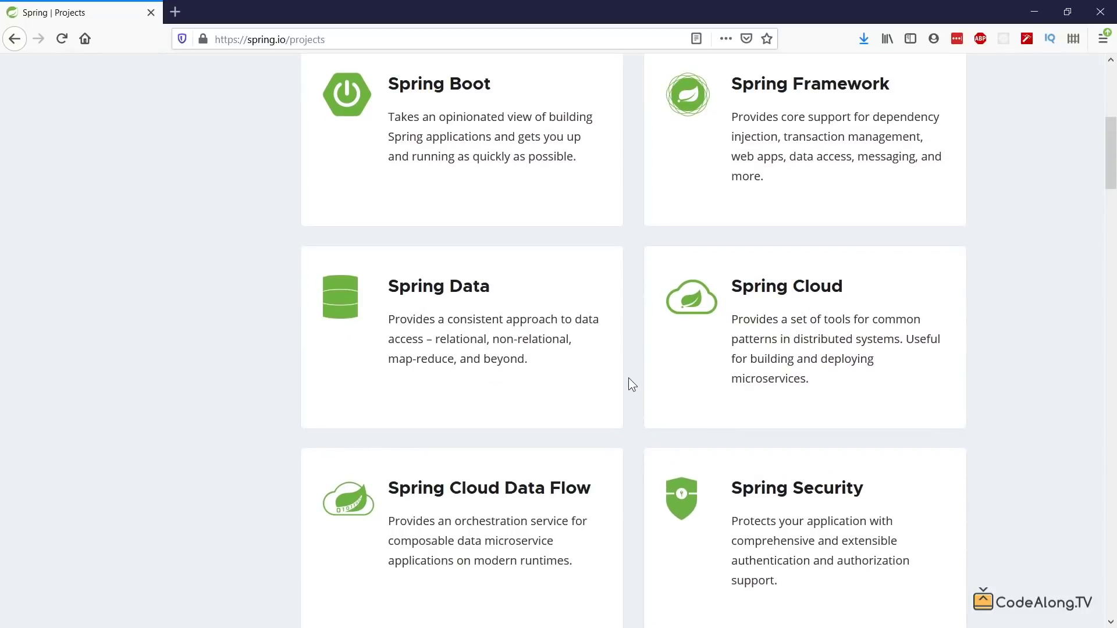
{"action": "mouse_move", "coordinate": [630, 380]}
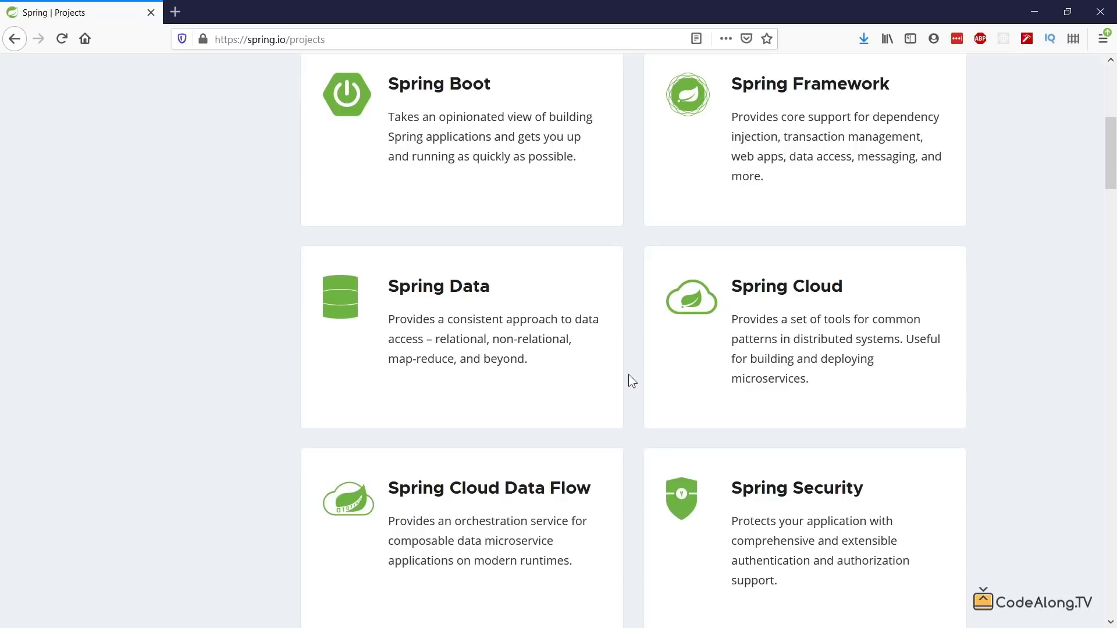
{"action": "scroll", "scroll_direction": "up", "scroll_amount": 3}
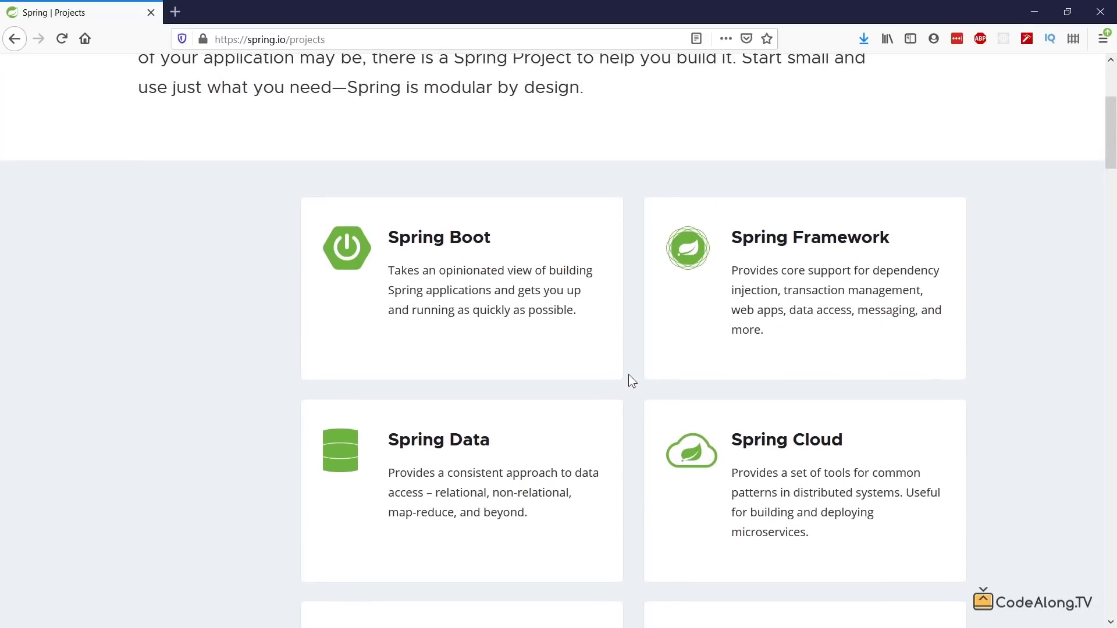
{"action": "mouse_move", "coordinate": [837, 287]}
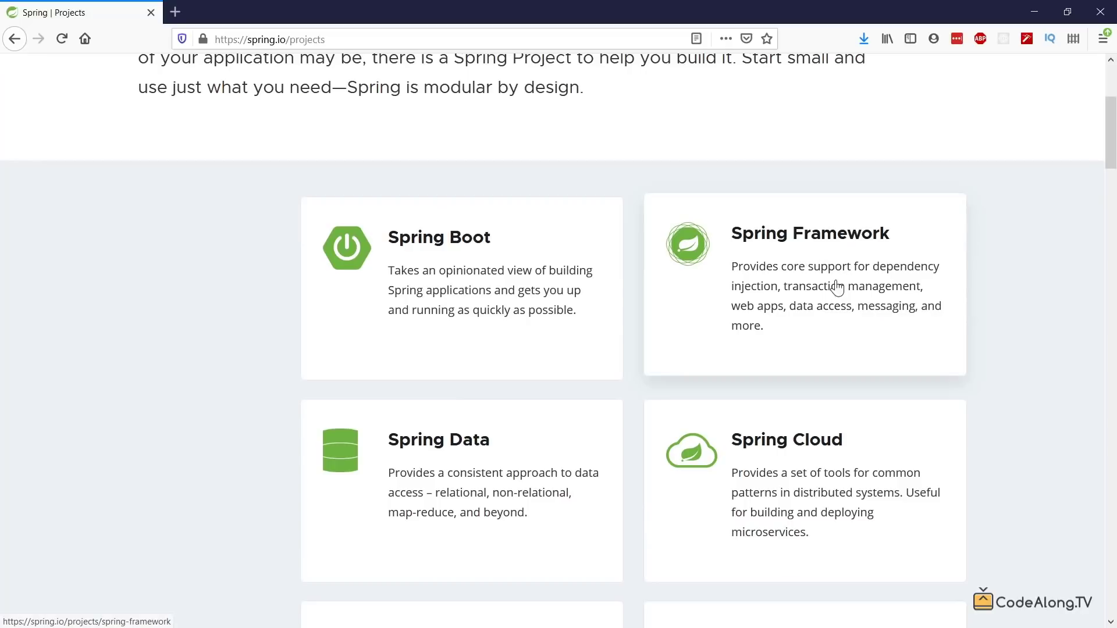
{"action": "mouse_move", "coordinate": [600, 313]}
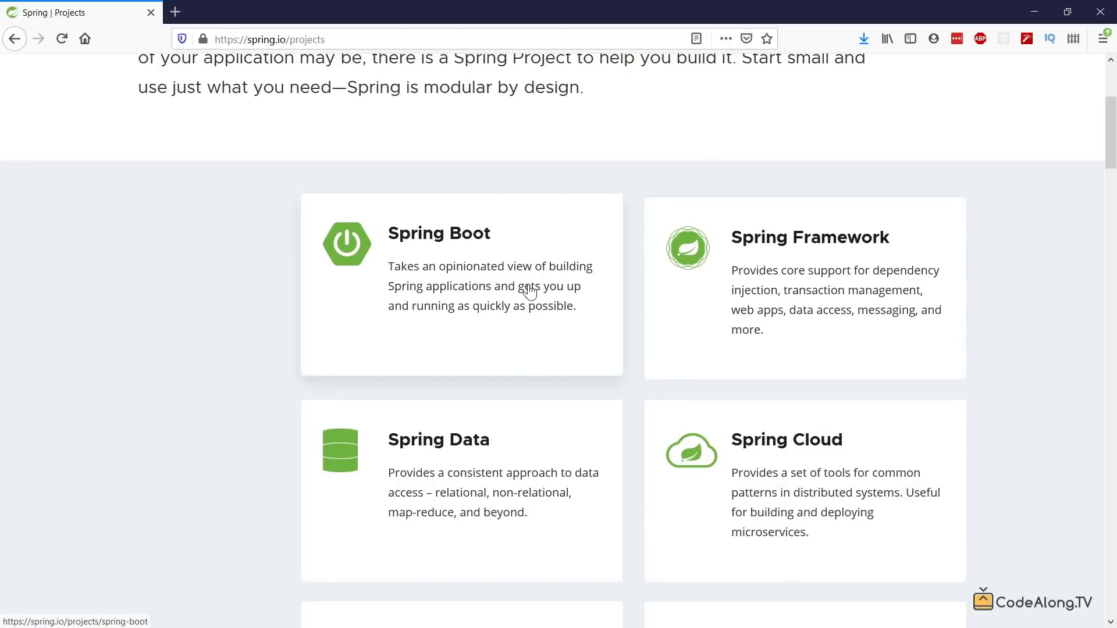
{"action": "mouse_move", "coordinate": [776, 258]}
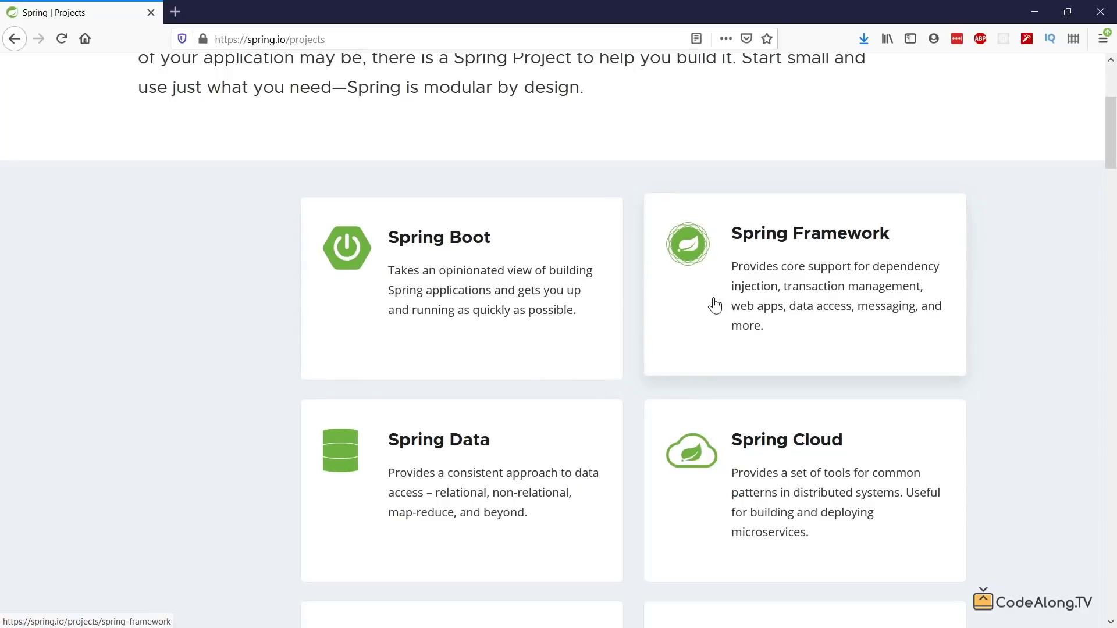
{"action": "mouse_move", "coordinate": [710, 305]}
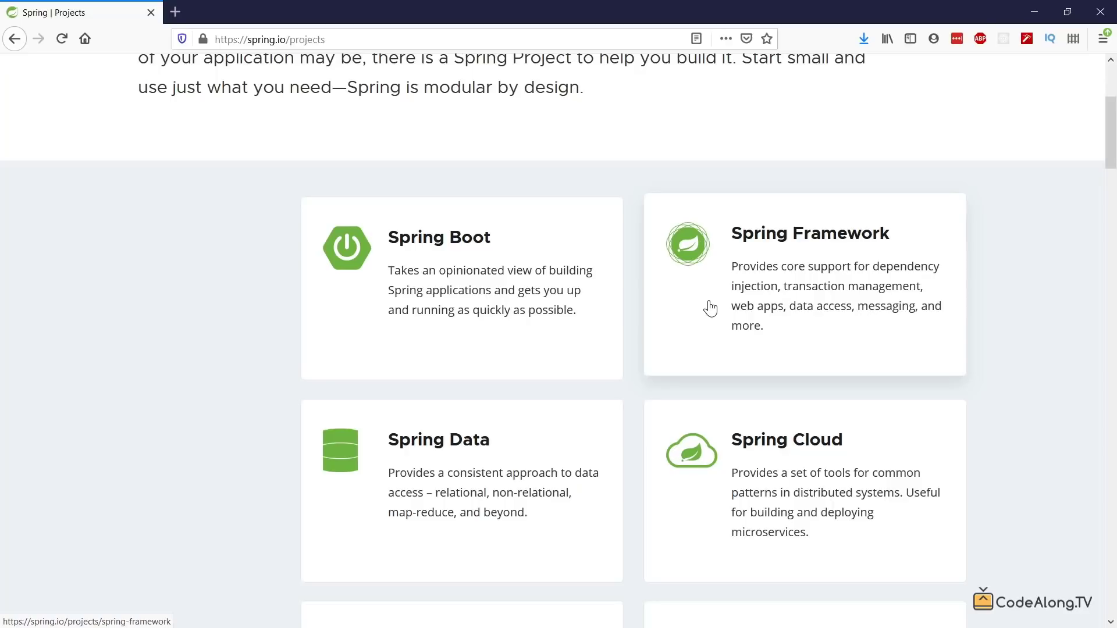
{"action": "mouse_move", "coordinate": [847, 278]}
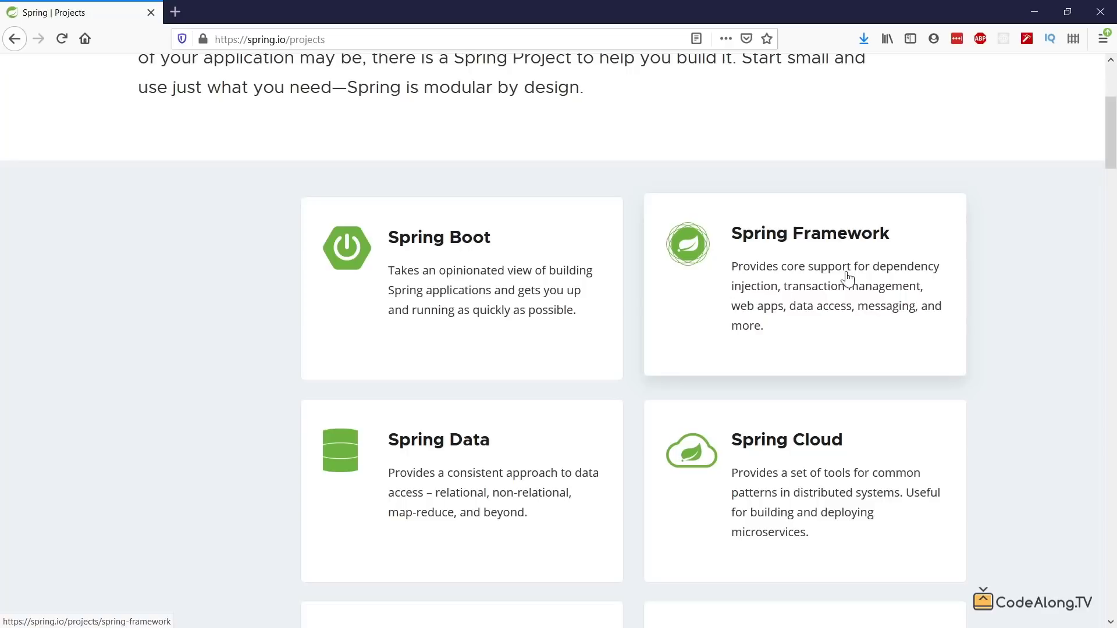
{"action": "mouse_move", "coordinate": [756, 296]}
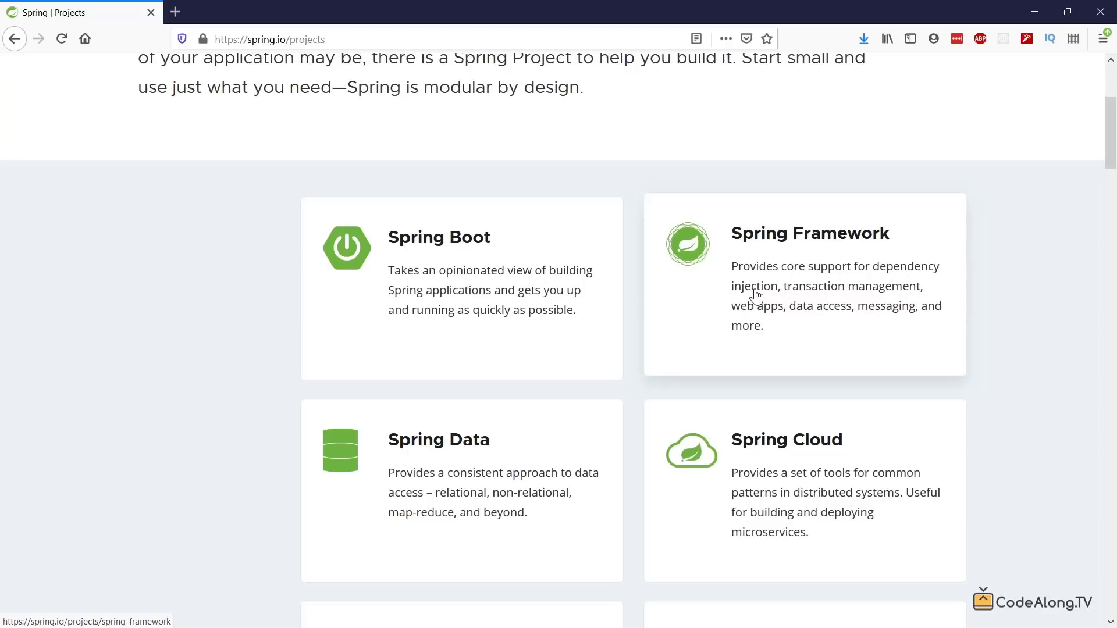
{"action": "mouse_move", "coordinate": [854, 298]}
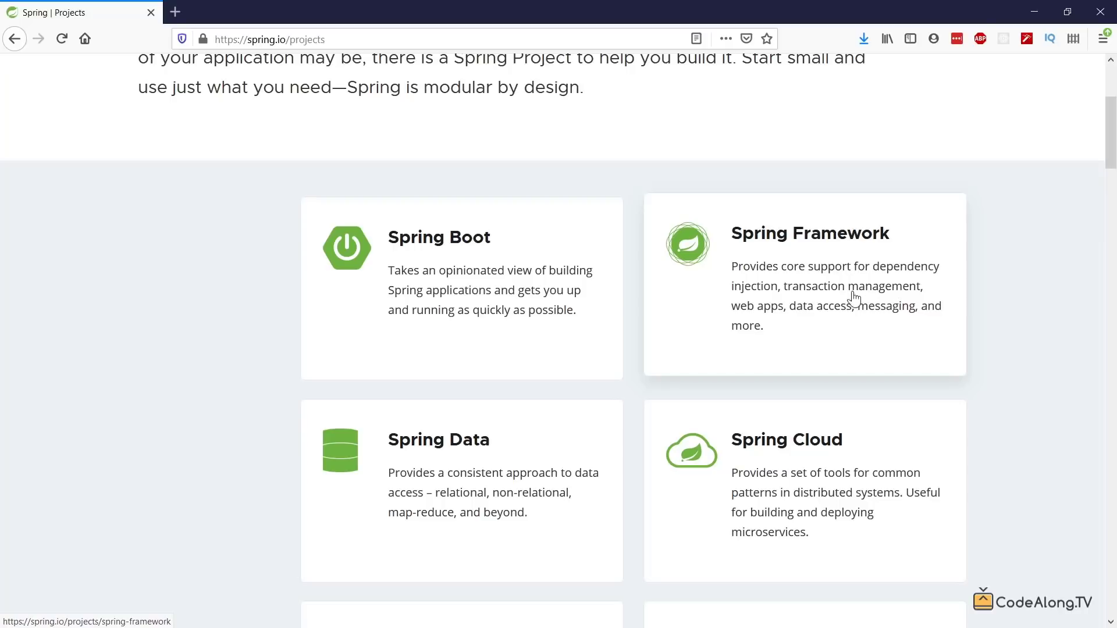
{"action": "mouse_move", "coordinate": [706, 334]}
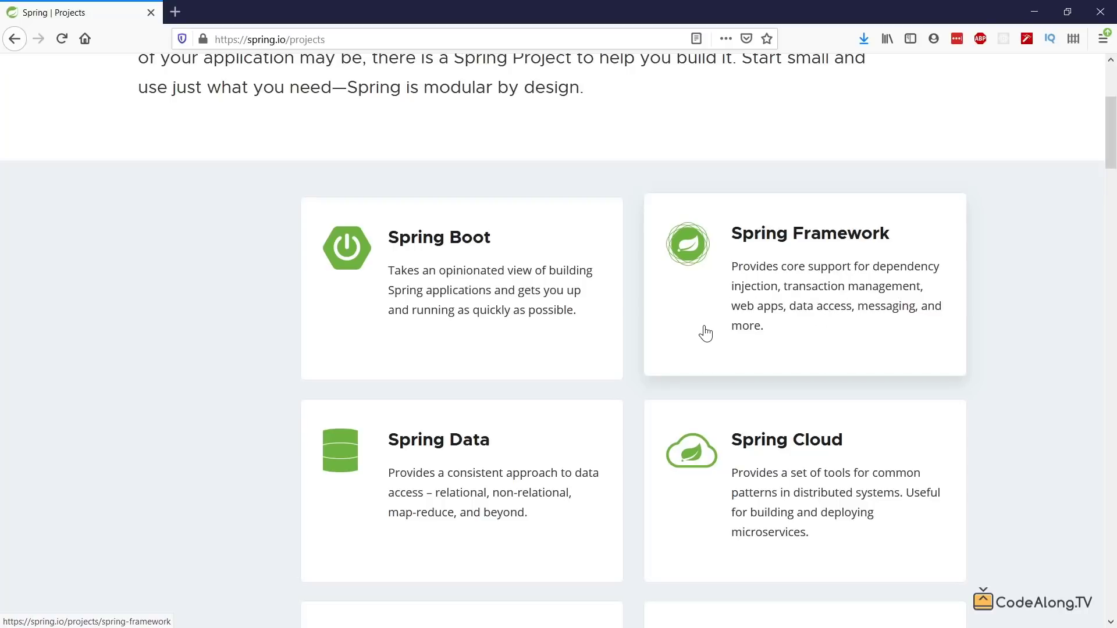
{"action": "mouse_move", "coordinate": [755, 233]}
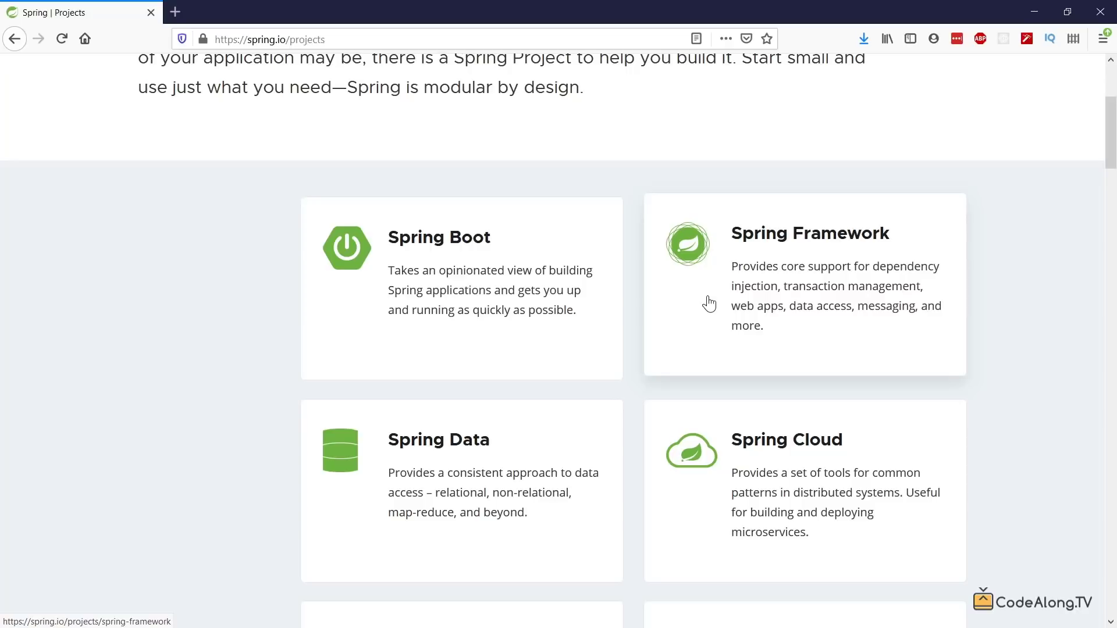
{"action": "mouse_move", "coordinate": [701, 301]}
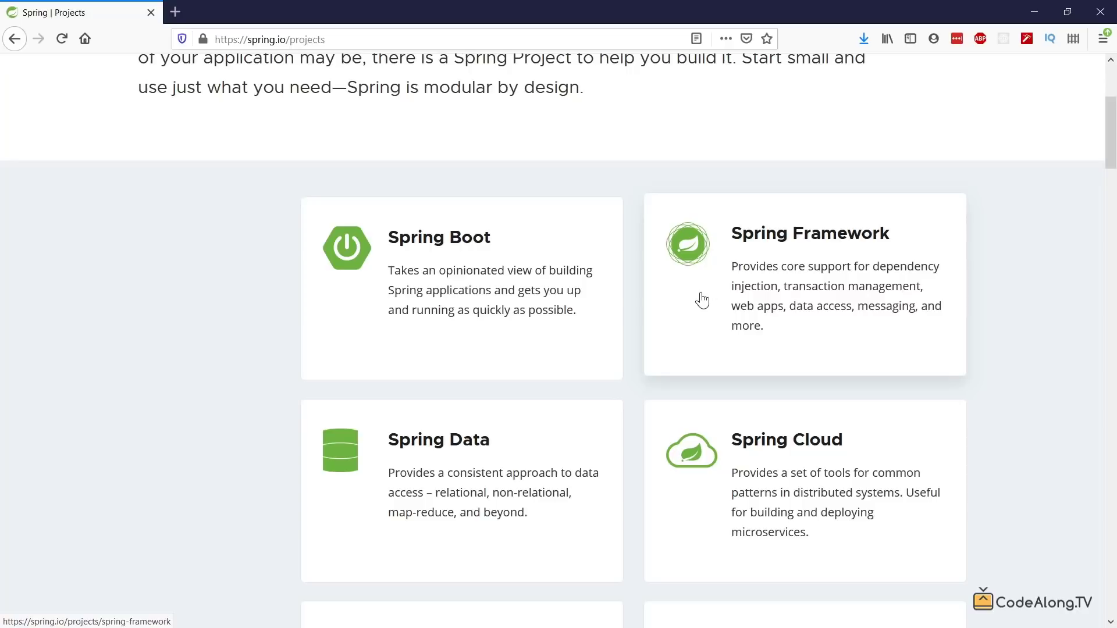
{"action": "mouse_move", "coordinate": [438, 246]}
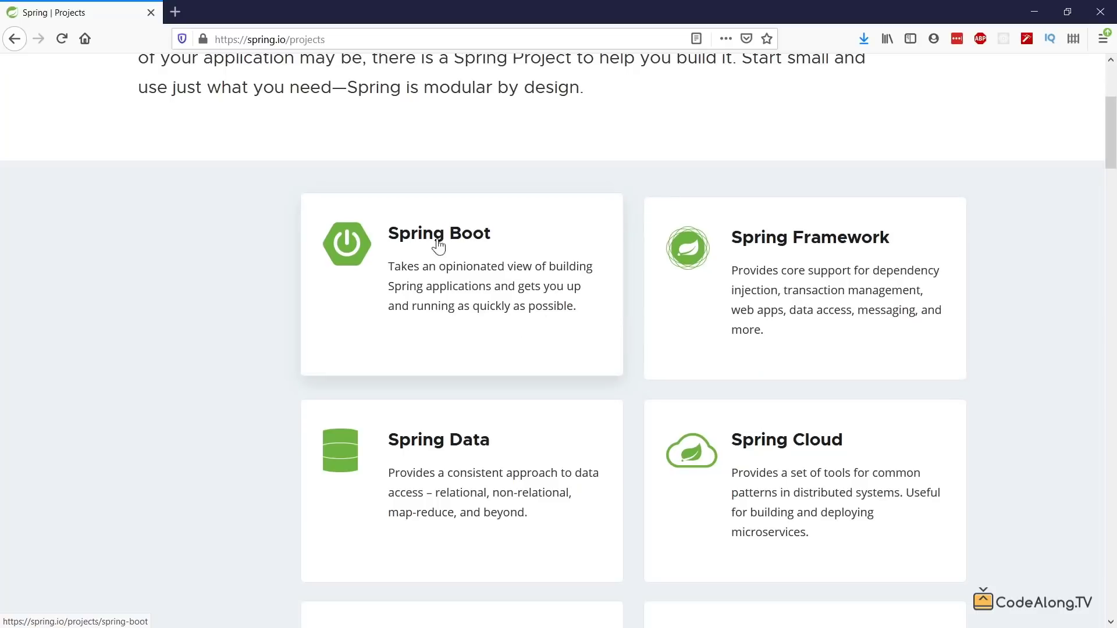
{"action": "mouse_move", "coordinate": [473, 253]}
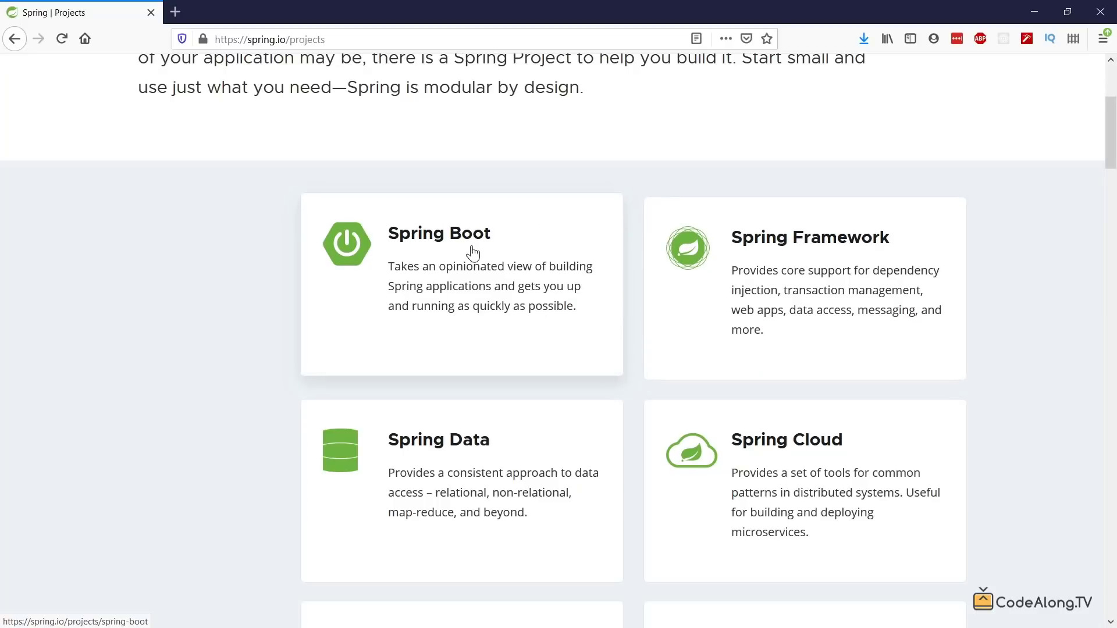
{"action": "mouse_move", "coordinate": [500, 252]}
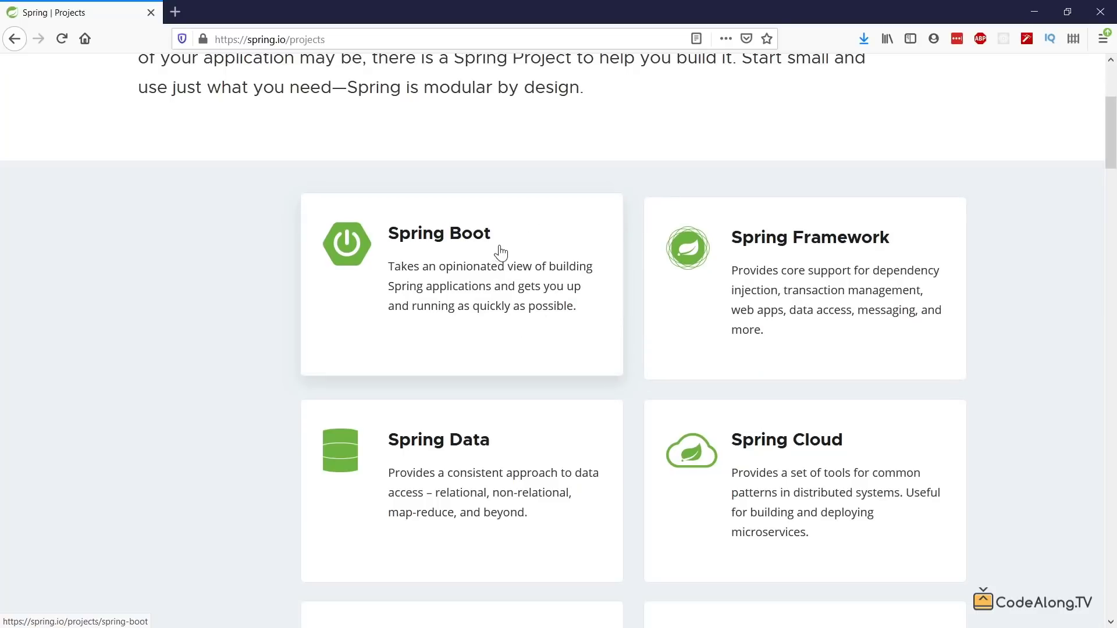
{"action": "mouse_move", "coordinate": [543, 350]}
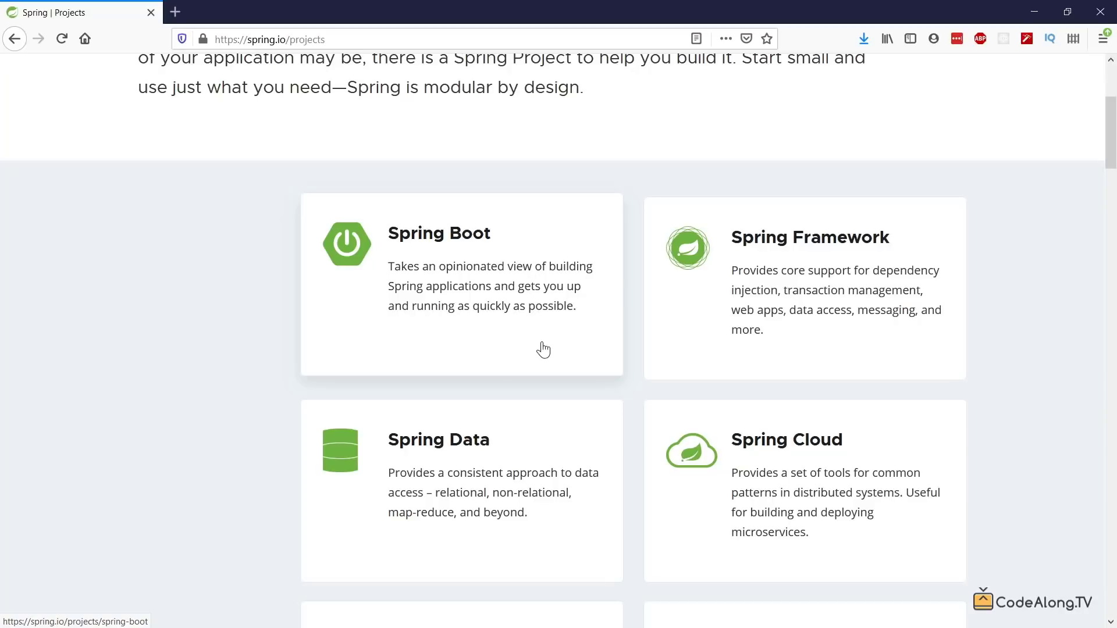
{"action": "mouse_move", "coordinate": [589, 348]}
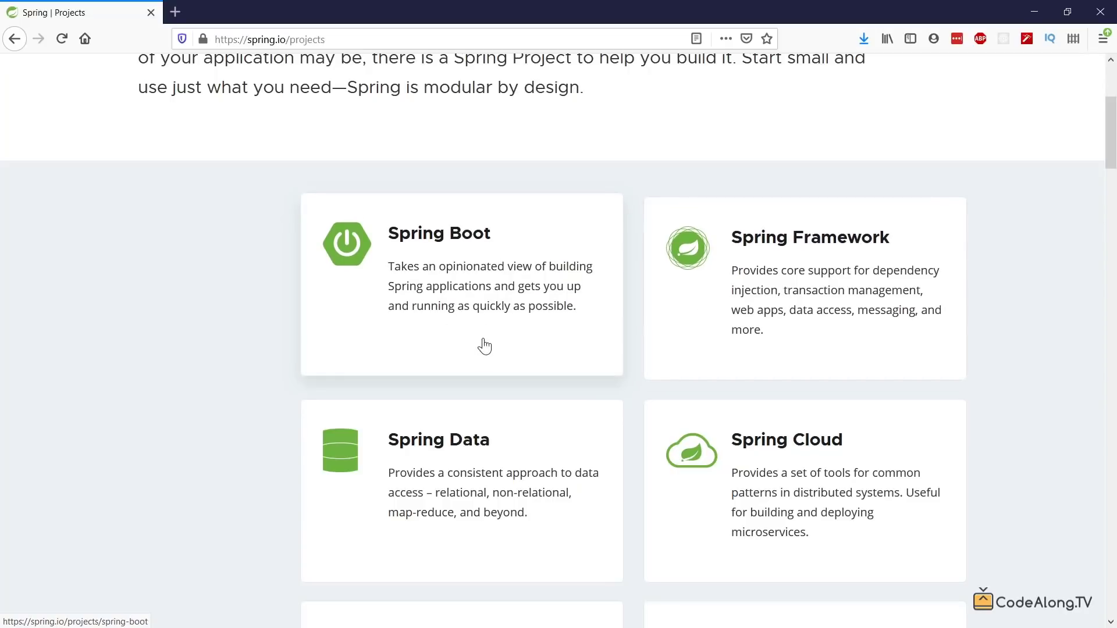
{"action": "mouse_move", "coordinate": [442, 278]}
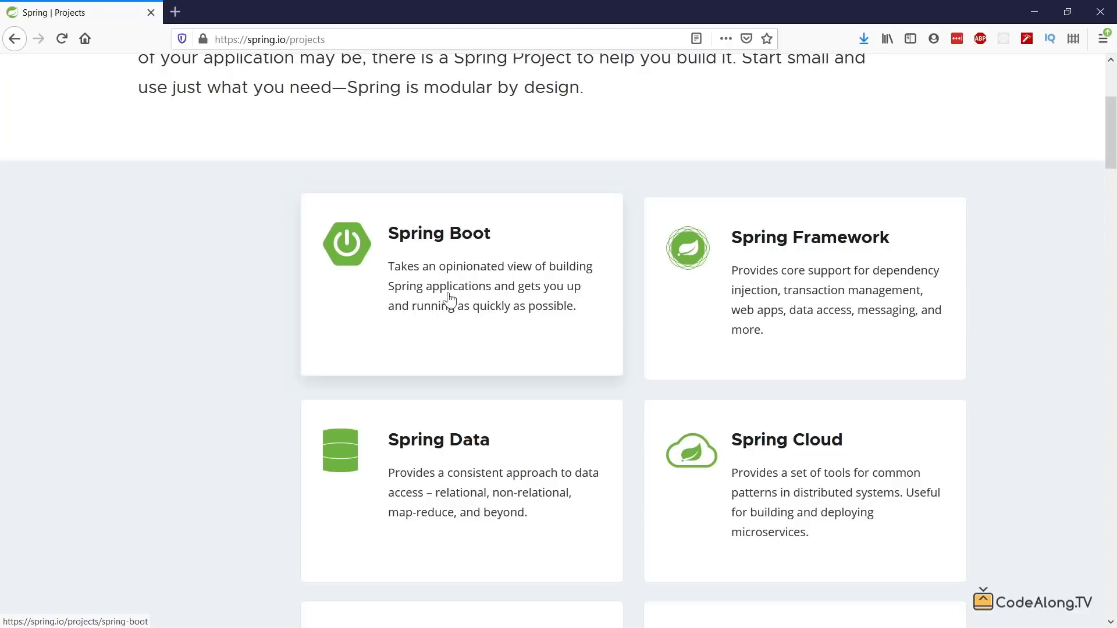
{"action": "mouse_move", "coordinate": [532, 327]}
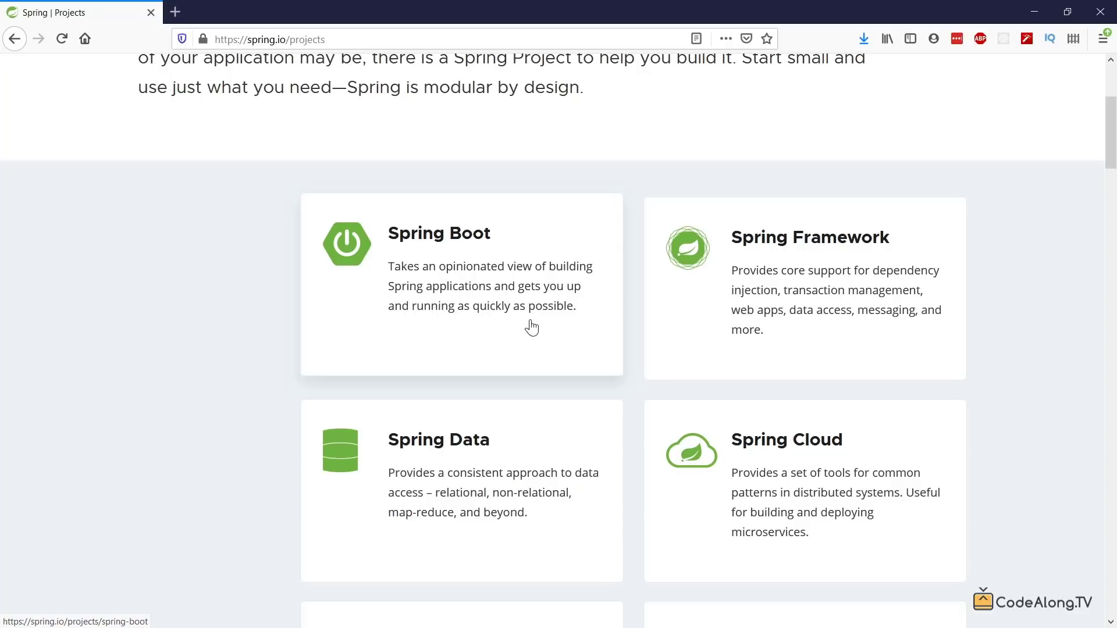
{"action": "mouse_move", "coordinate": [527, 337]}
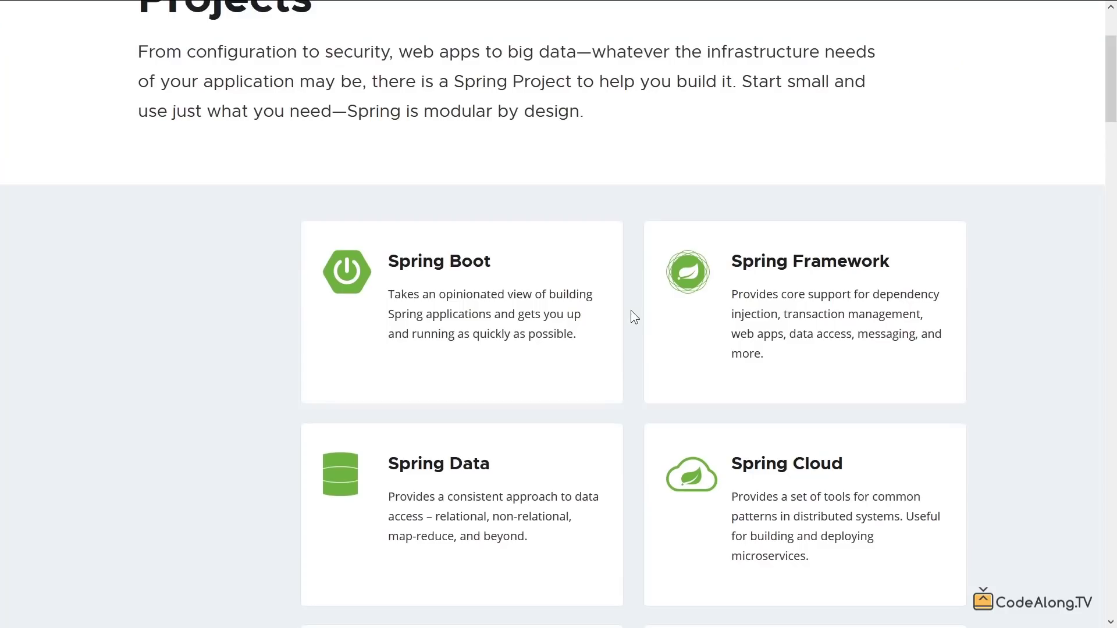
{"action": "scroll", "scroll_direction": "up", "scroll_amount": 3}
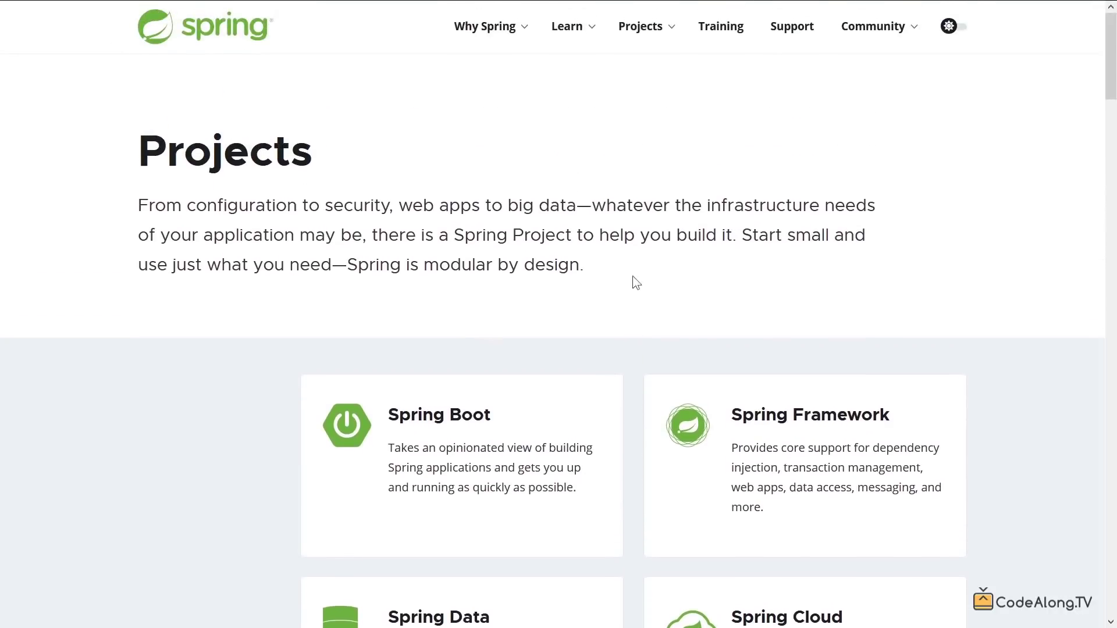
{"action": "mouse_move", "coordinate": [639, 293]}
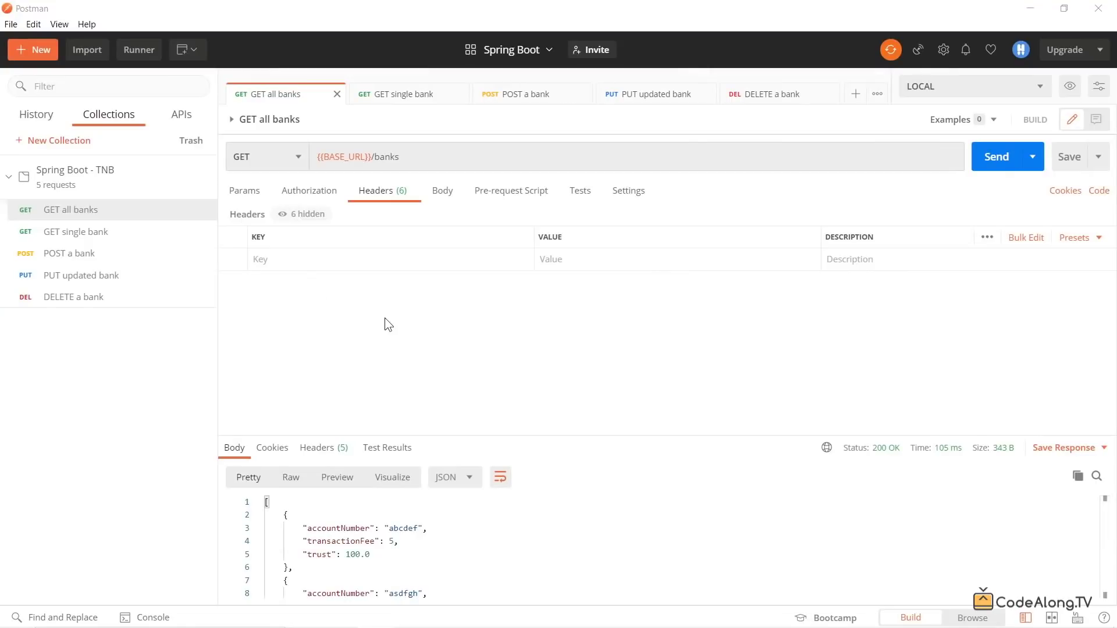
{"action": "mouse_move", "coordinate": [301, 165]}
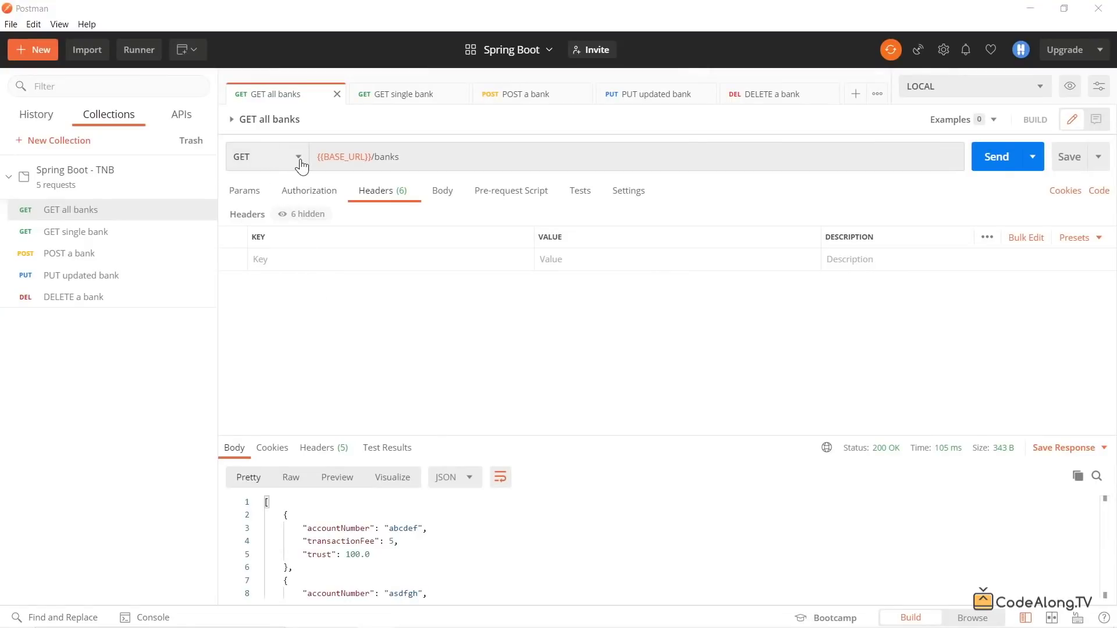
Re-send the GET all banks request, keeping GET, to list the three bank accounts
{"action": "left_click", "coordinate": [299, 156]}
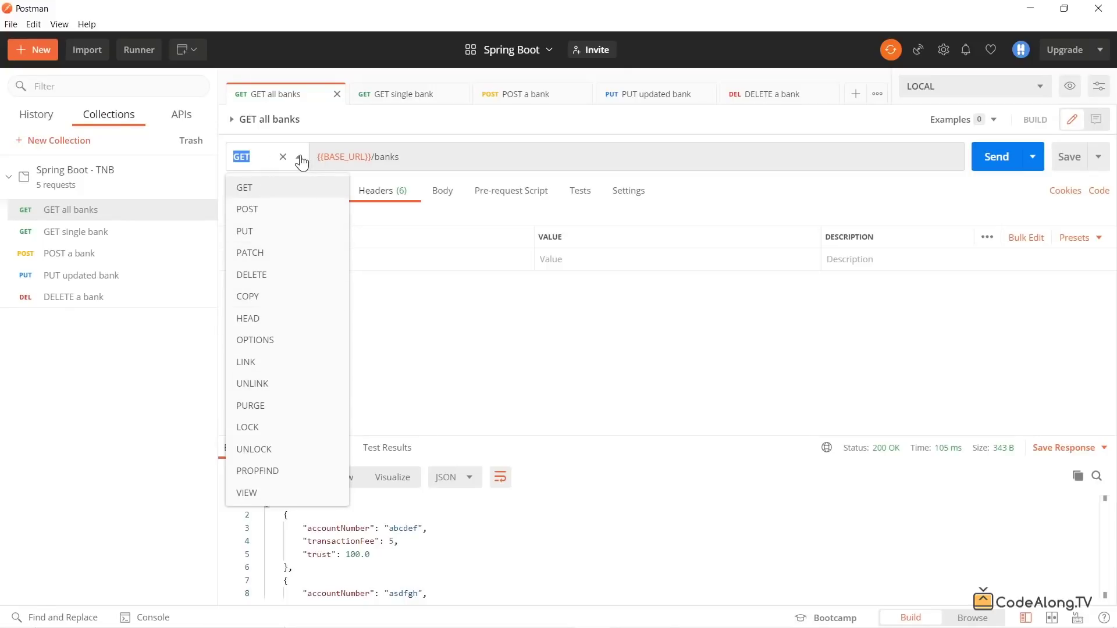
{"action": "left_click", "coordinate": [244, 187]}
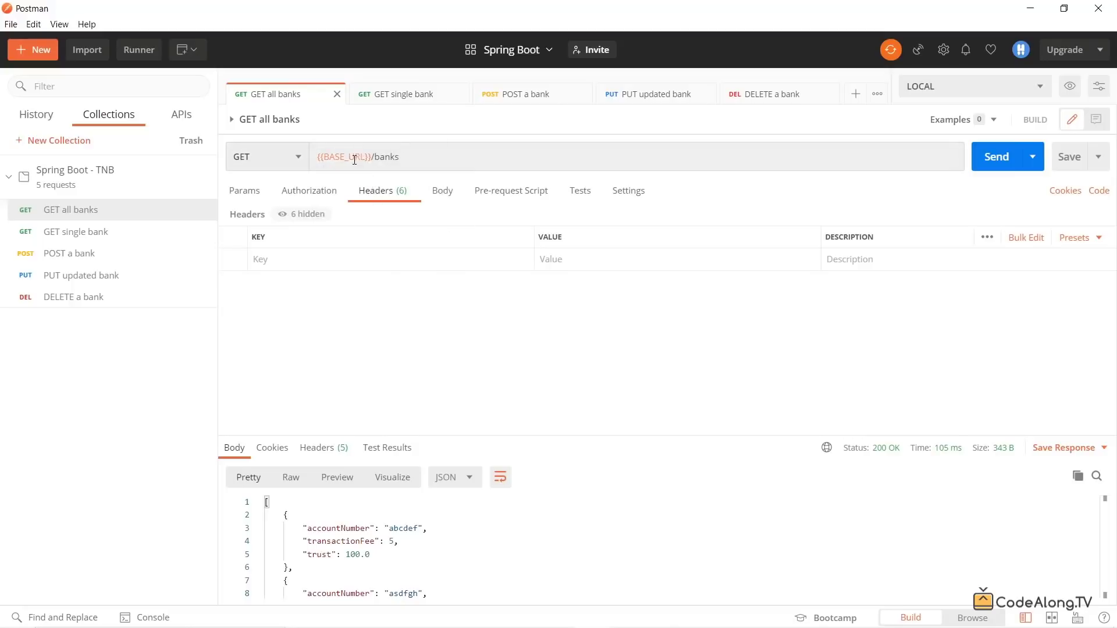
{"action": "mouse_move", "coordinate": [354, 160]}
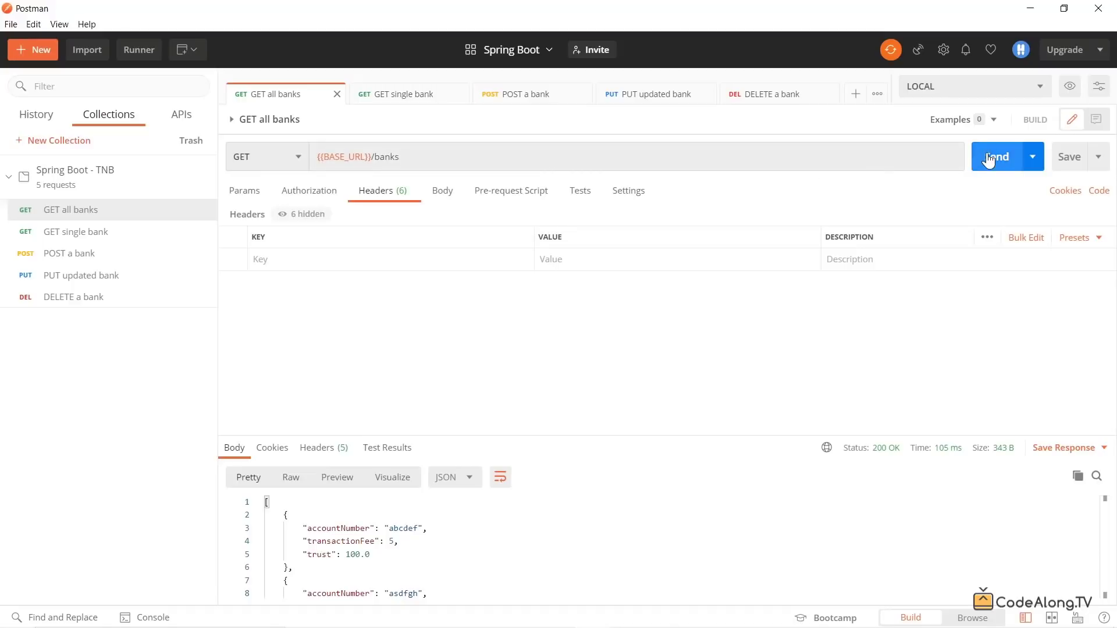
{"action": "left_click", "coordinate": [997, 156]}
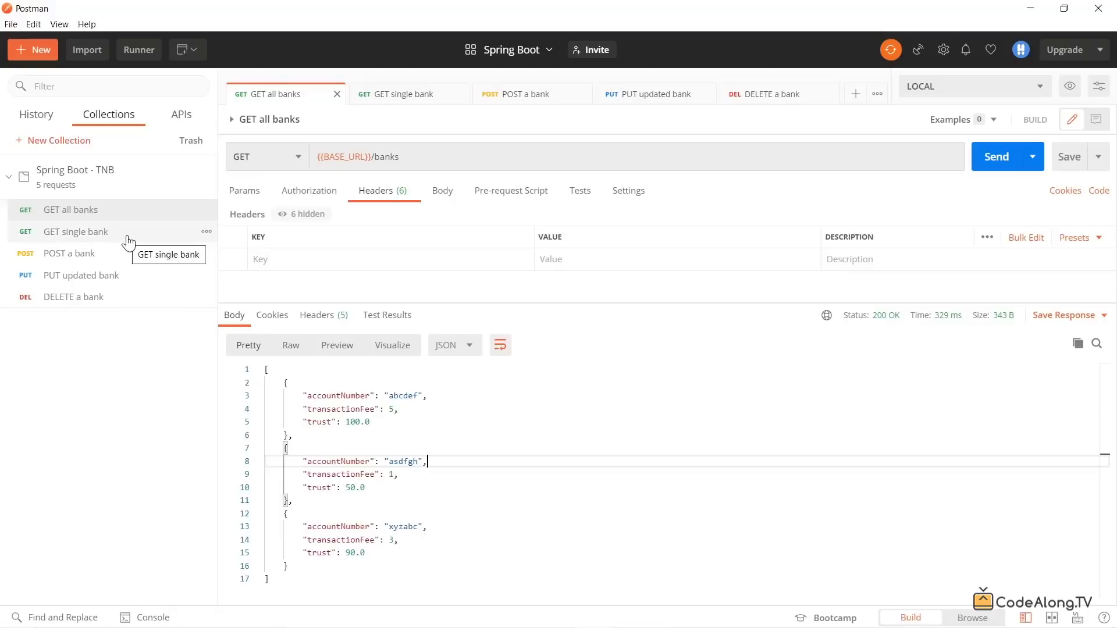
Open the GET single bank request showing account abcdef's details
{"action": "left_click", "coordinate": [404, 94]}
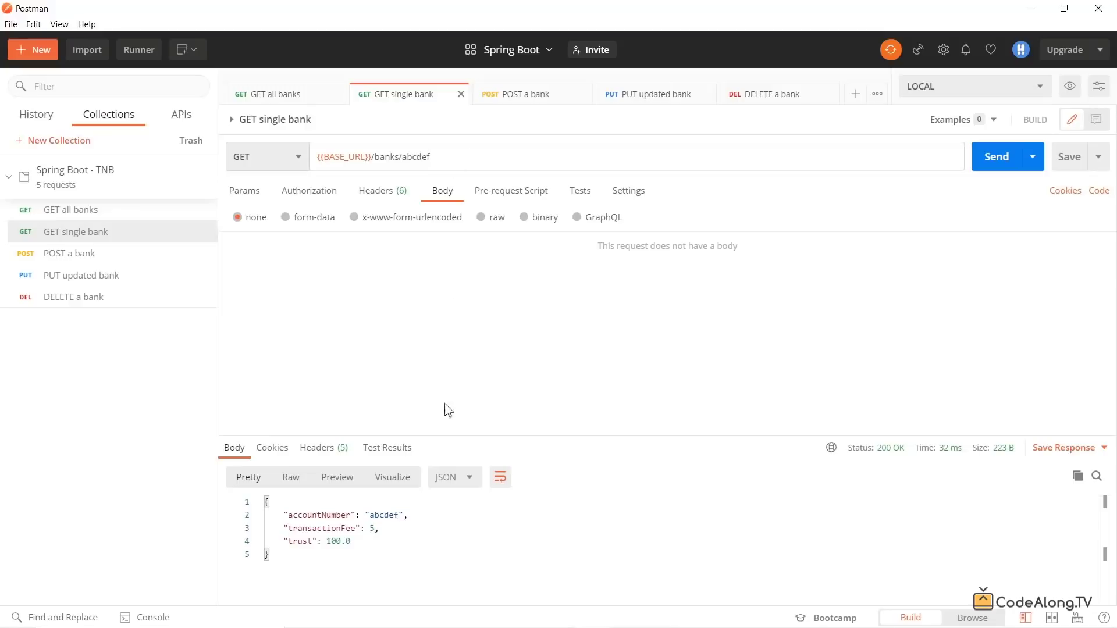
{"action": "mouse_move", "coordinate": [373, 506]}
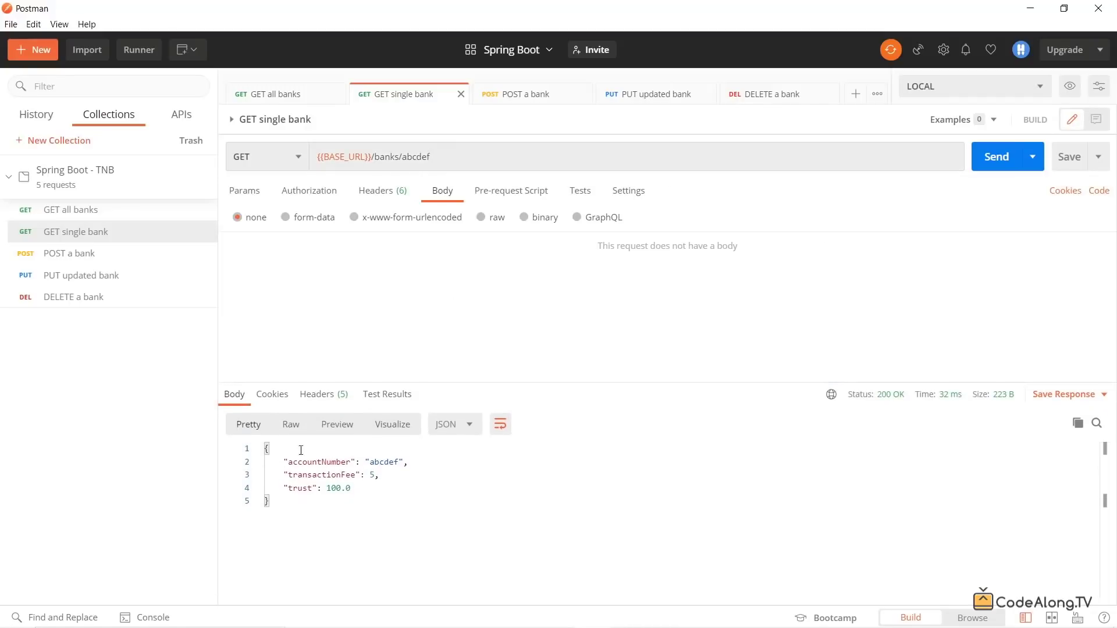
{"action": "mouse_move", "coordinate": [302, 489]}
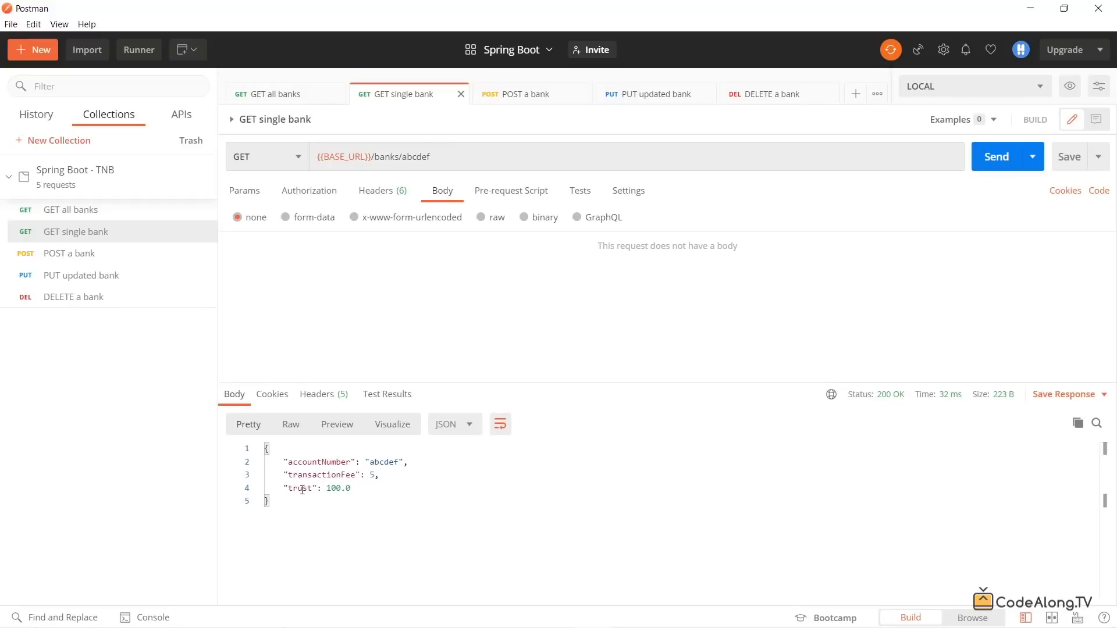
{"action": "mouse_move", "coordinate": [123, 259]}
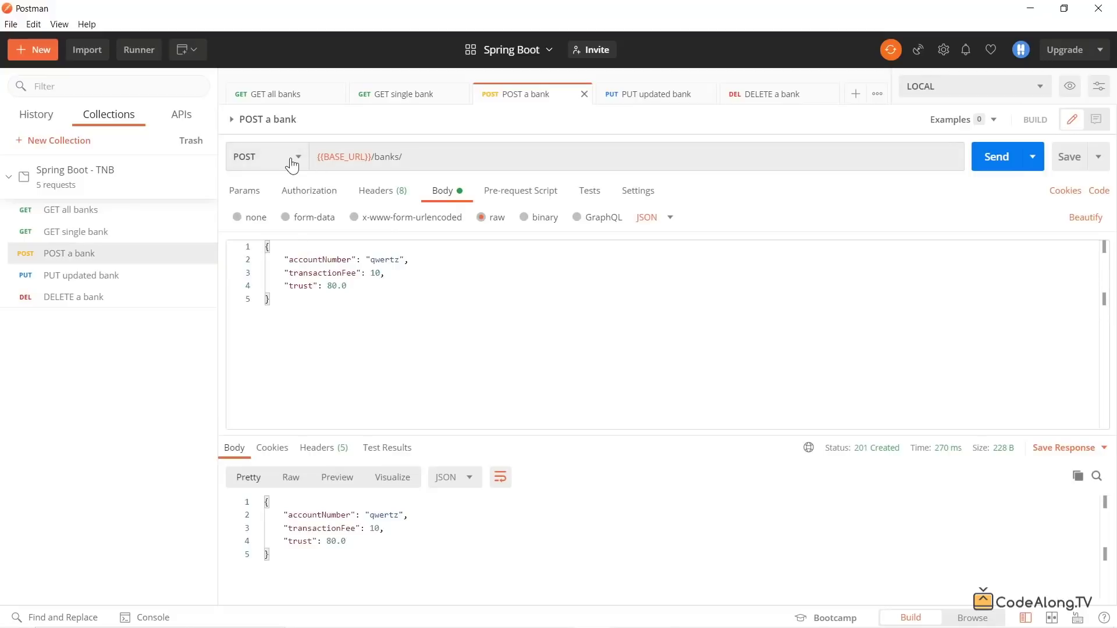
{"action": "mouse_move", "coordinate": [465, 276]}
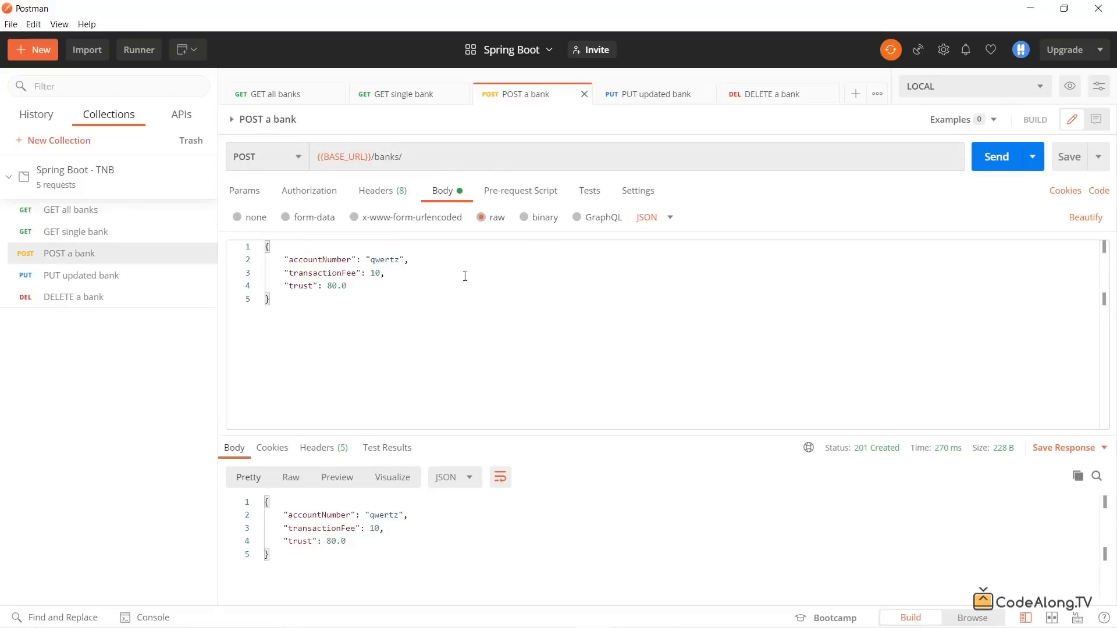
Create bank qwertz with the POST request, then re-fetch all banks to see four accounts
{"action": "left_click_drag", "start_coordinate": [284, 273], "coordinate": [349, 286]}
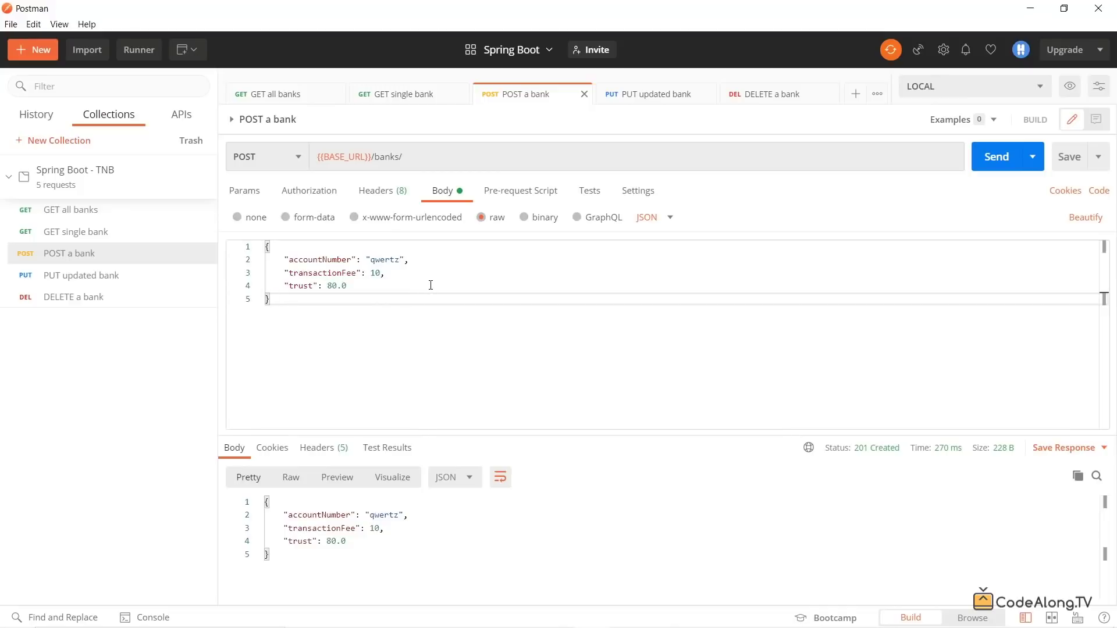
{"action": "left_click", "coordinate": [1000, 157]}
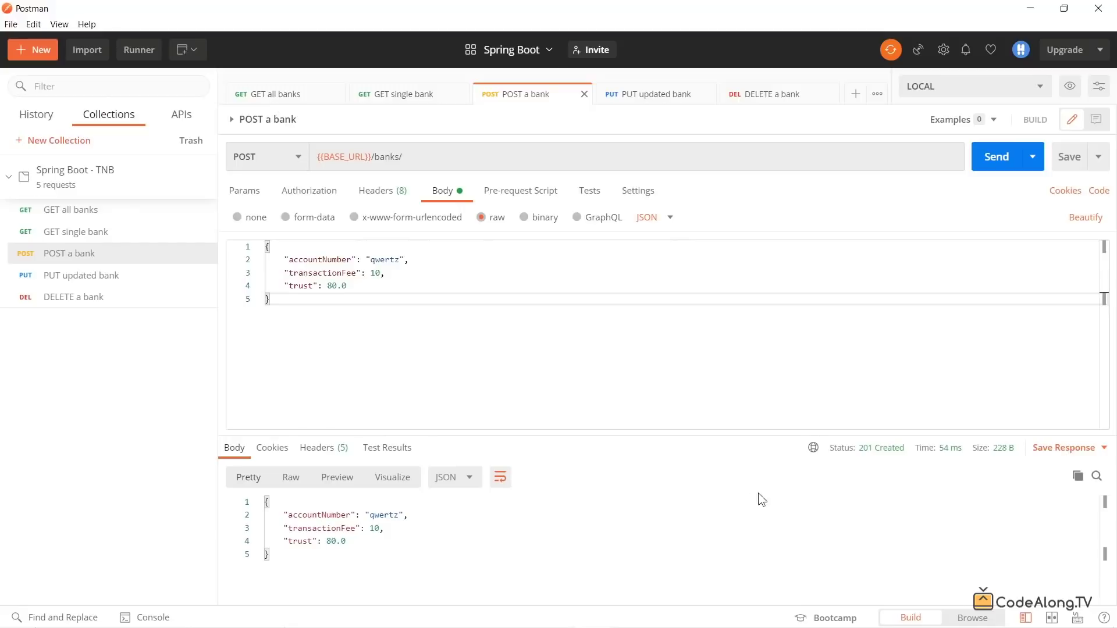
{"action": "mouse_move", "coordinate": [899, 452]}
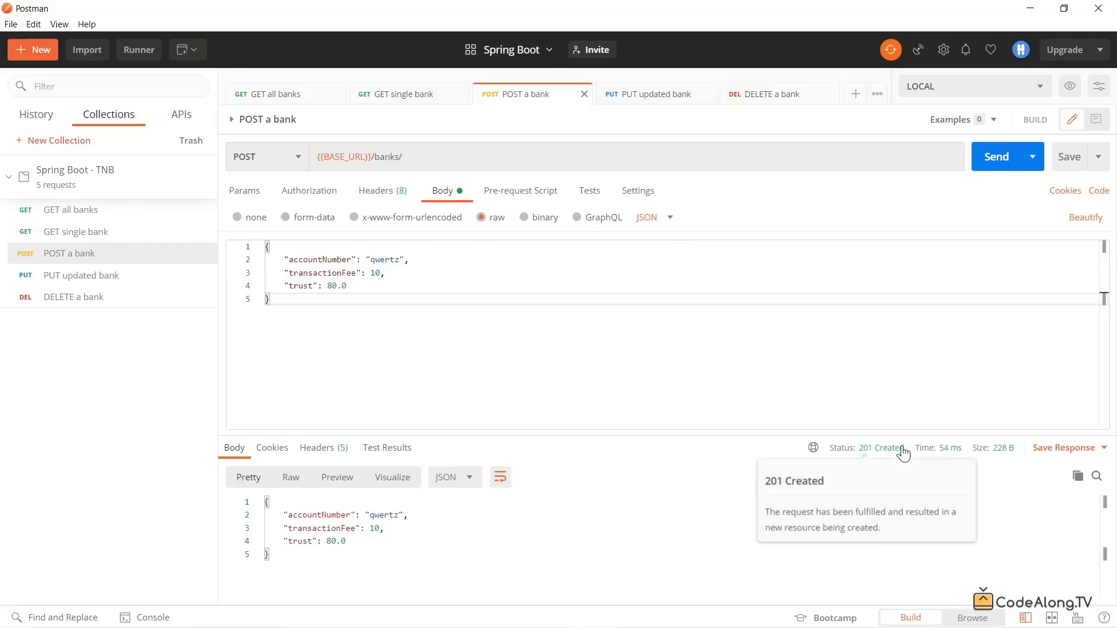
{"action": "left_click", "coordinate": [274, 94]}
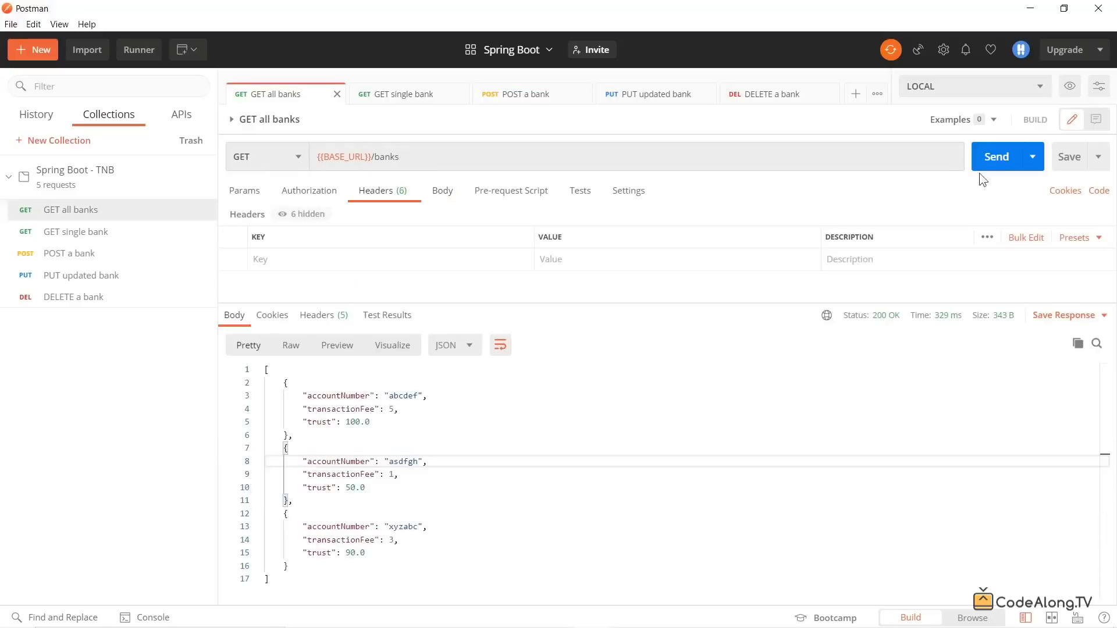
{"action": "left_click", "coordinate": [997, 157]}
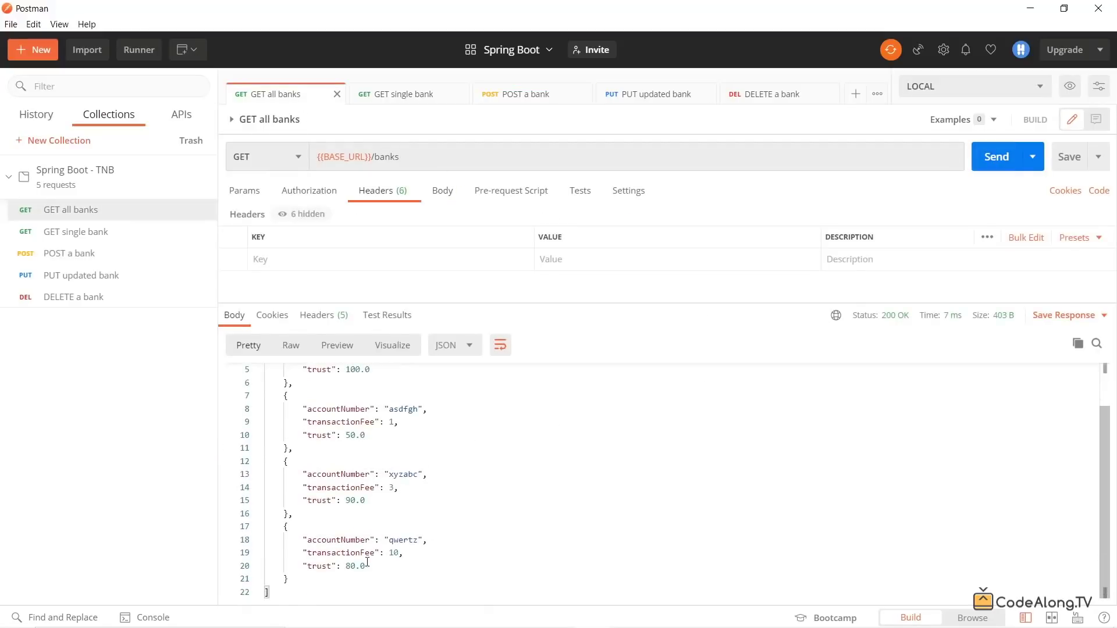
{"action": "mouse_move", "coordinate": [142, 350]}
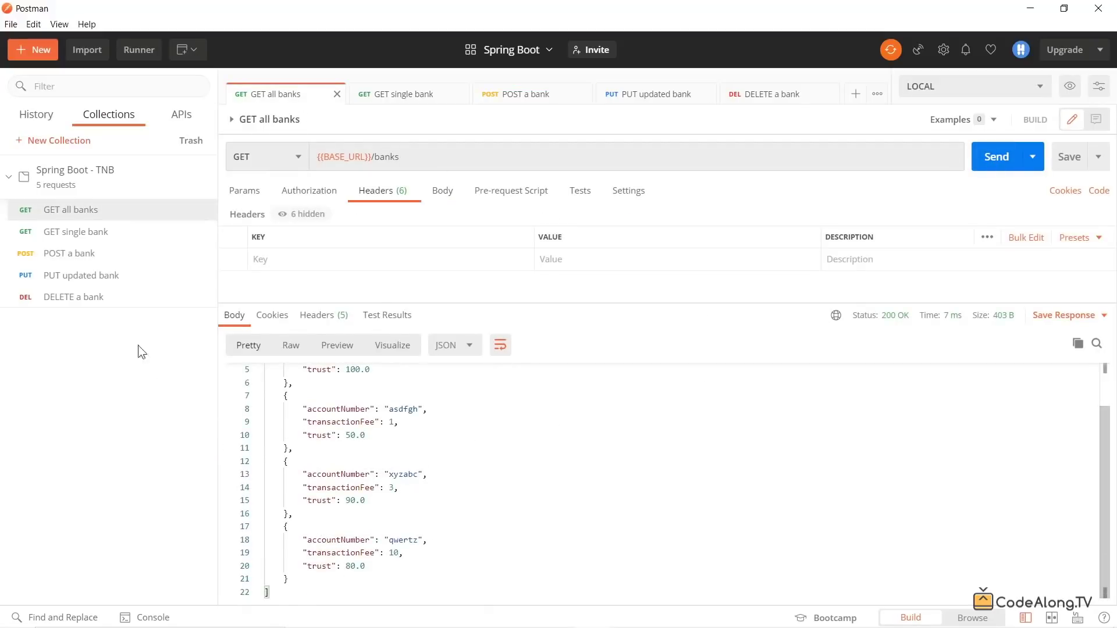
{"action": "left_click", "coordinate": [657, 94]}
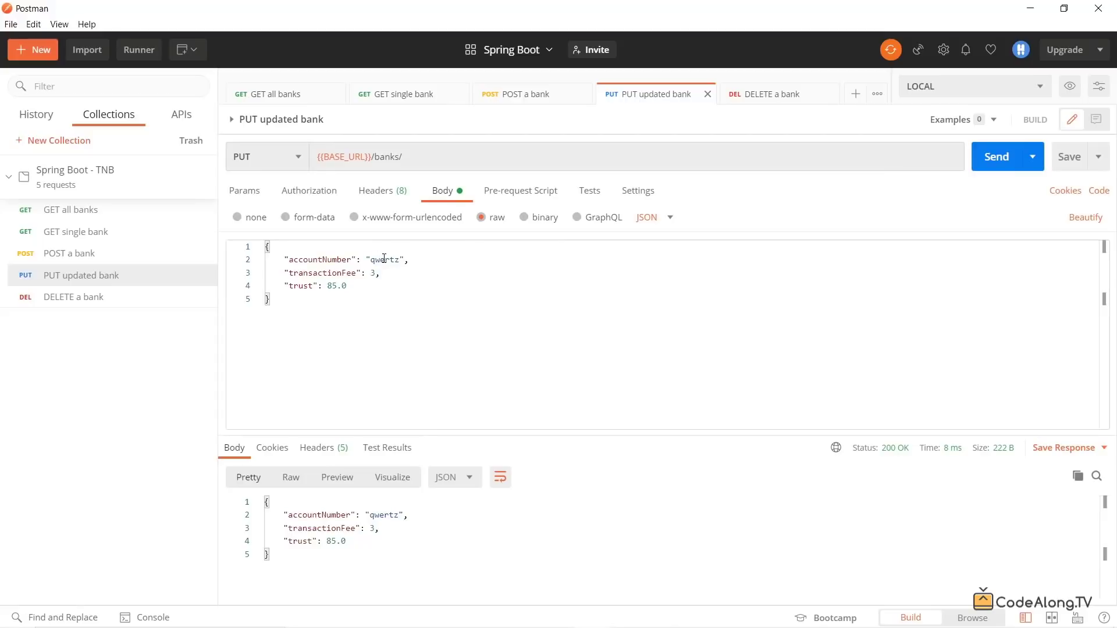
{"action": "mouse_move", "coordinate": [103, 266]}
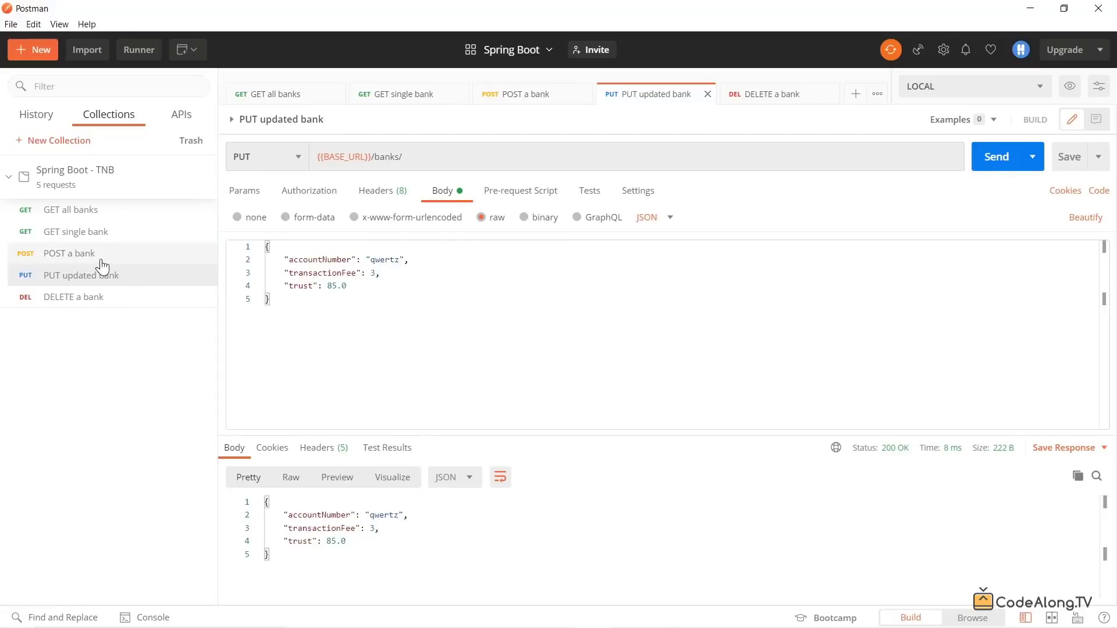
Check qwertz in the PUT body, then review all banks showing transaction fee 3, trust 85.0
{"action": "left_click", "coordinate": [279, 94]}
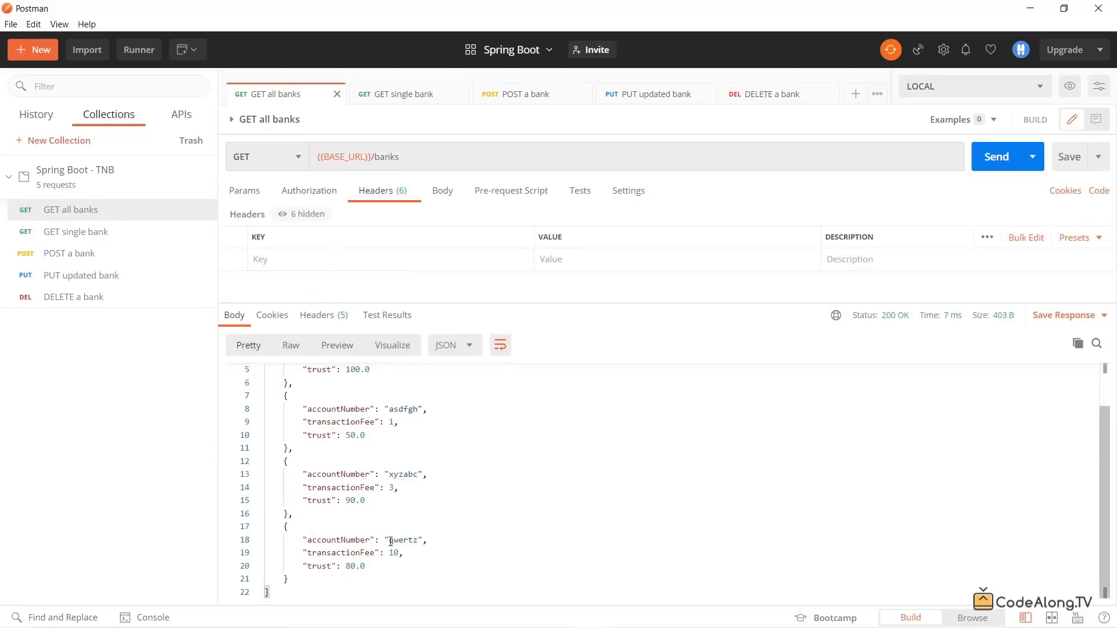
{"action": "mouse_move", "coordinate": [377, 553]}
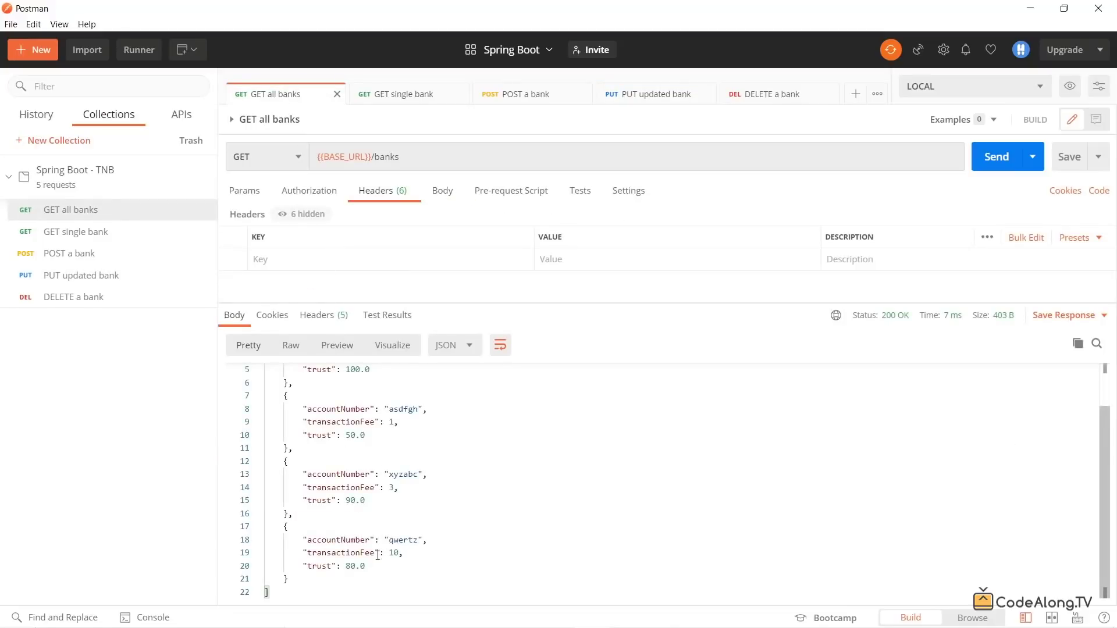
{"action": "left_click", "coordinate": [656, 93]}
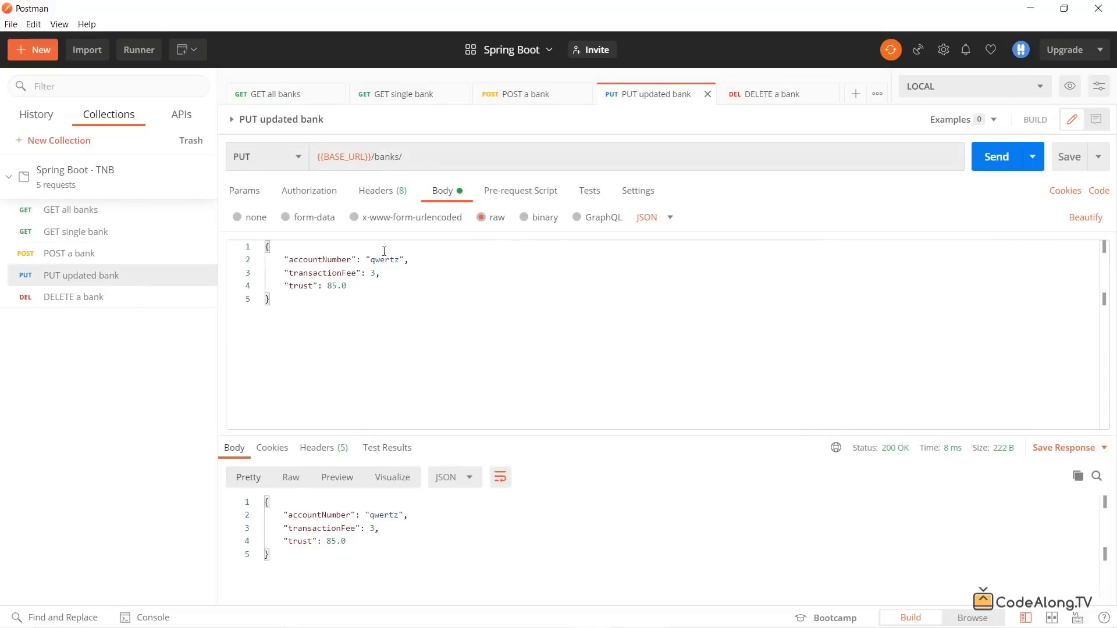
{"action": "double_click", "coordinate": [386, 260]}
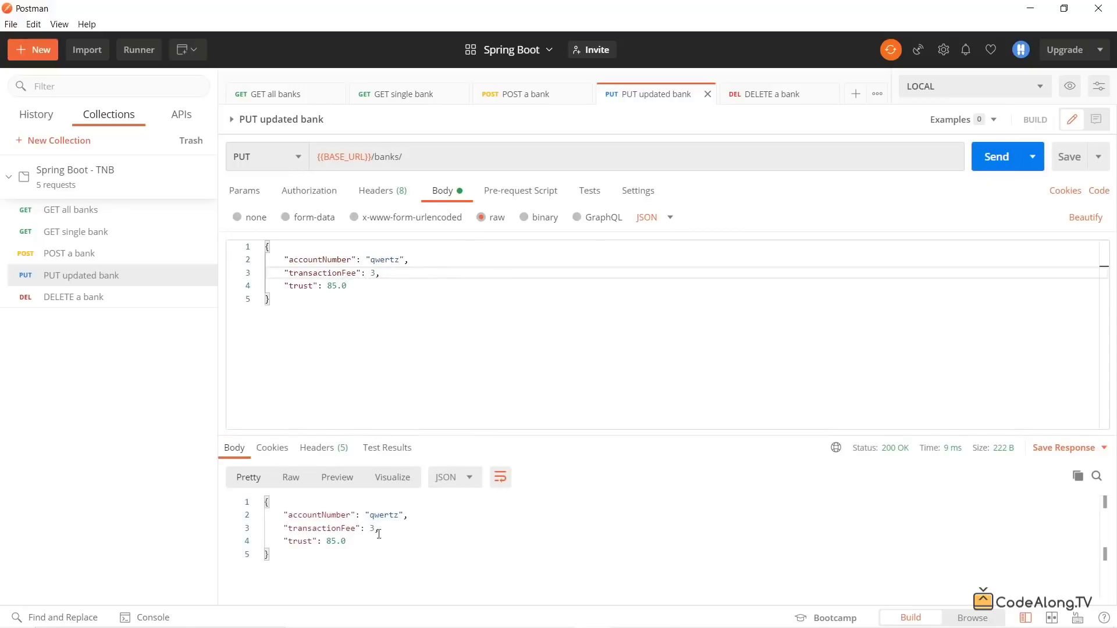
{"action": "mouse_move", "coordinate": [351, 529]}
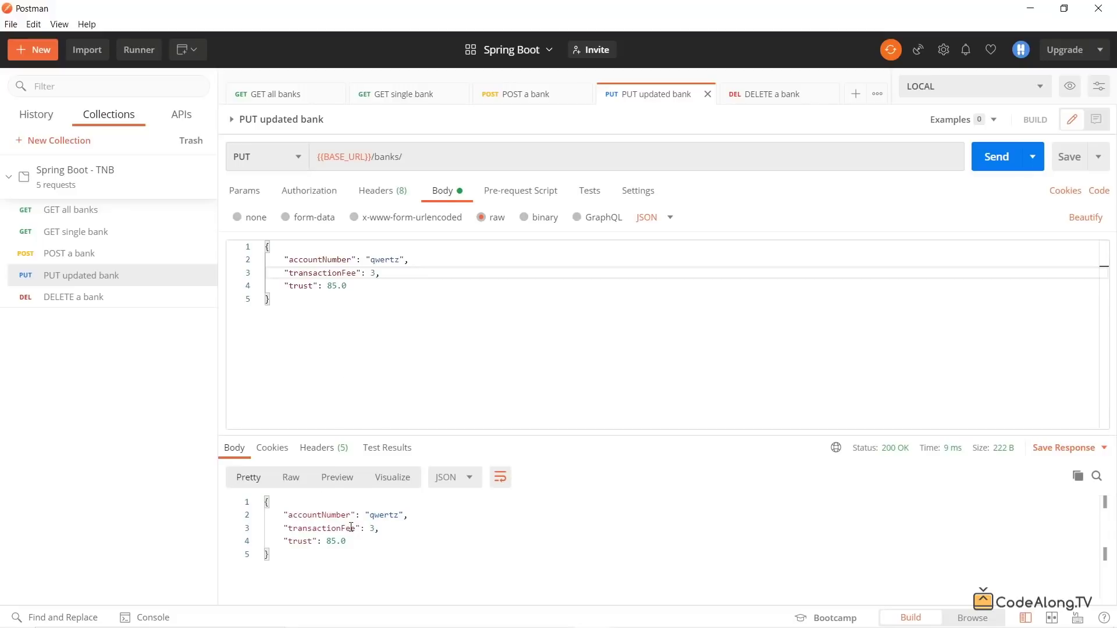
{"action": "mouse_move", "coordinate": [99, 213]}
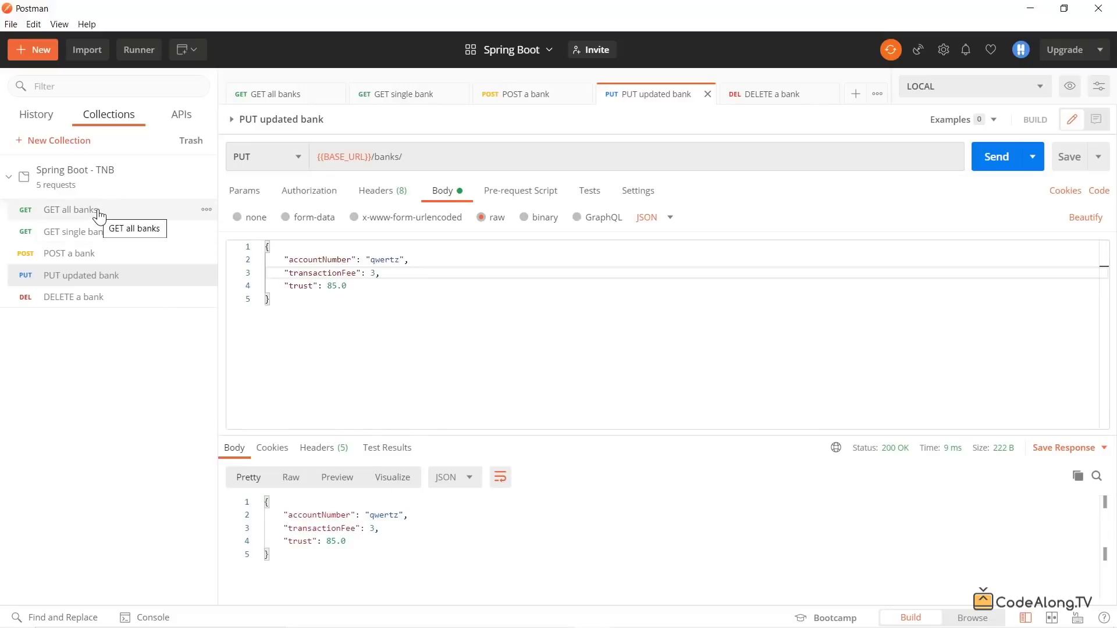
{"action": "left_click", "coordinate": [70, 209]}
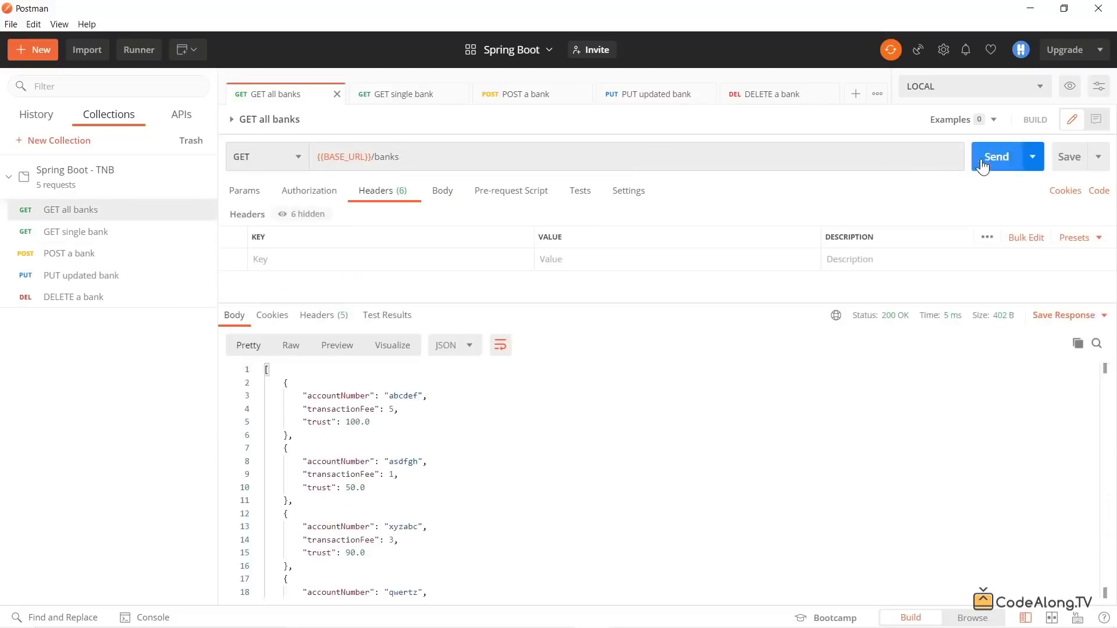
{"action": "scroll", "scroll_direction": "down", "scroll_amount": 3}
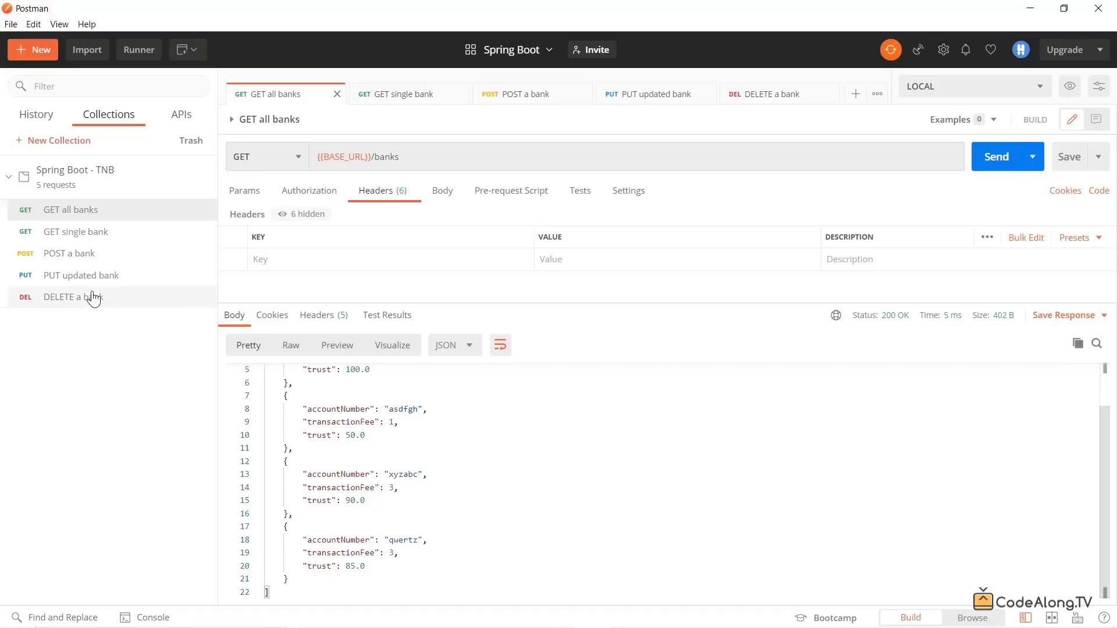
Delete bank abcdef via the DELETE /banks/abcdef request, then return to GET all banks
{"action": "left_click", "coordinate": [74, 297]}
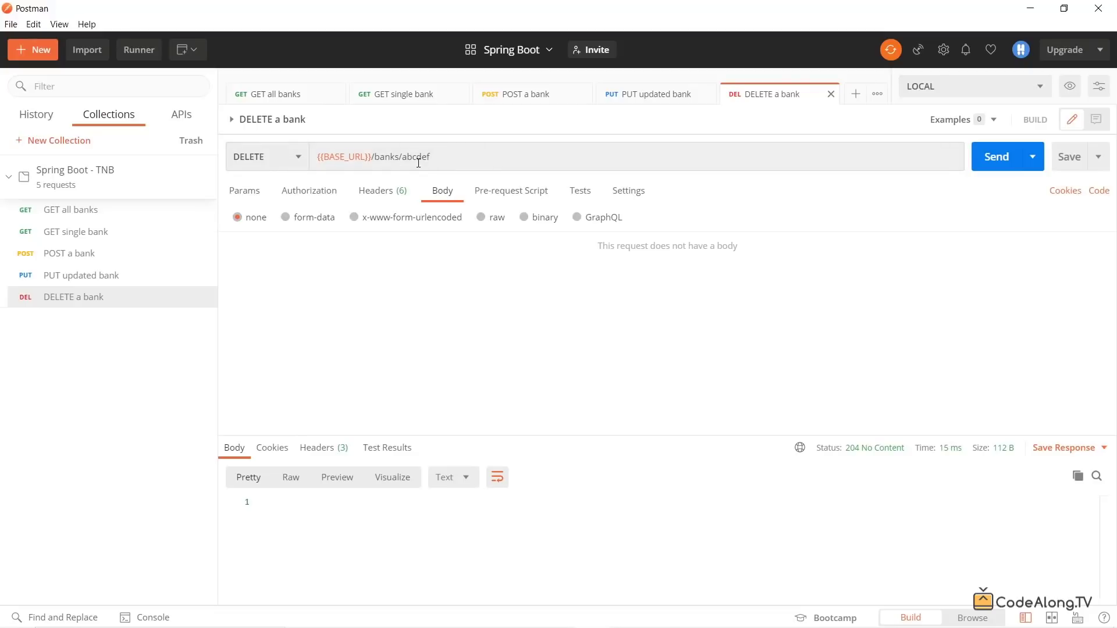
{"action": "double_click", "coordinate": [416, 157]}
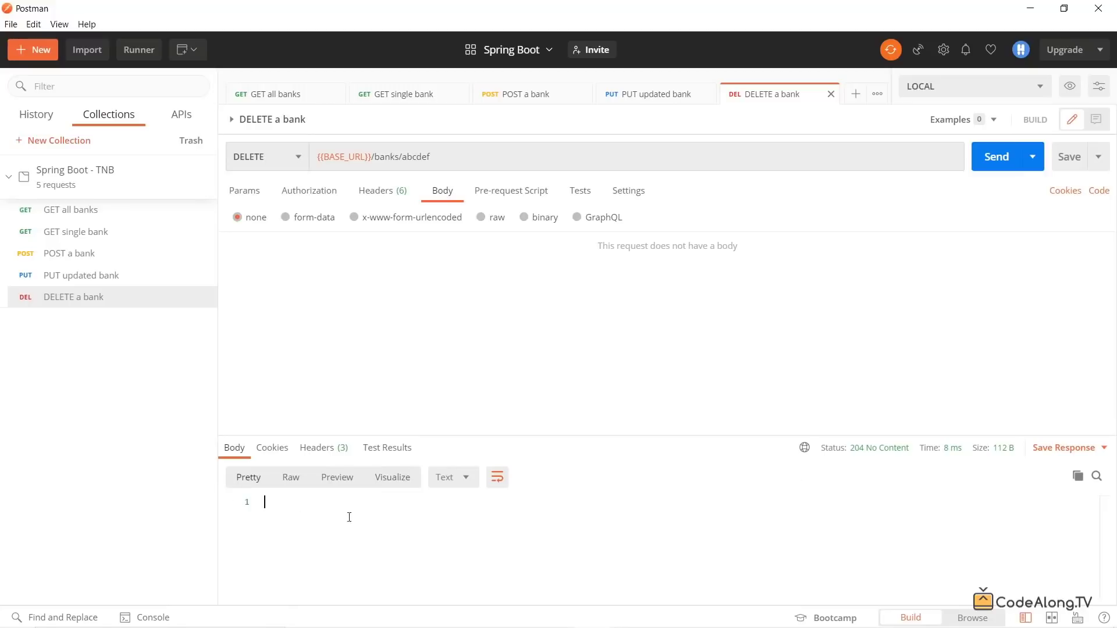
{"action": "left_click", "coordinate": [276, 93]}
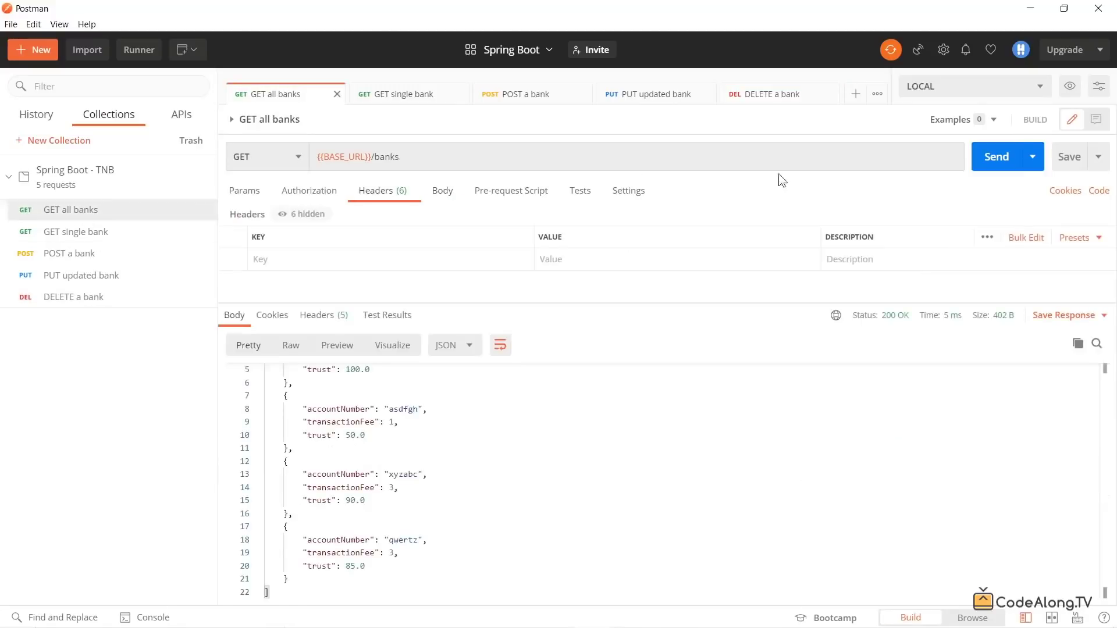
Re-send GET all banks, confirming only asdfgh, xyzabc and qwertz remain
{"action": "left_click", "coordinate": [997, 156]}
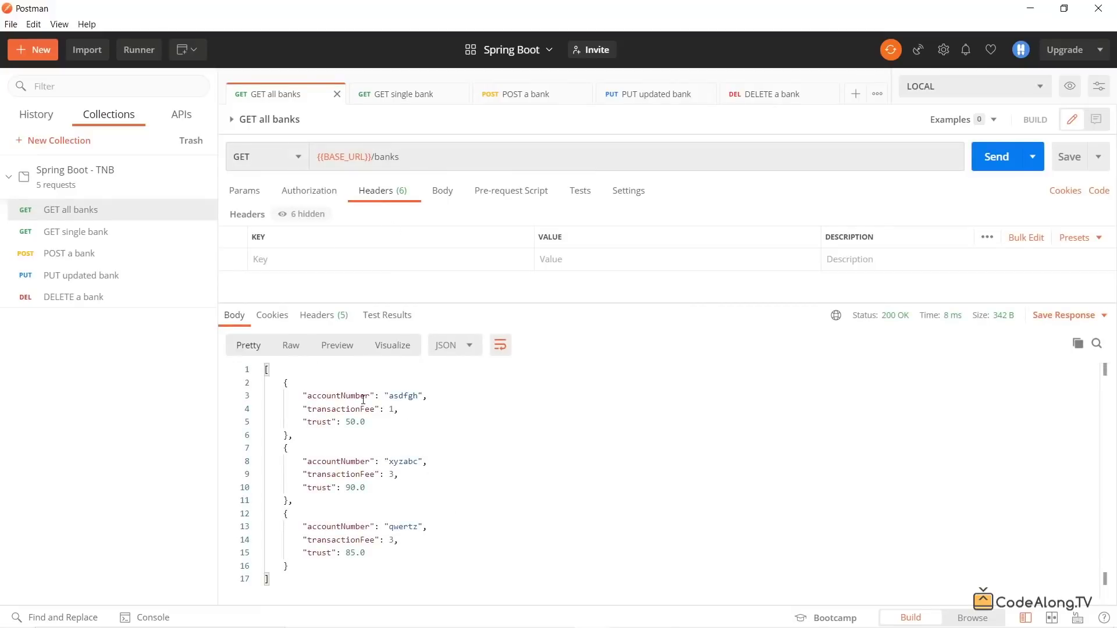
{"action": "mouse_move", "coordinate": [489, 486]}
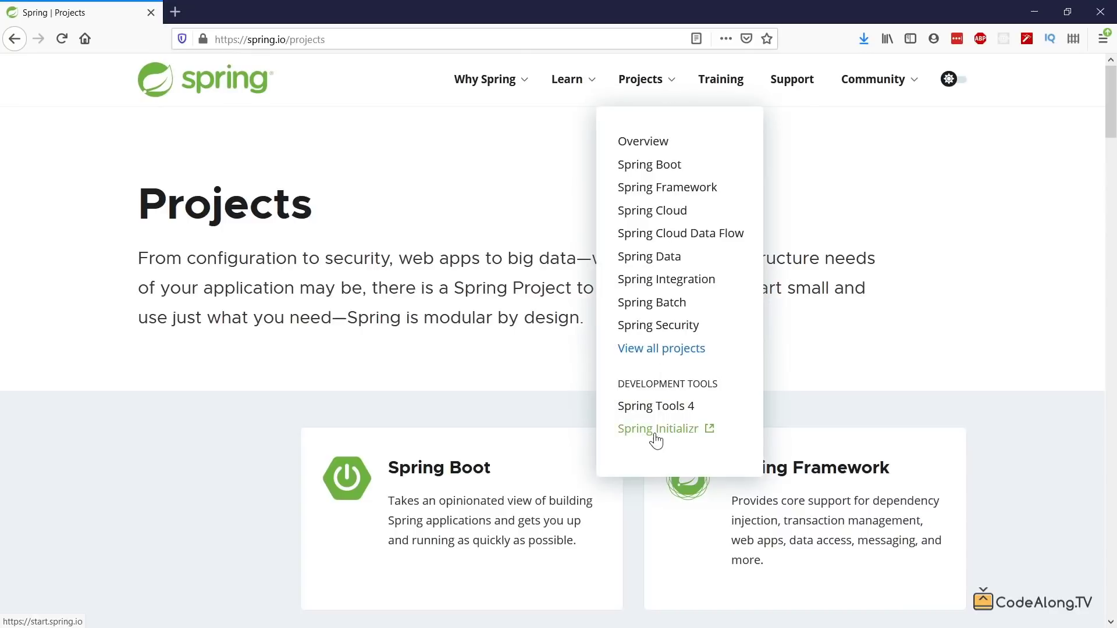
Open Spring Initializr and choose a Gradle project with Kotlin as the language
{"action": "left_click", "coordinate": [657, 429]}
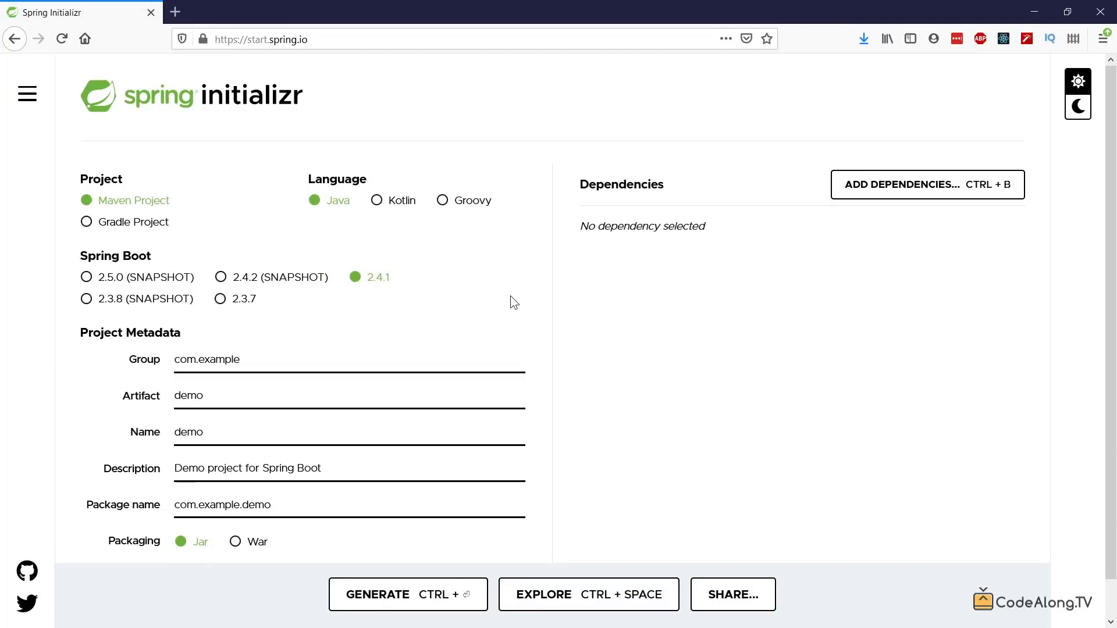
{"action": "mouse_move", "coordinate": [371, 225]}
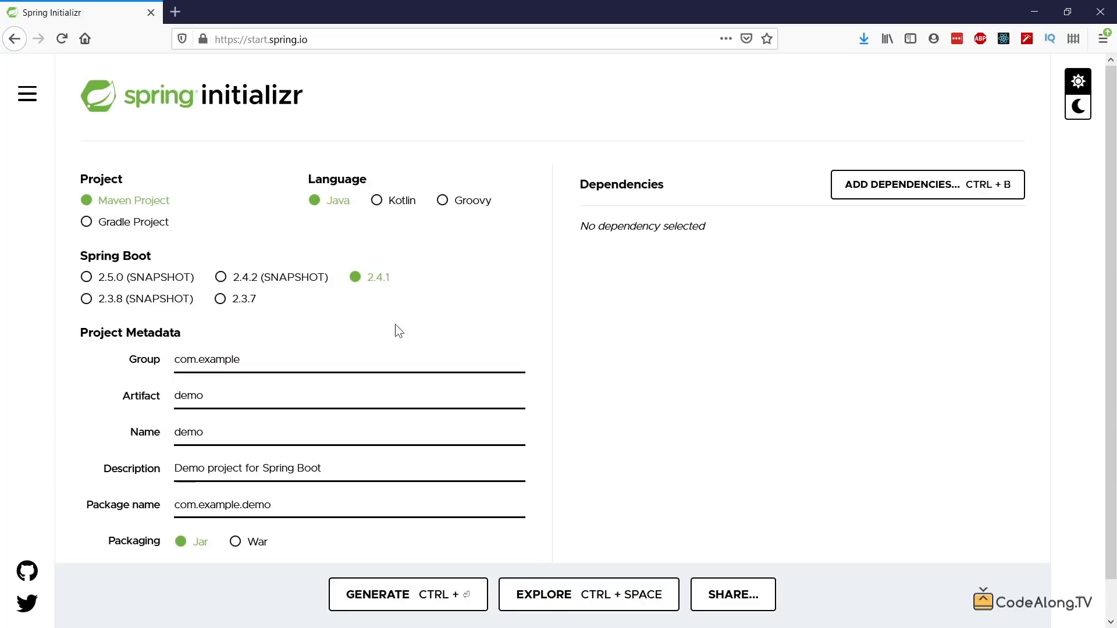
{"action": "mouse_move", "coordinate": [586, 266]}
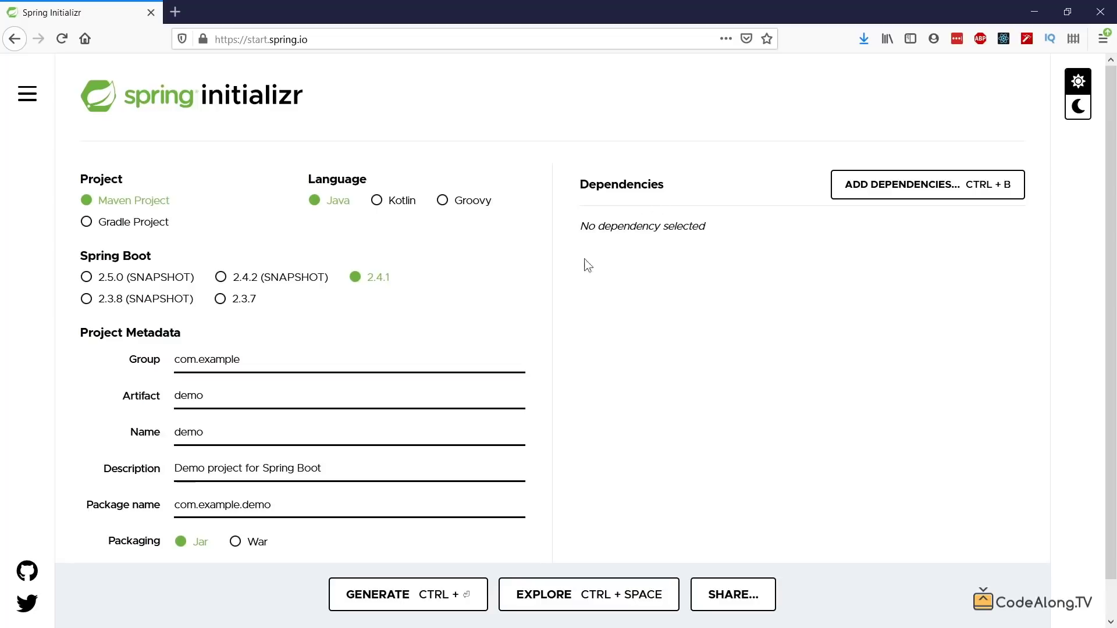
{"action": "mouse_move", "coordinate": [411, 612]}
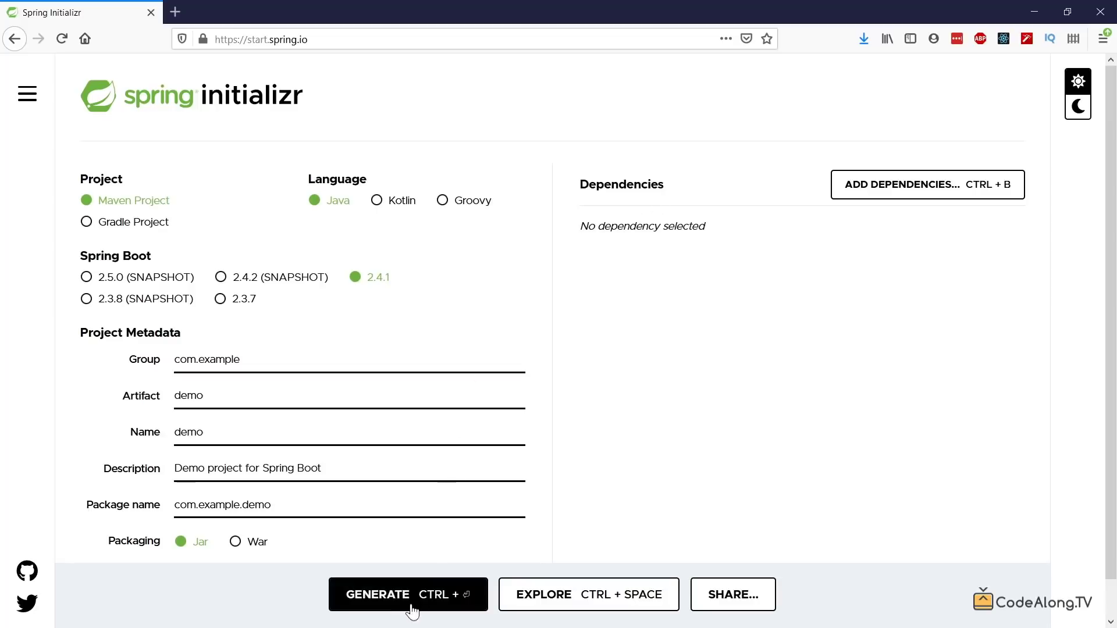
{"action": "mouse_move", "coordinate": [382, 330]}
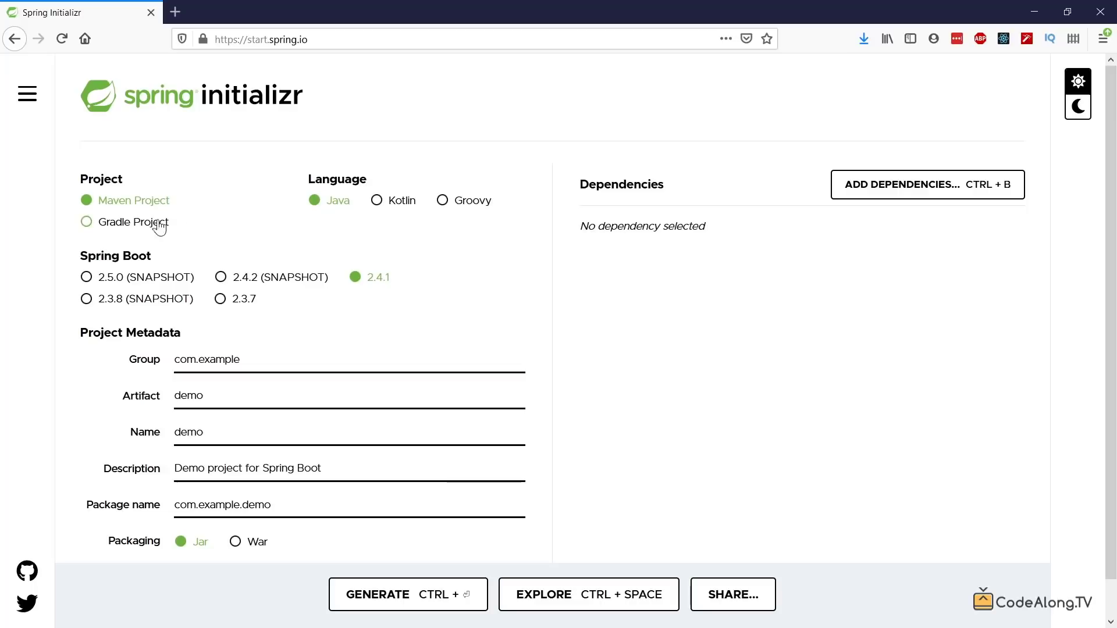
{"action": "left_click", "coordinate": [86, 222]}
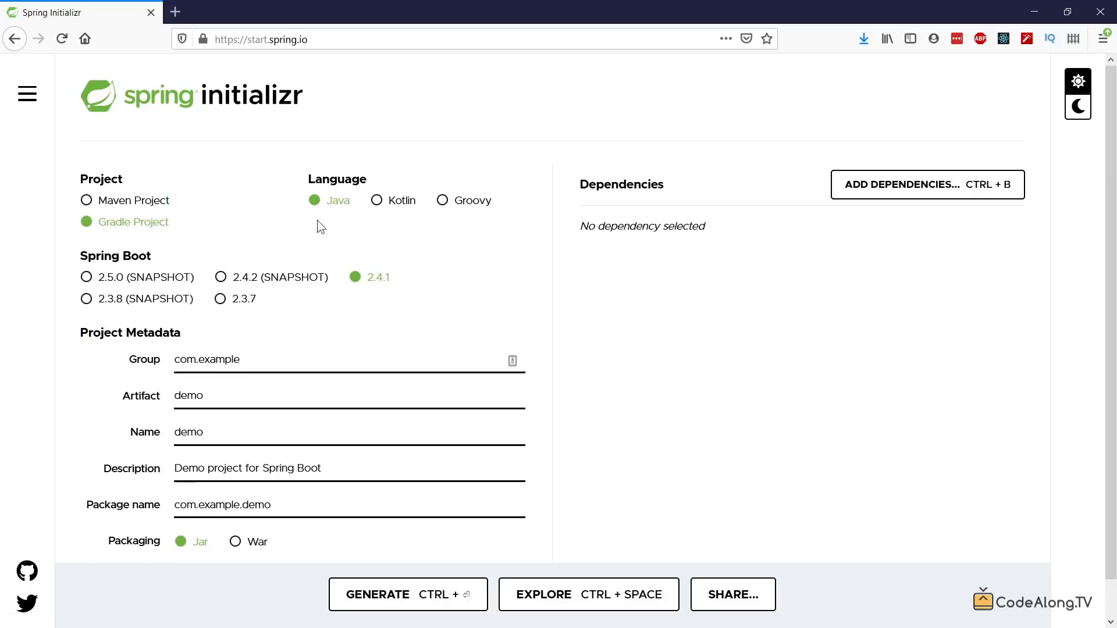
{"action": "left_click", "coordinate": [376, 200]}
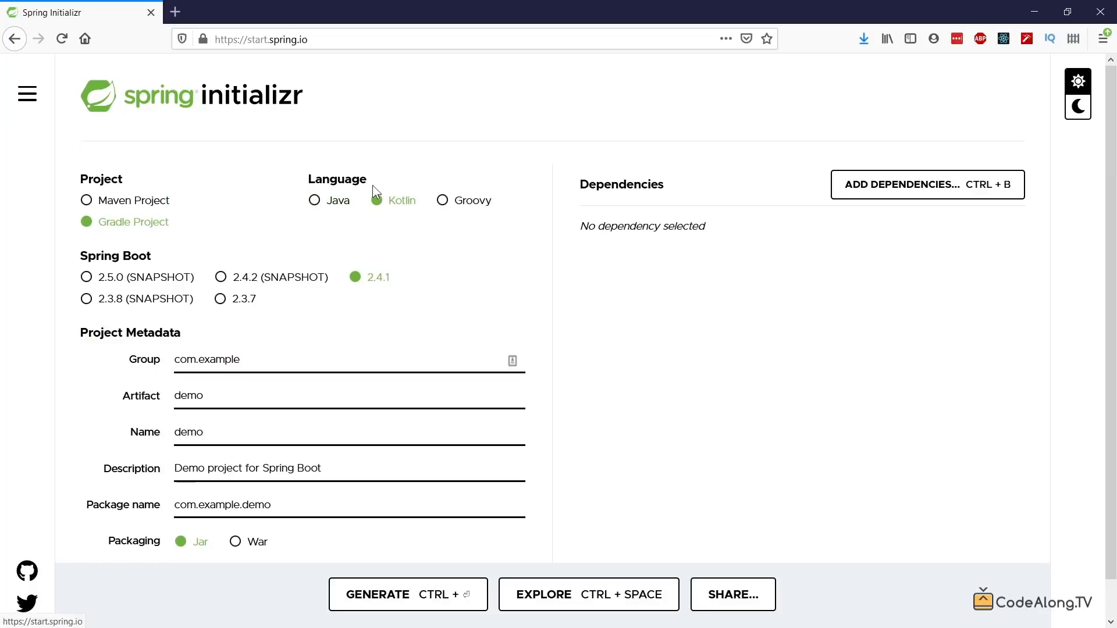
{"action": "mouse_move", "coordinate": [371, 222]}
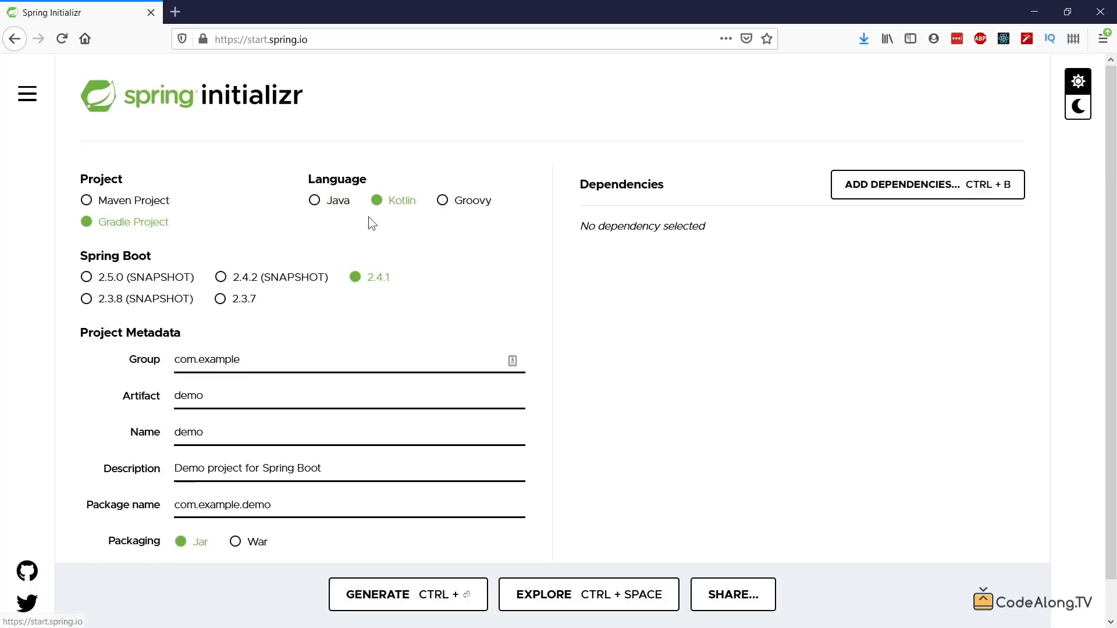
{"action": "mouse_move", "coordinate": [421, 217]}
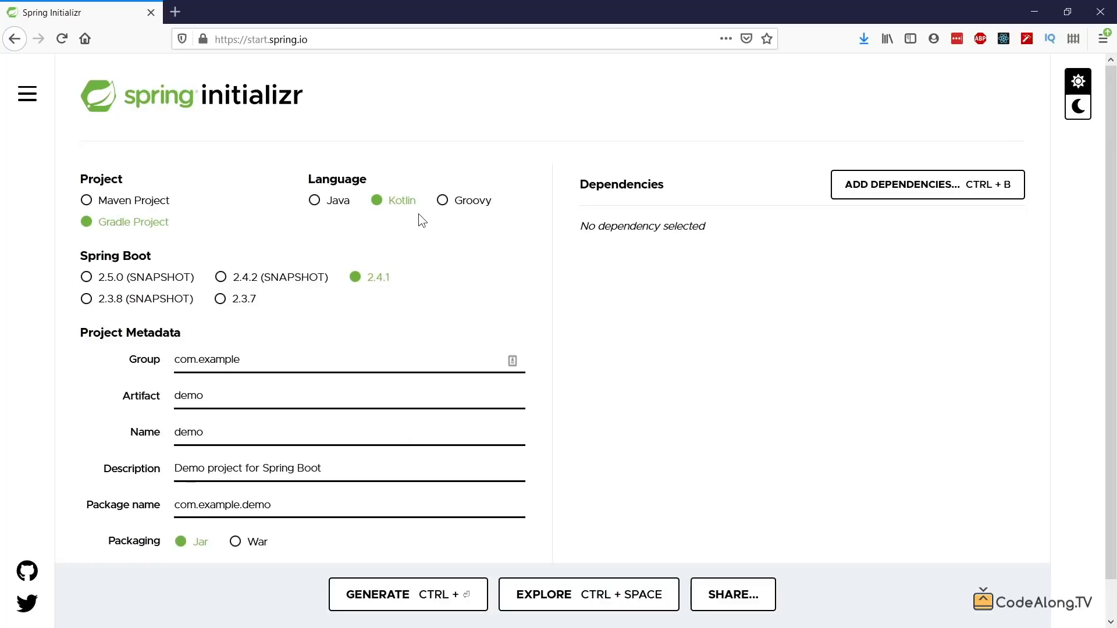
{"action": "mouse_move", "coordinate": [407, 225]}
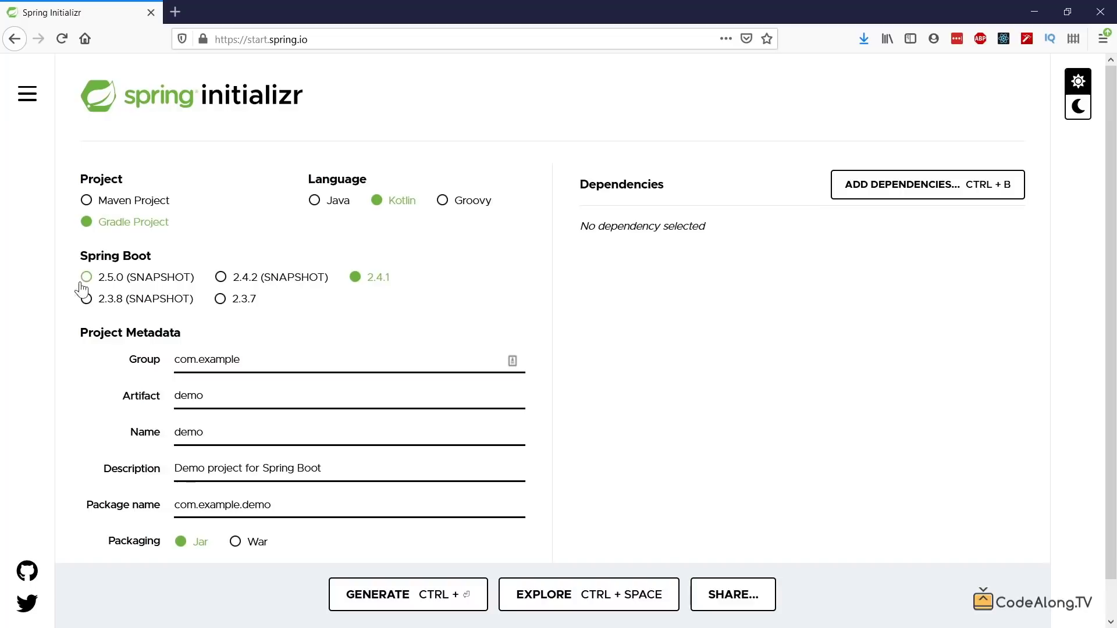
Select Spring Boot version 2.5.0 (SNAPSHOT)
{"action": "left_click", "coordinate": [86, 277]}
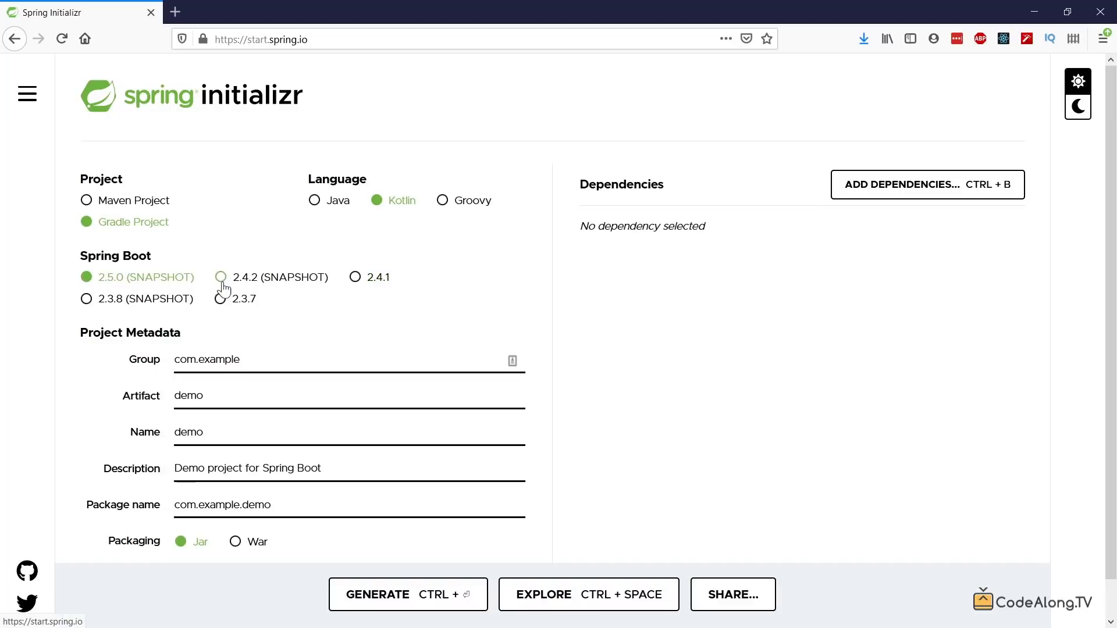
{"action": "mouse_move", "coordinate": [376, 338]}
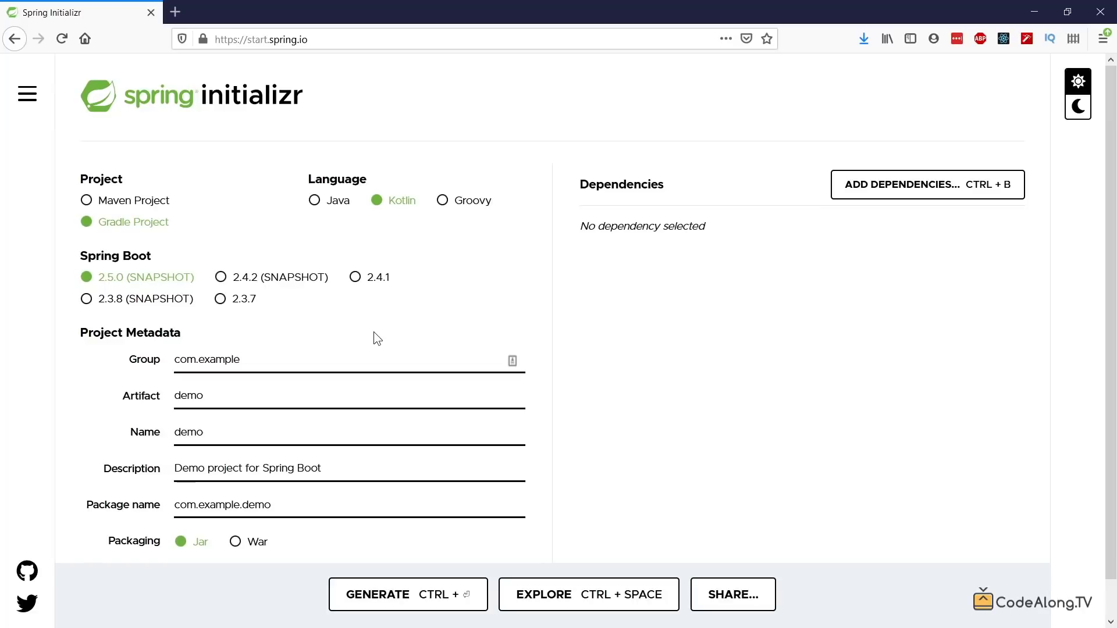
{"action": "mouse_move", "coordinate": [165, 268]}
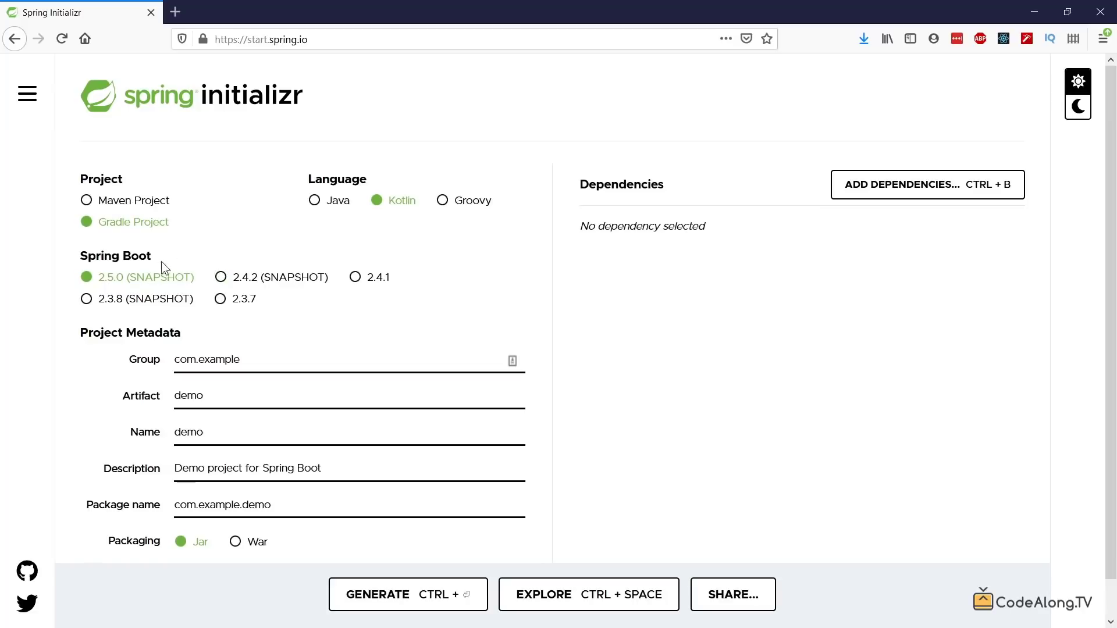
{"action": "mouse_move", "coordinate": [158, 289]}
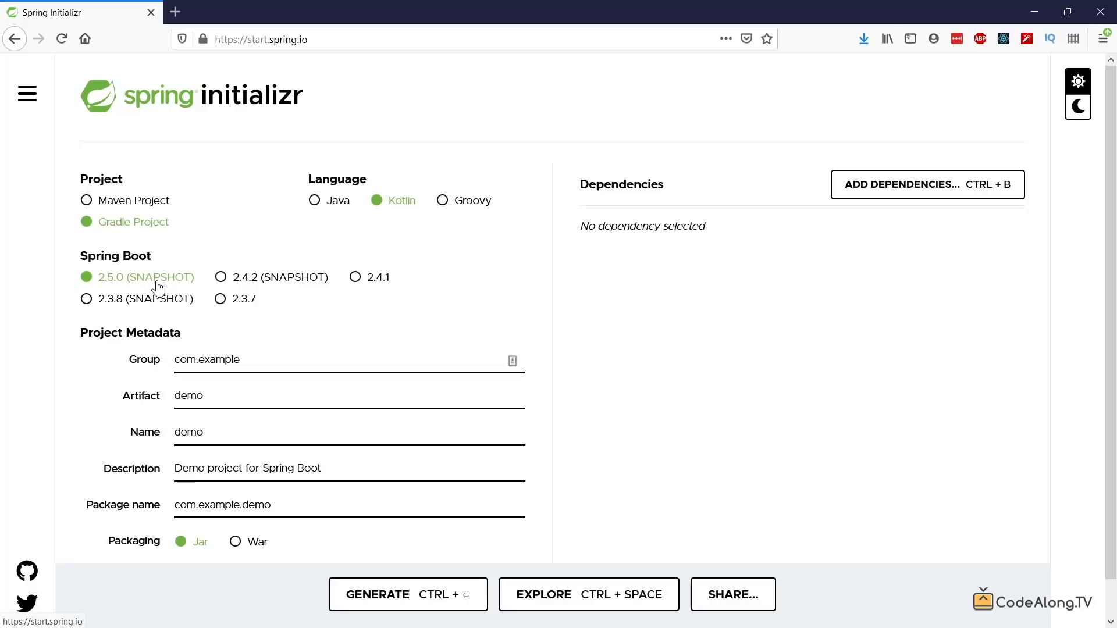
{"action": "mouse_move", "coordinate": [125, 285]}
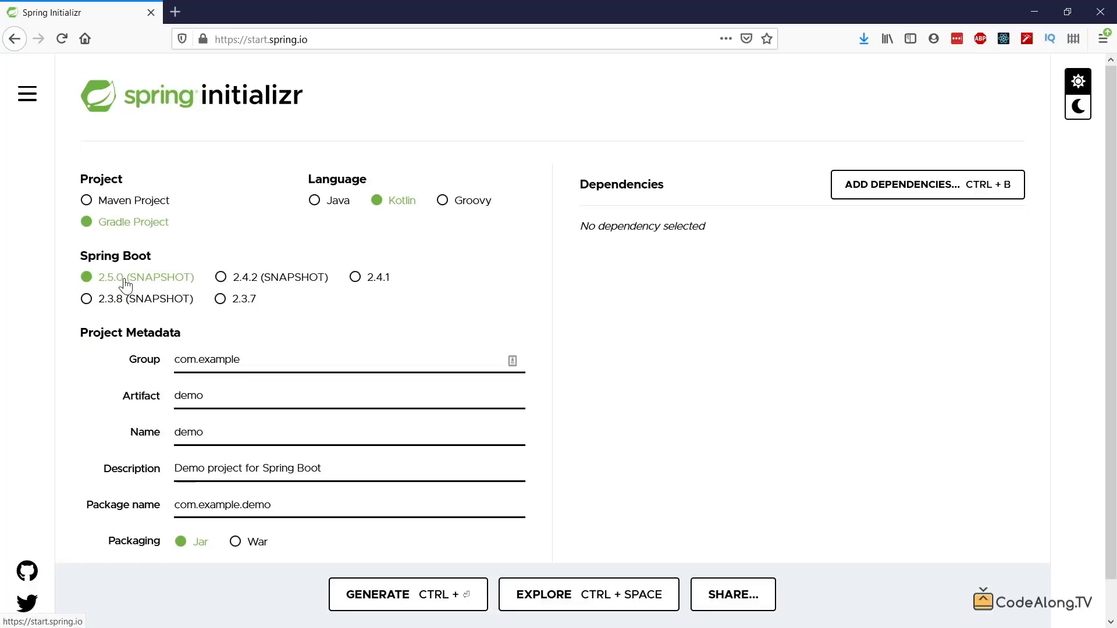
{"action": "mouse_move", "coordinate": [168, 287]}
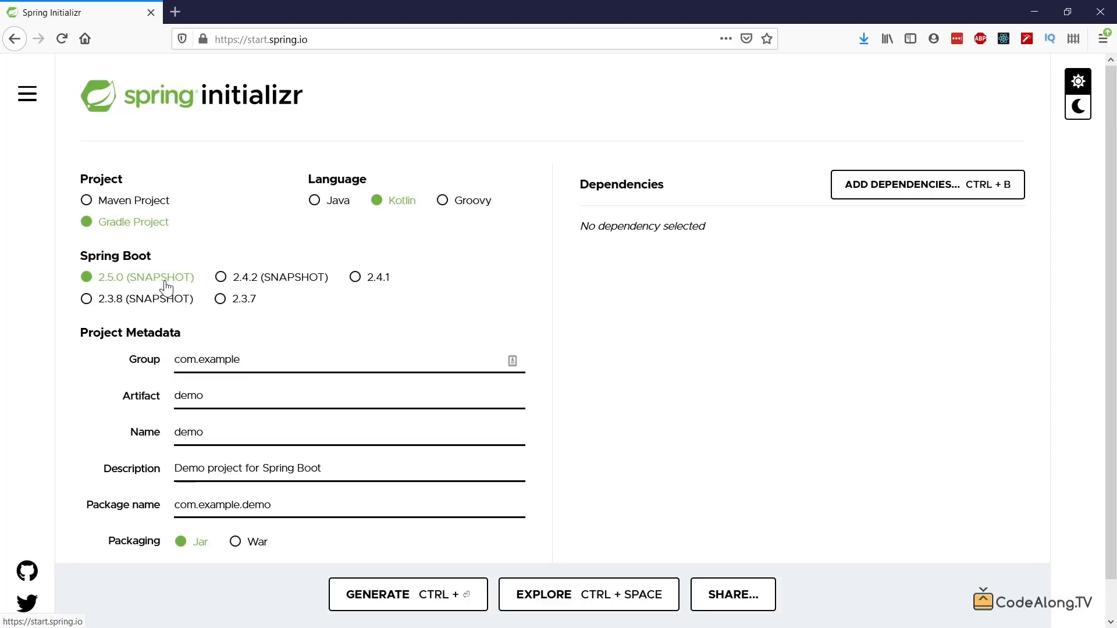
{"action": "mouse_move", "coordinate": [210, 305]}
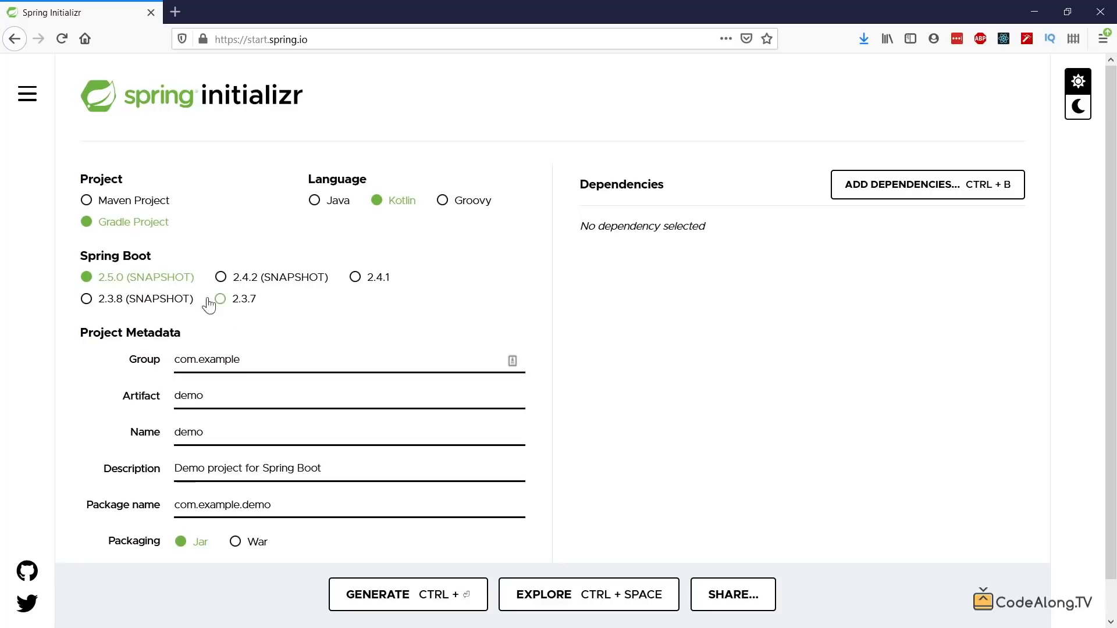
{"action": "mouse_move", "coordinate": [207, 318]}
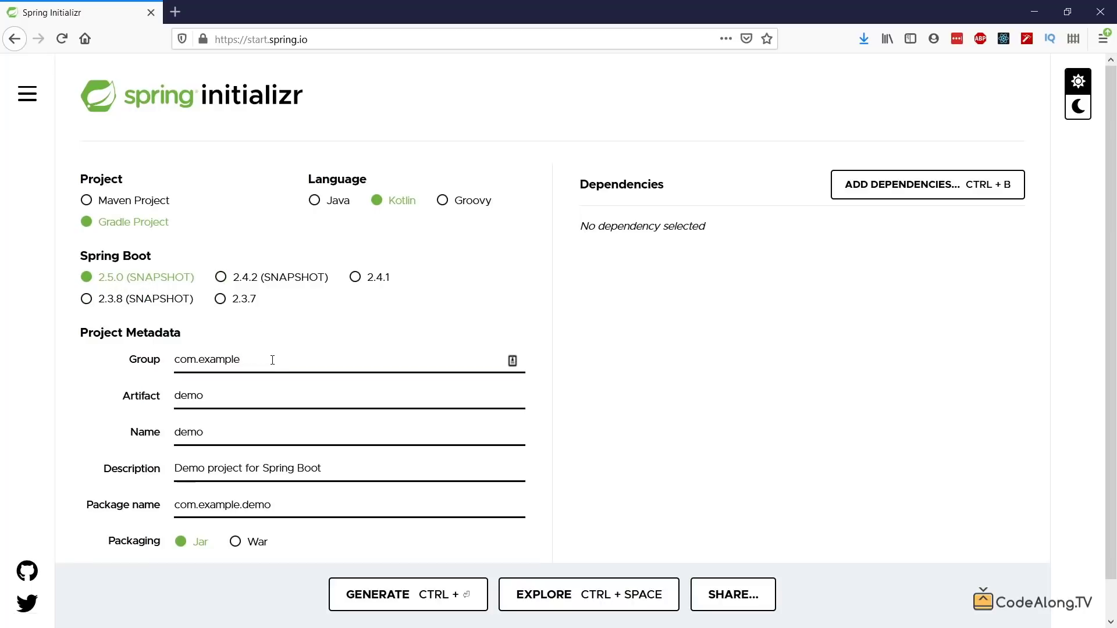
Set the project group to tv.codealong.tutorials.springboot
{"action": "double_click", "coordinate": [207, 360]}
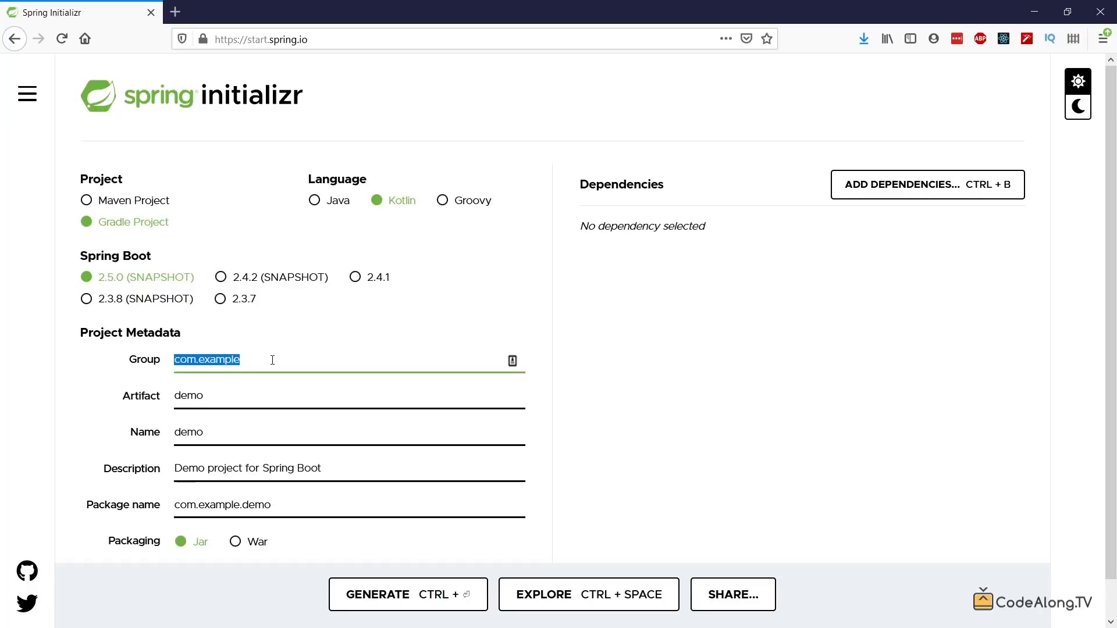
{"action": "type", "text": "tv.codealong"}
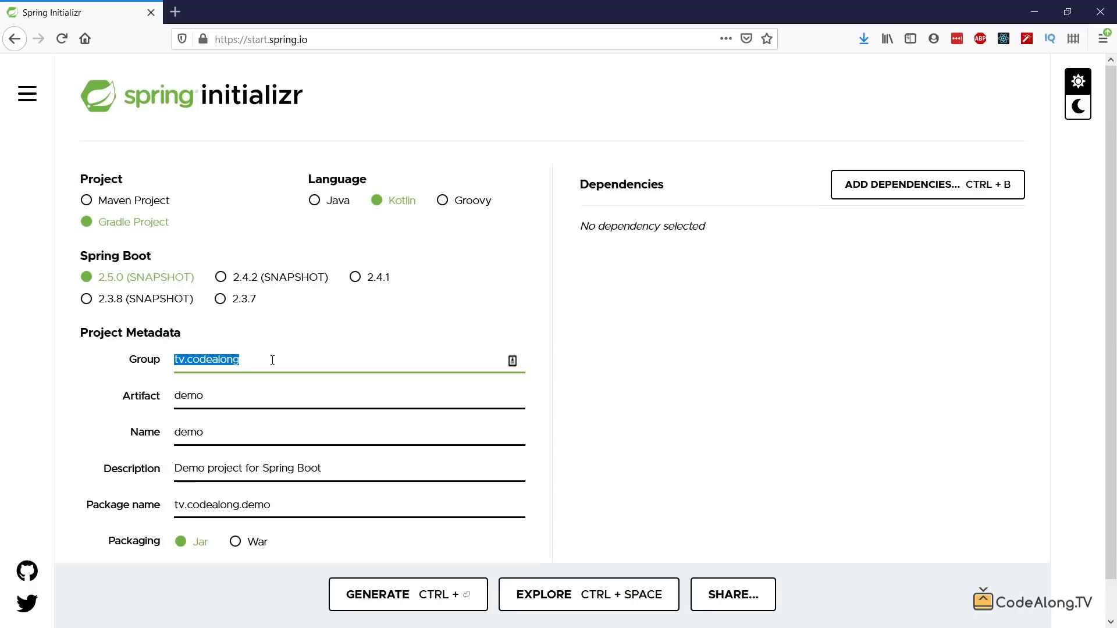
{"action": "left_click", "coordinate": [273, 360]}
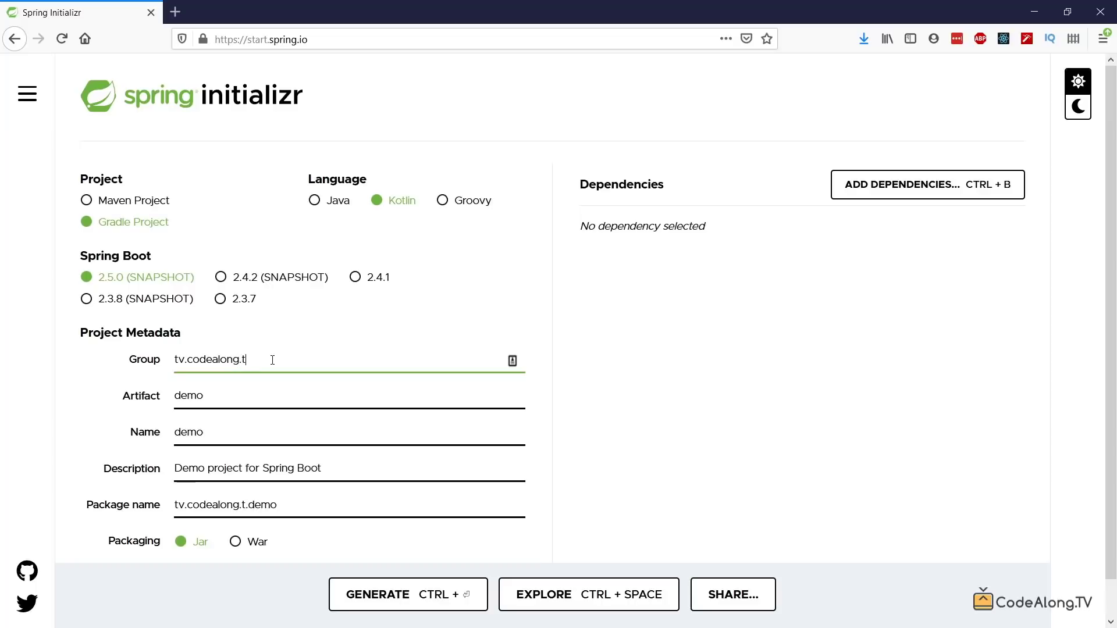
{"action": "type", "text": "utorials."}
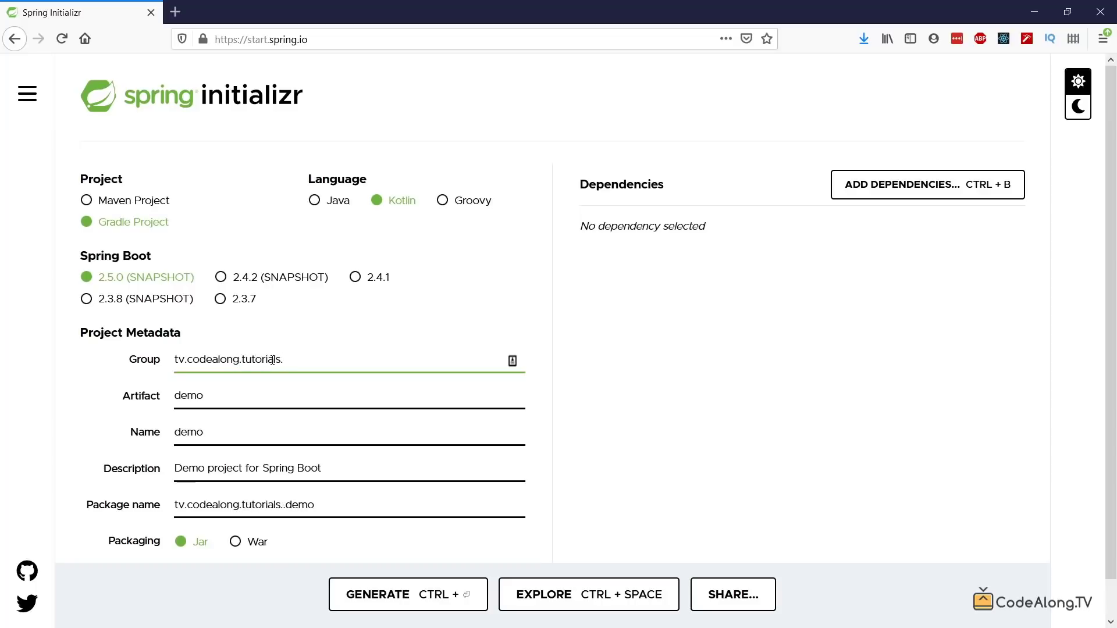
{"action": "type", "text": "springboot"}
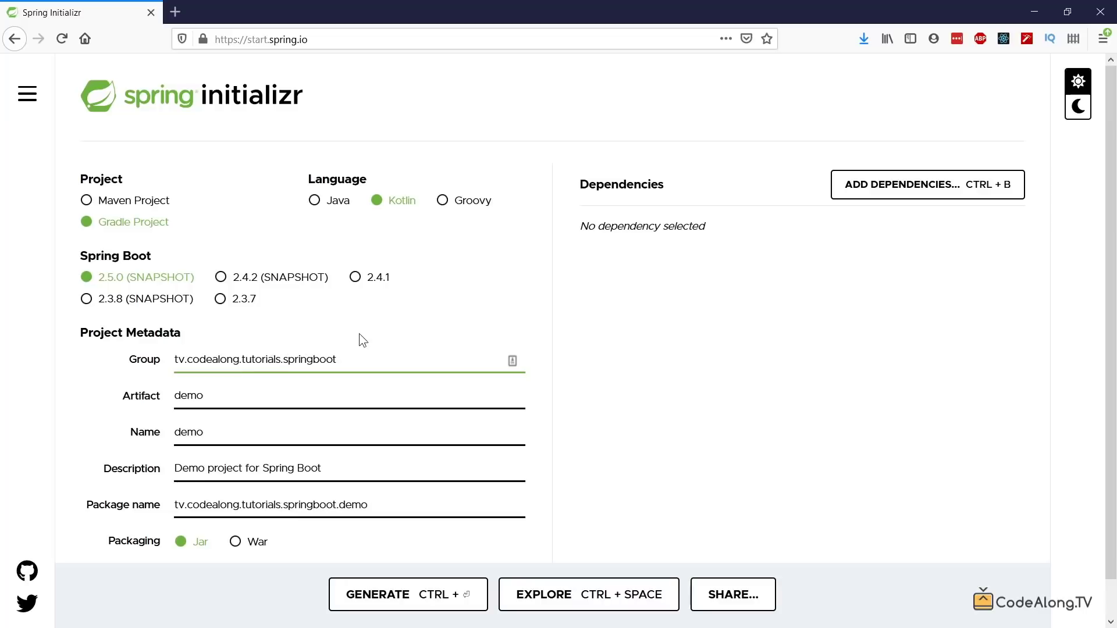
Set artifact to thenewboston and description to 'Spring Boot Tutorial Series for TNB'
{"action": "type", "text": "thenewboston"}
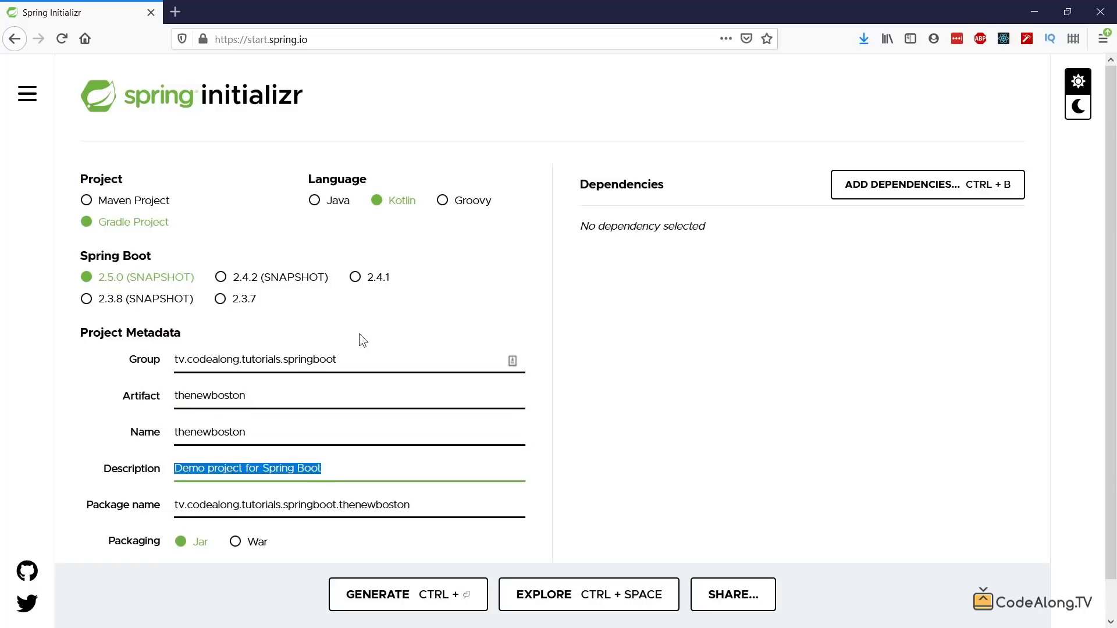
{"action": "type", "text": "Spring Boot Tutorial S"}
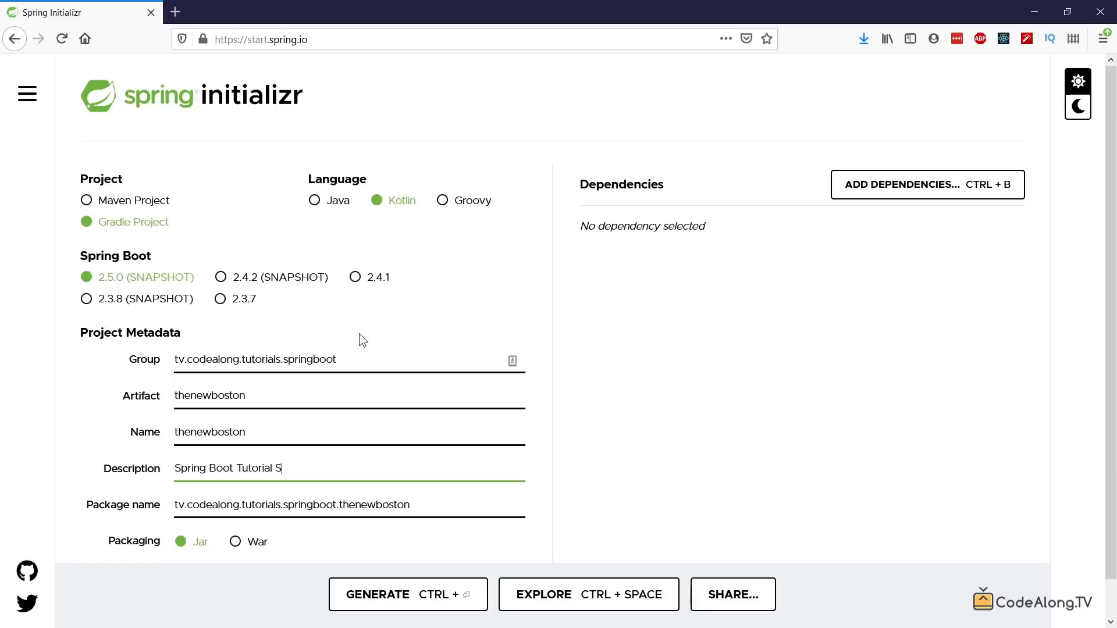
{"action": "type", "text": "eries for"}
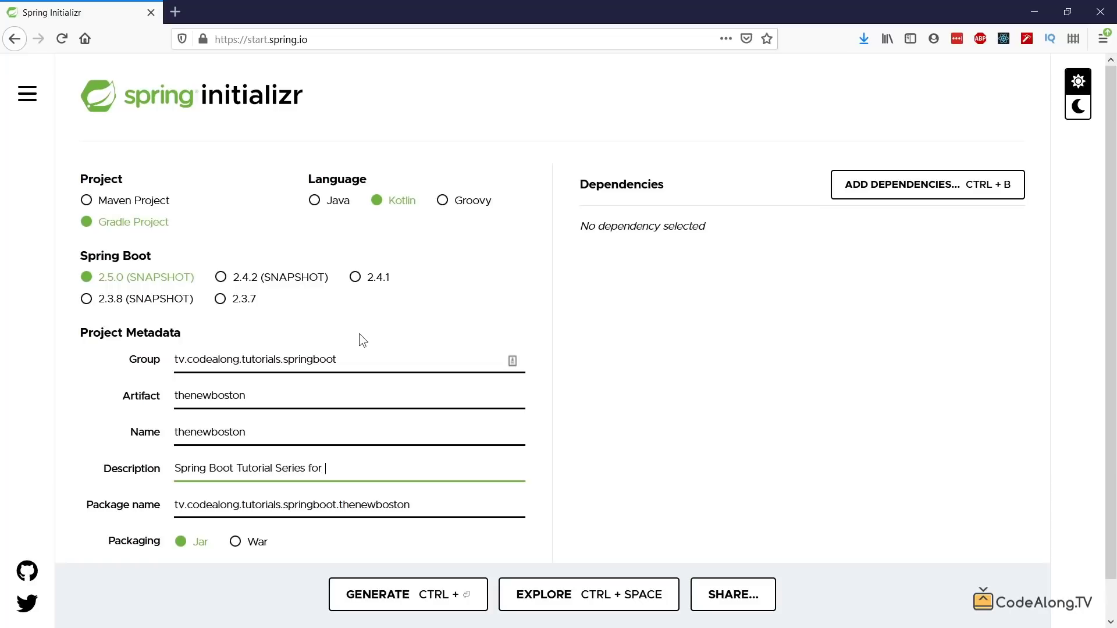
{"action": "type", "text": "TNB"}
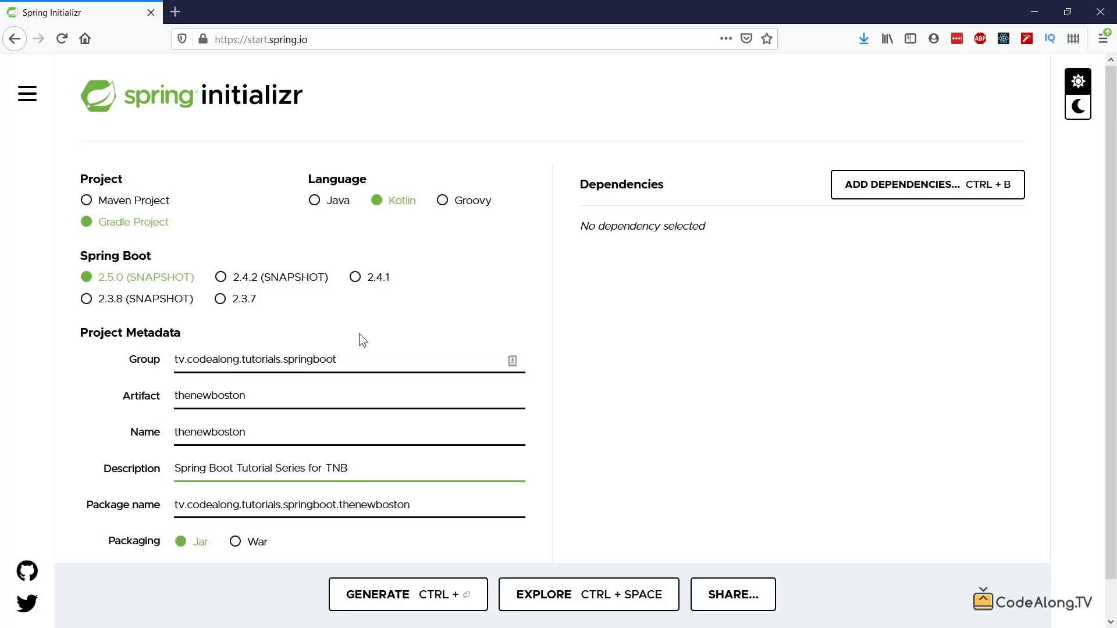
{"action": "scroll", "scroll_direction": "down", "scroll_amount": 3}
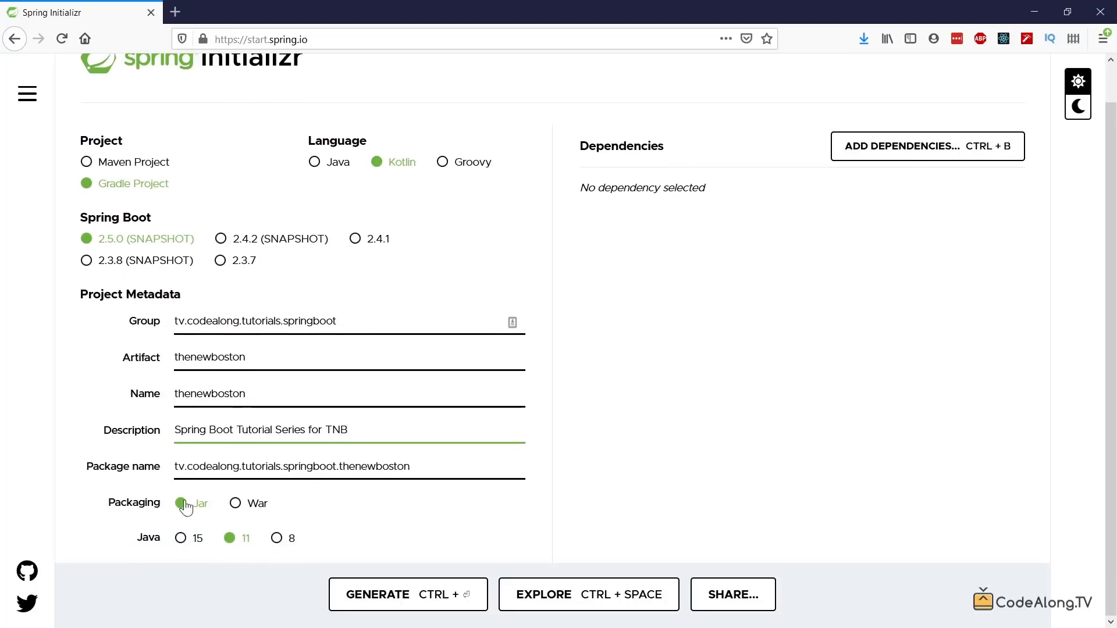
{"action": "mouse_move", "coordinate": [229, 549]}
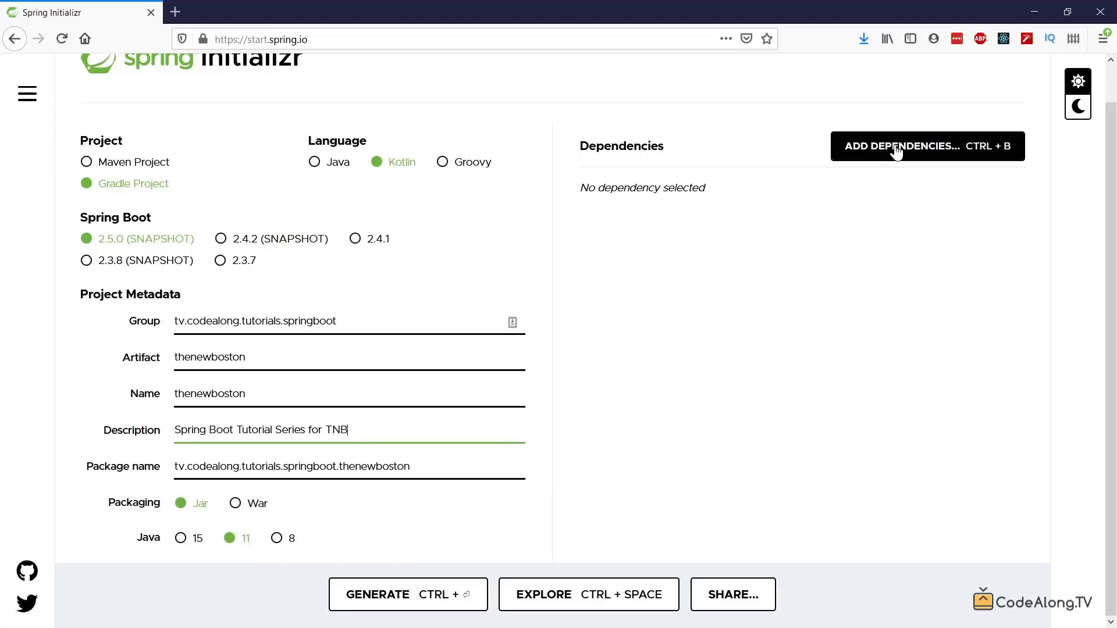
Open the dependency list to find Spring Web
{"action": "left_click", "coordinate": [902, 146]}
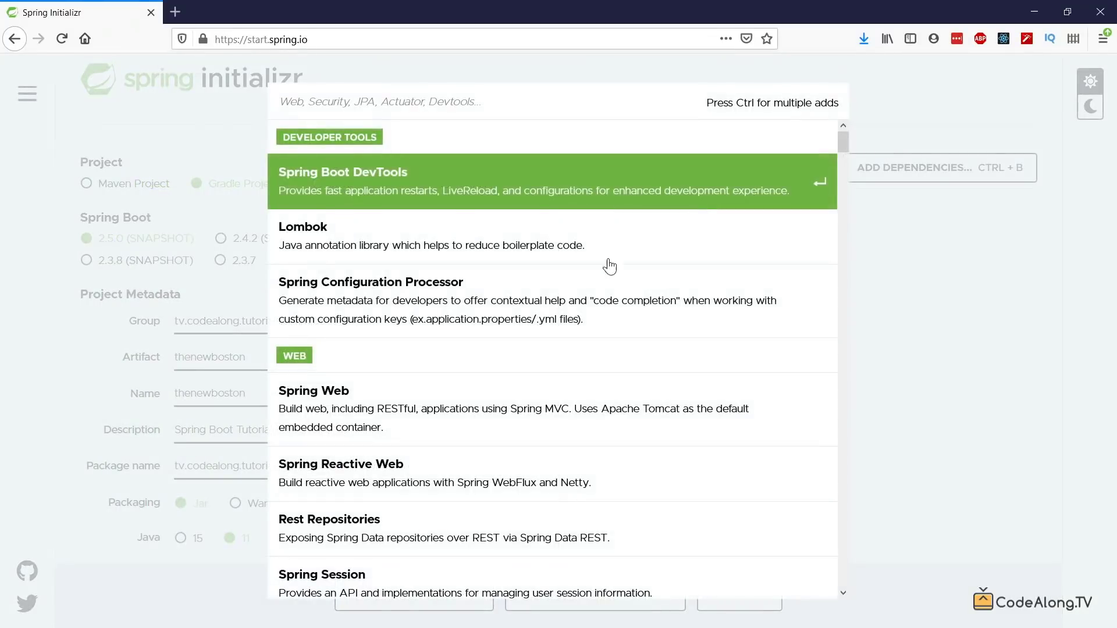
{"action": "mouse_move", "coordinate": [468, 420]}
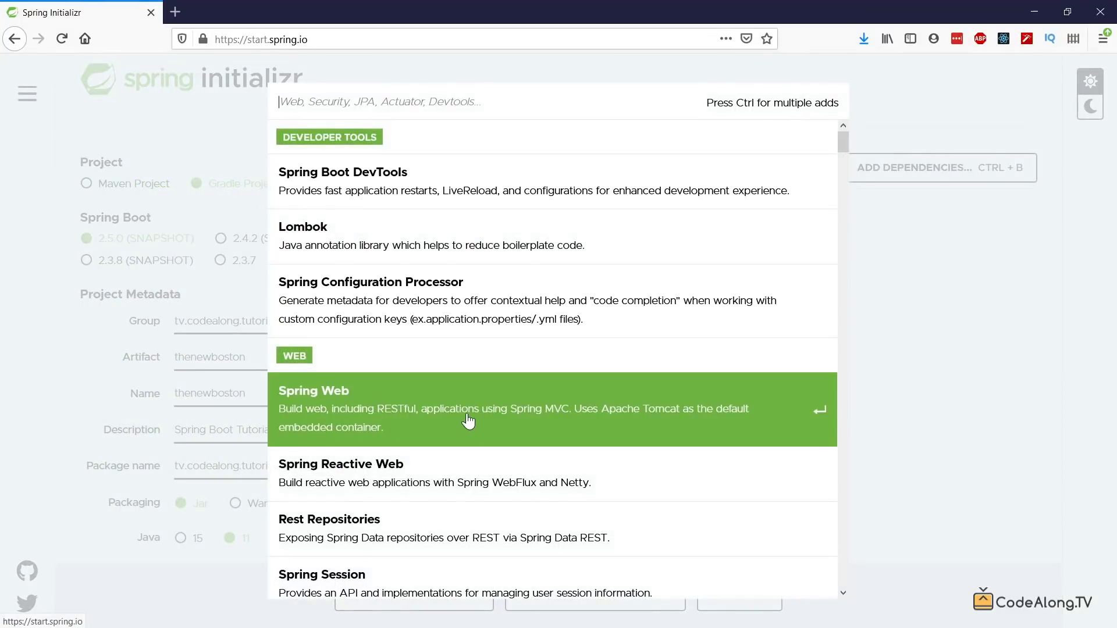
{"action": "mouse_move", "coordinate": [818, 161]}
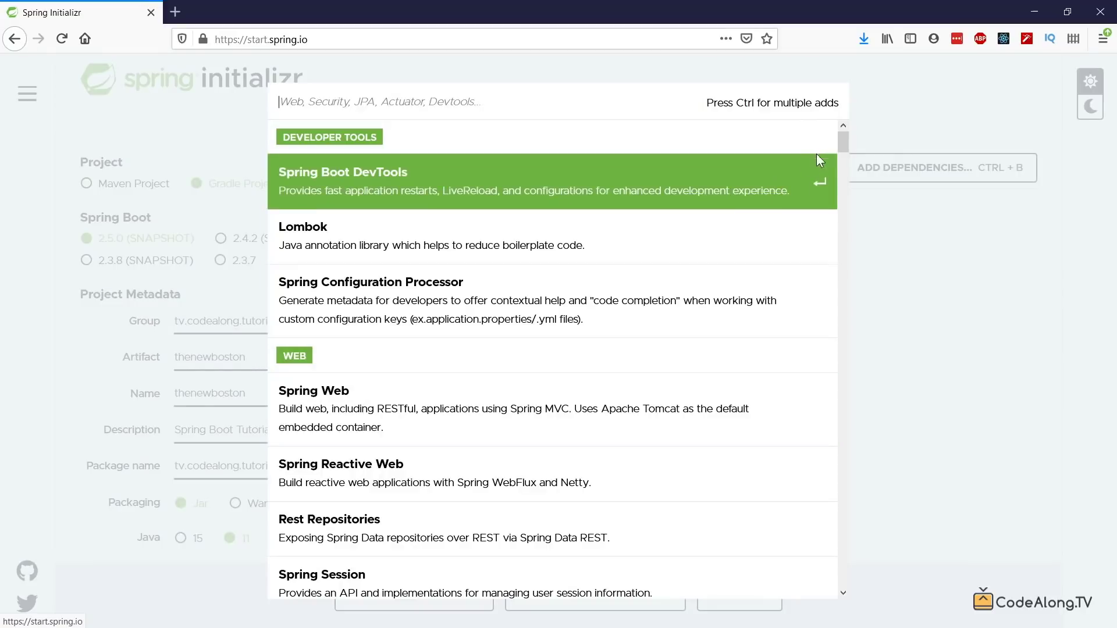
{"action": "mouse_move", "coordinate": [309, 408]}
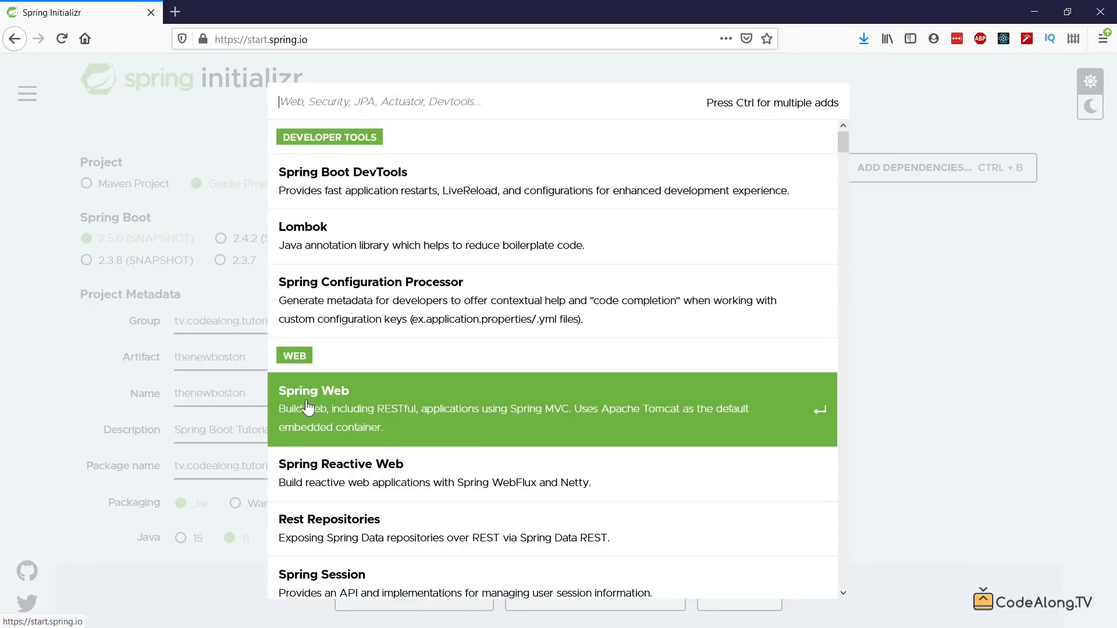
{"action": "mouse_move", "coordinate": [367, 417]}
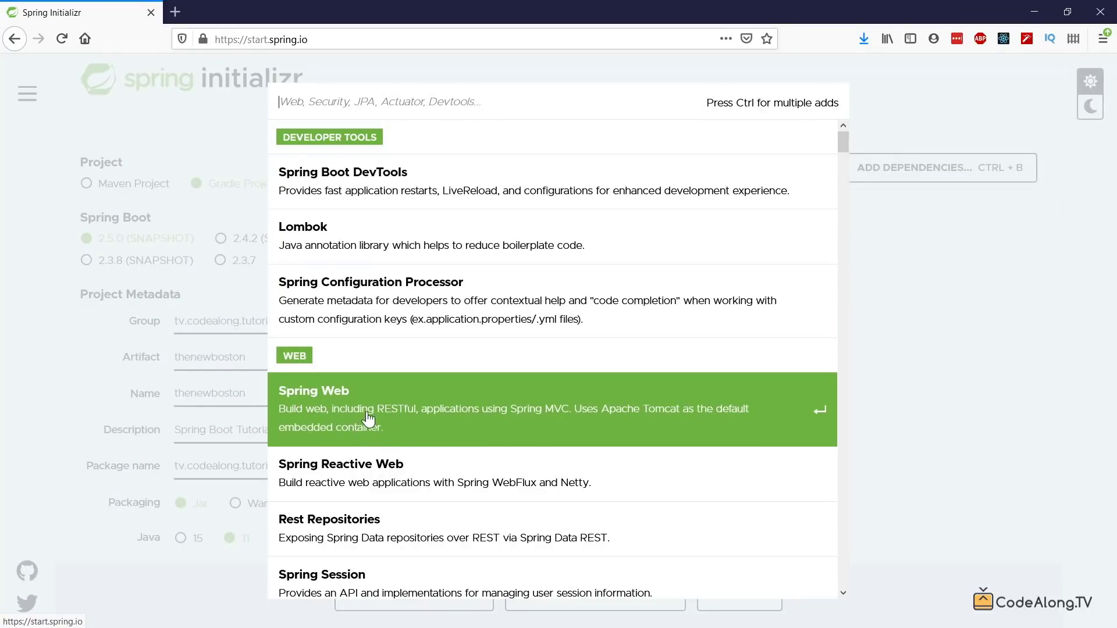
{"action": "mouse_move", "coordinate": [452, 424]}
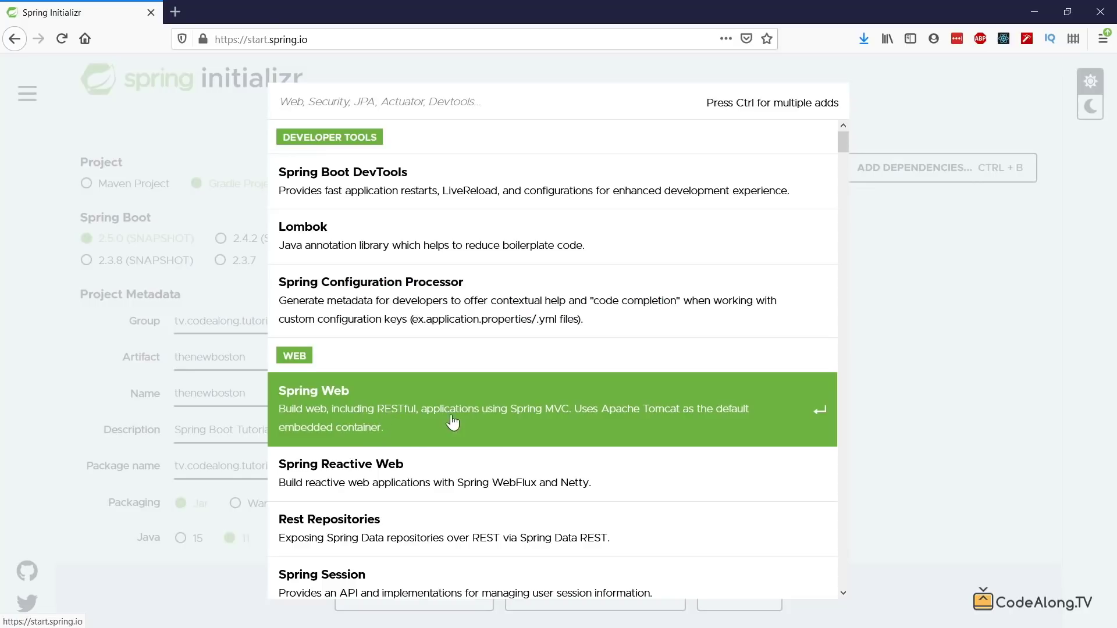
{"action": "mouse_move", "coordinate": [590, 425]}
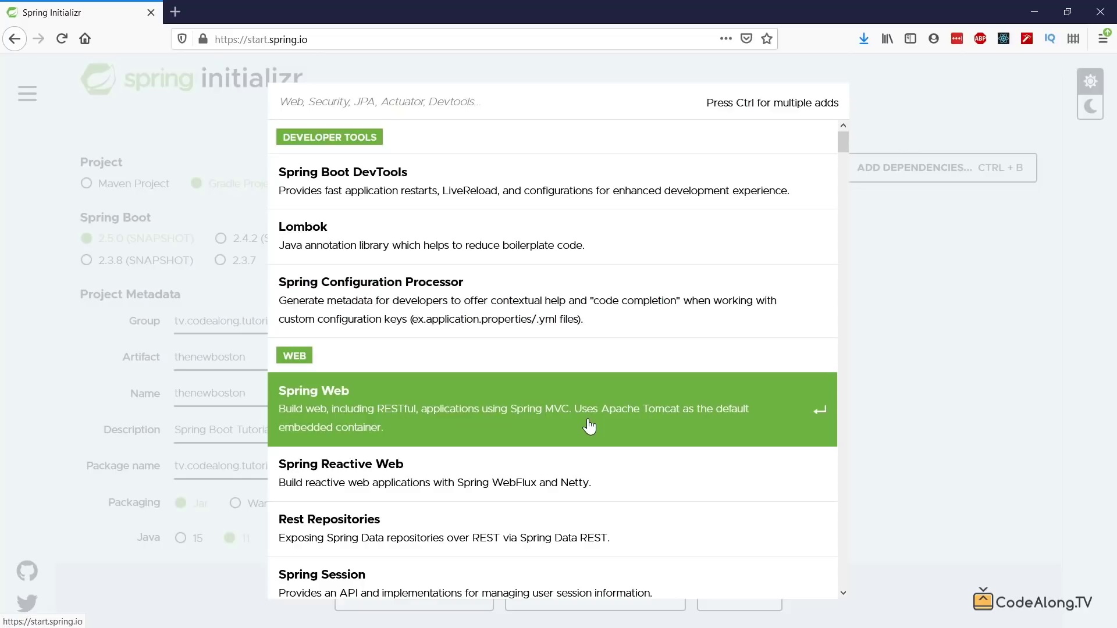
{"action": "mouse_move", "coordinate": [664, 416]}
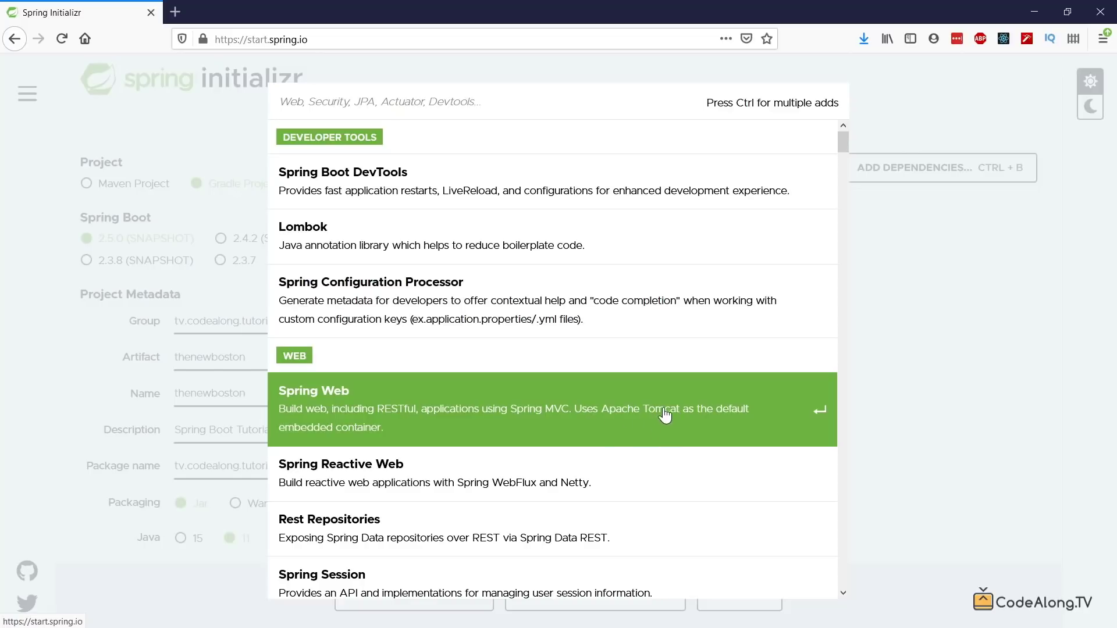
{"action": "mouse_move", "coordinate": [408, 421]}
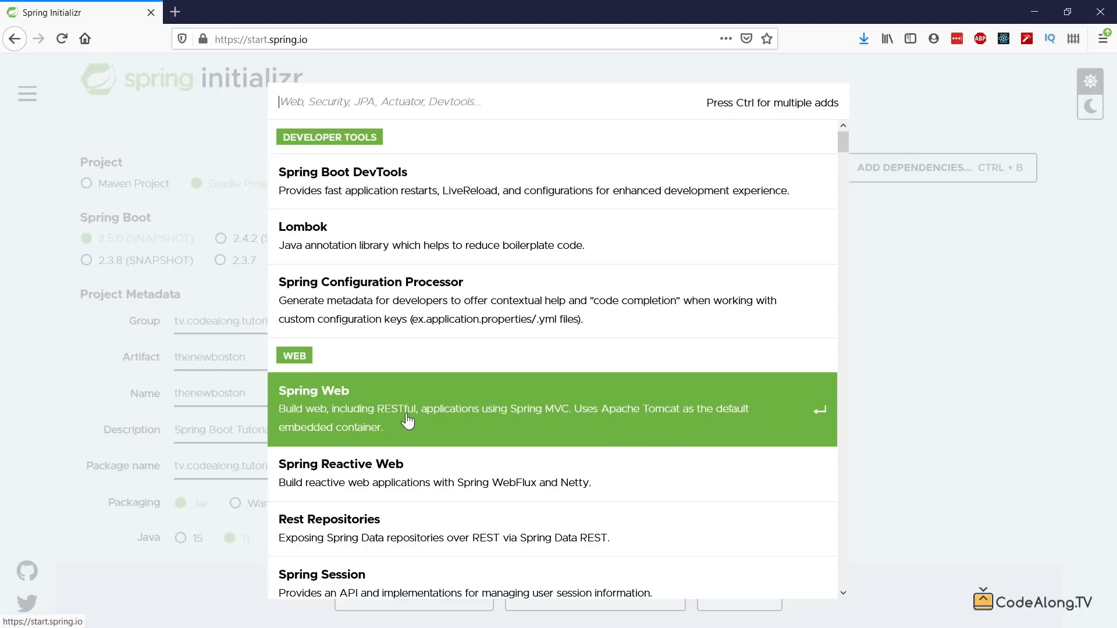
{"action": "mouse_move", "coordinate": [561, 427]}
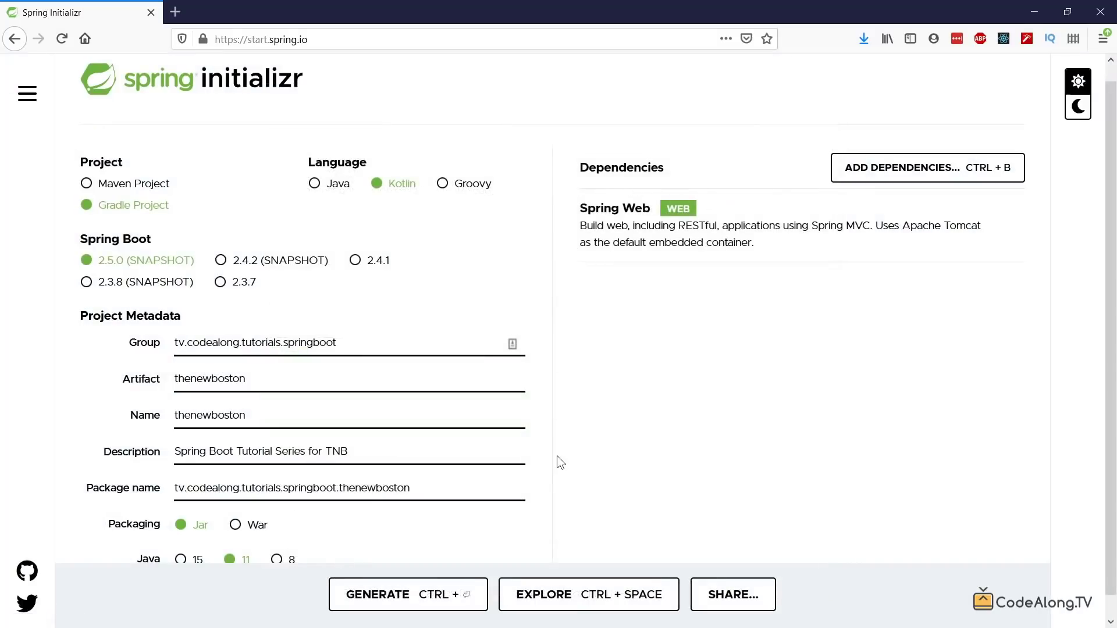
Generate the project and save it as thenewboston.zip
{"action": "left_click", "coordinate": [408, 594]}
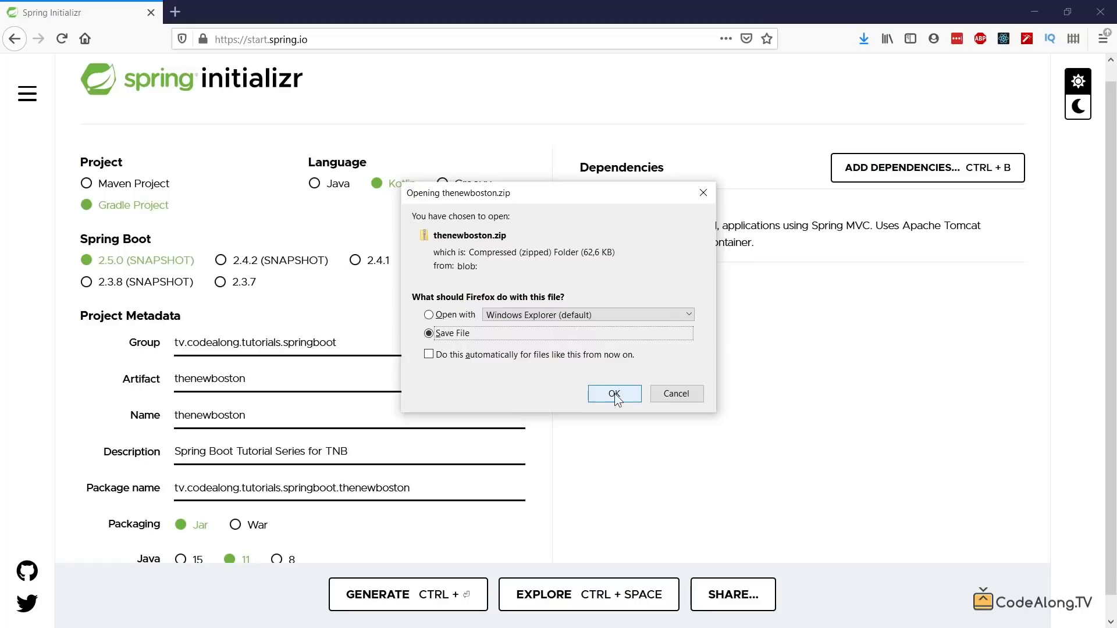
{"action": "left_click", "coordinate": [615, 393]}
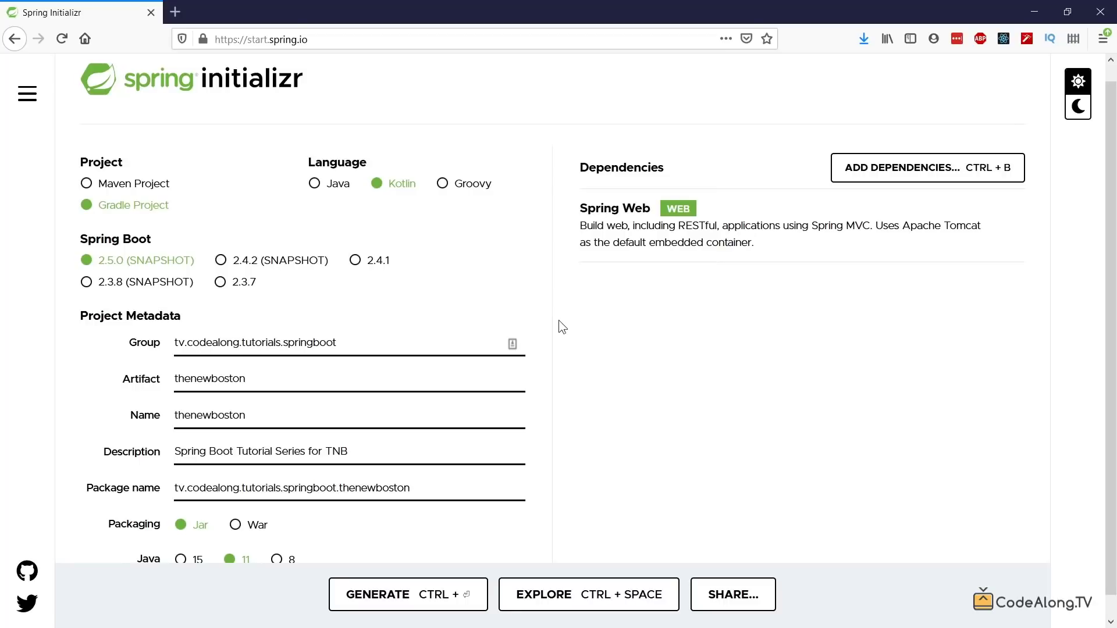
{"action": "mouse_move", "coordinate": [570, 332]}
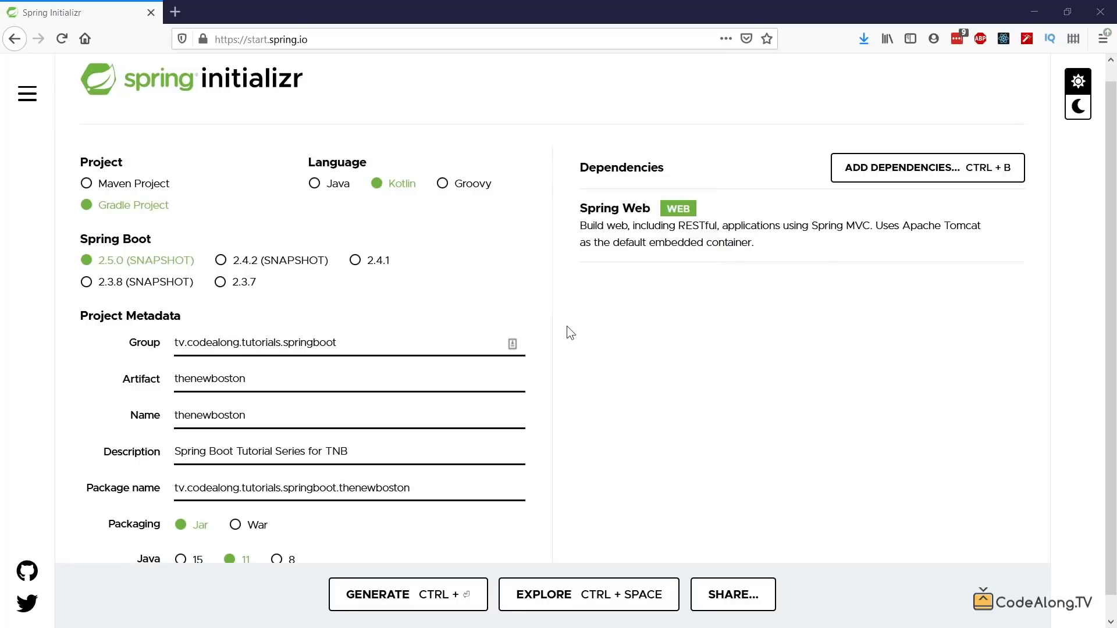